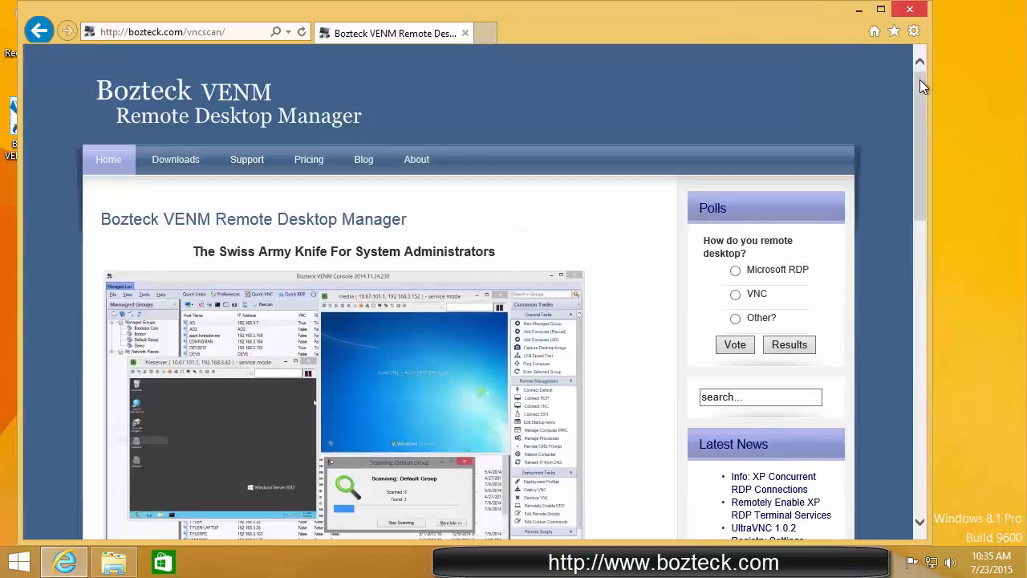
mouse_move(900, 92)
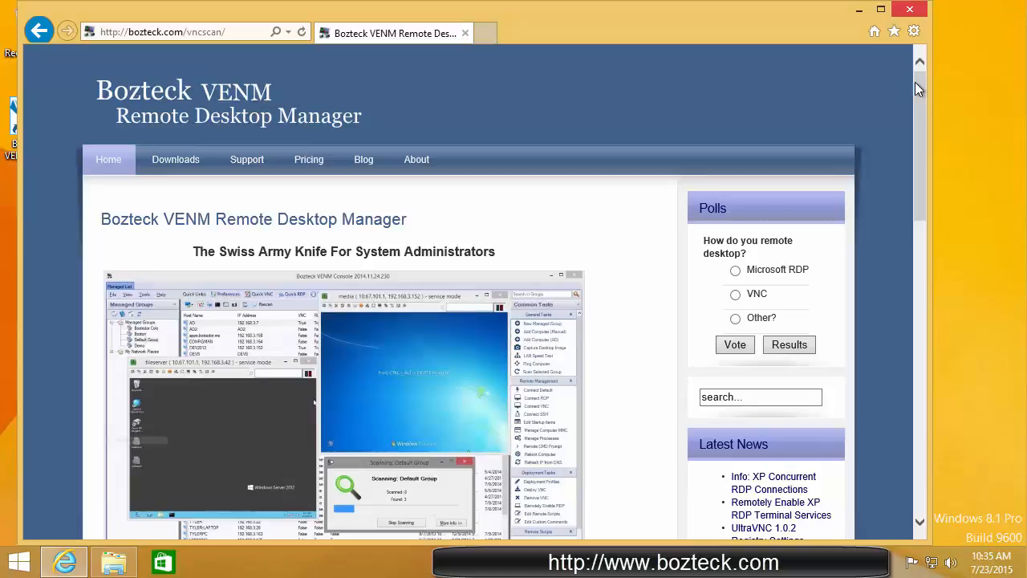
mouse_move(918, 95)
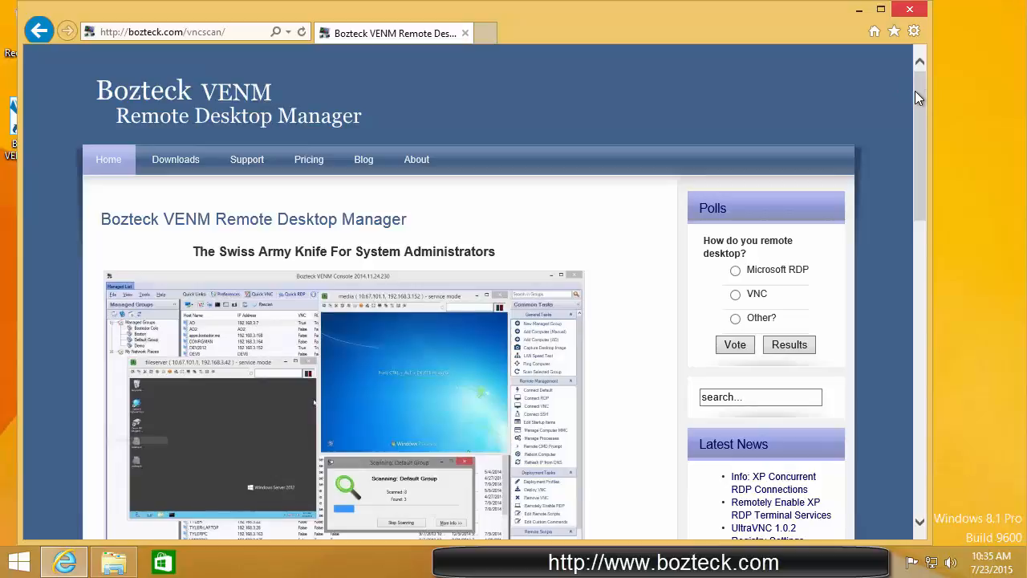
mouse_move(911, 93)
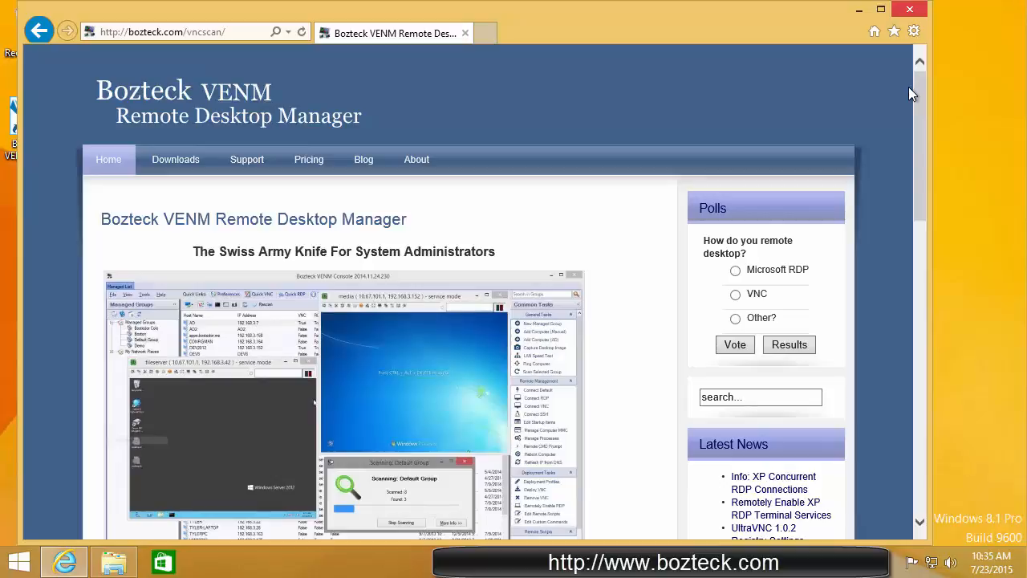
mouse_move(905, 106)
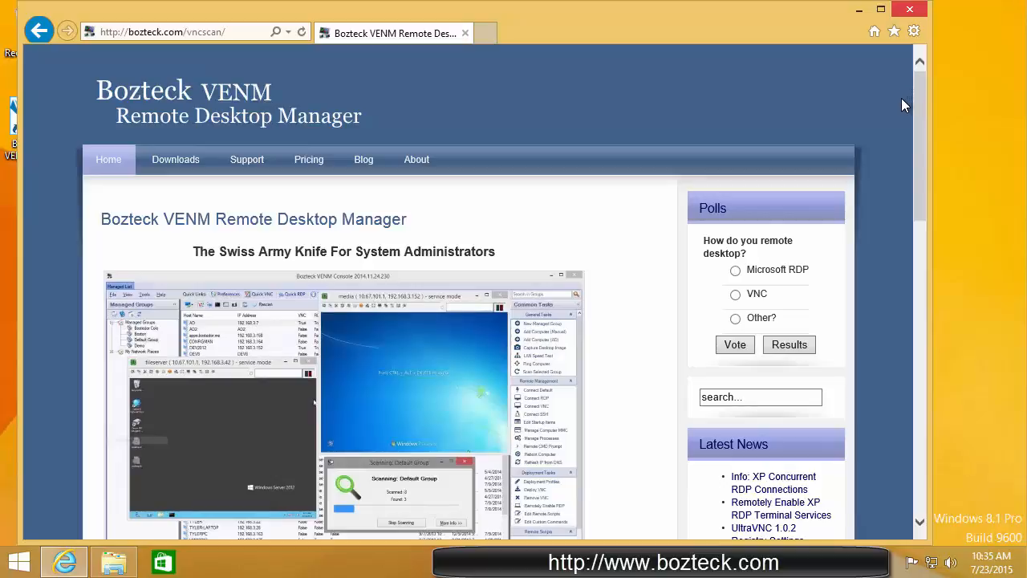
mouse_move(911, 104)
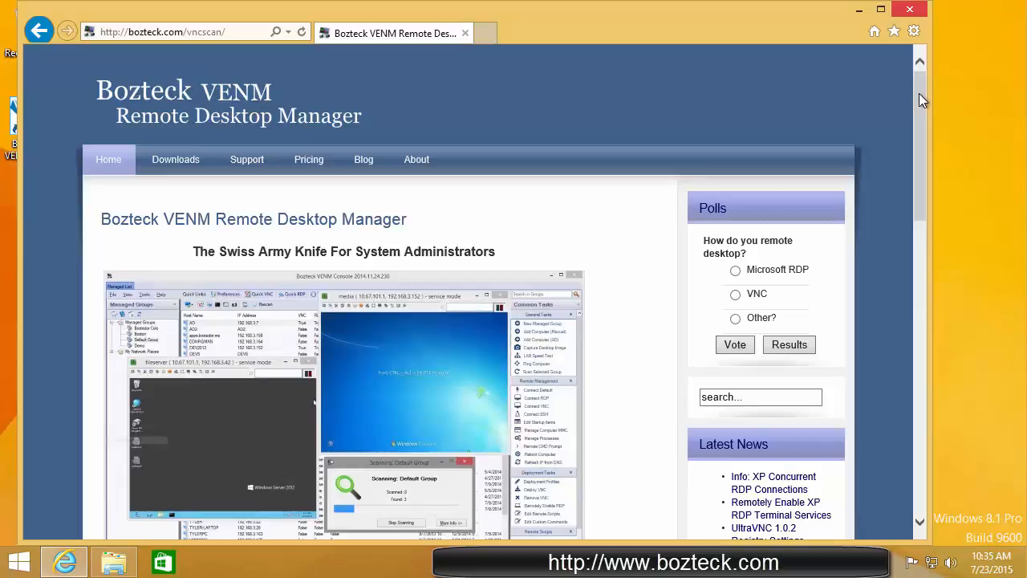
mouse_move(142, 46)
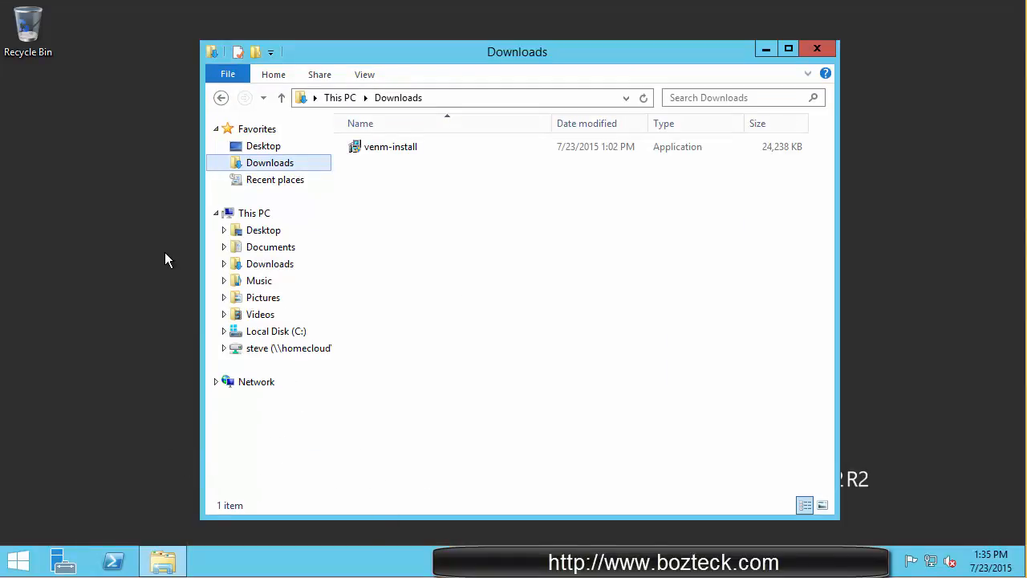
mouse_move(164, 251)
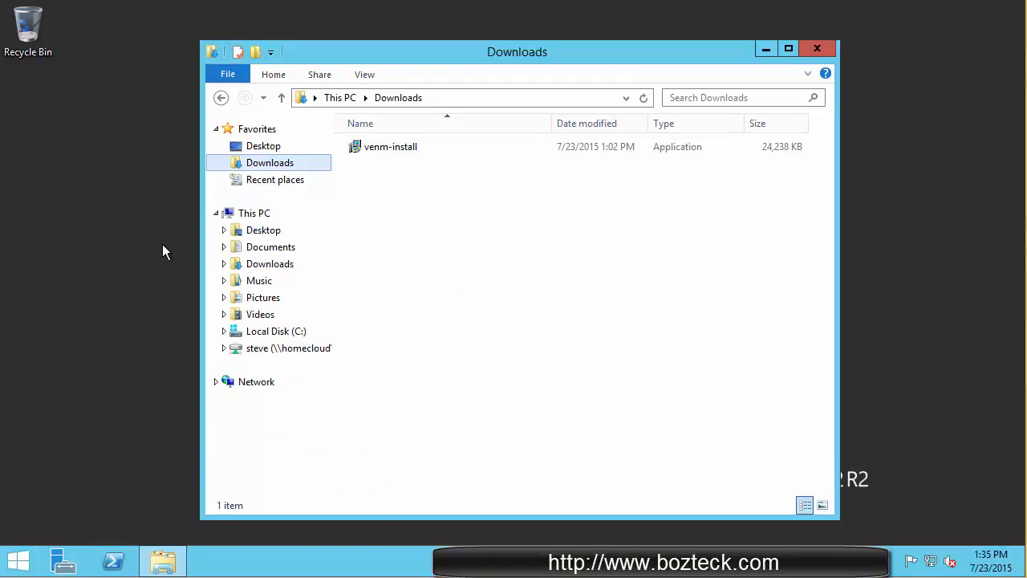
Run venm-install from Downloads through the setup wizard with the default folder and finish.
click(391, 146)
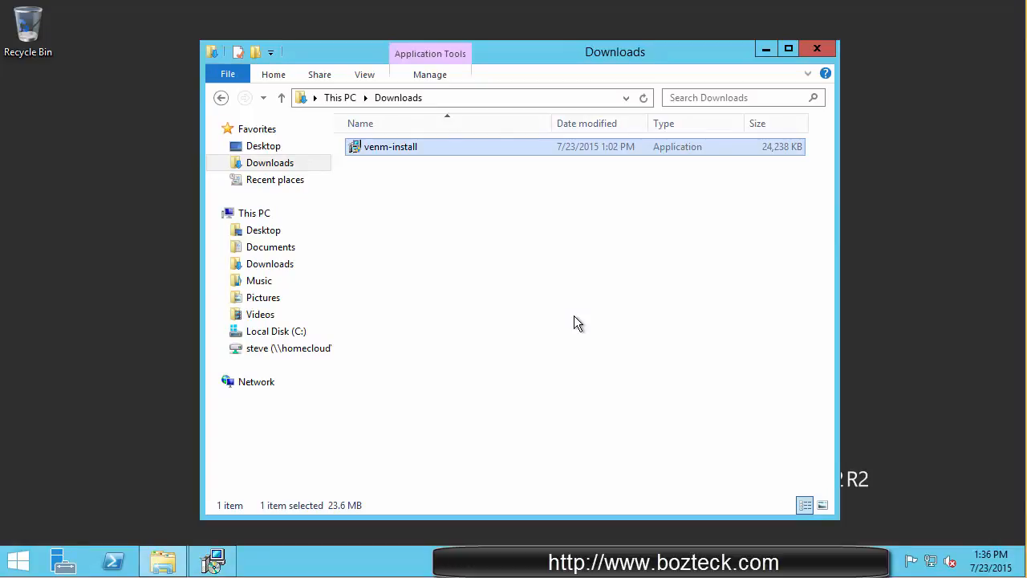
click(817, 48)
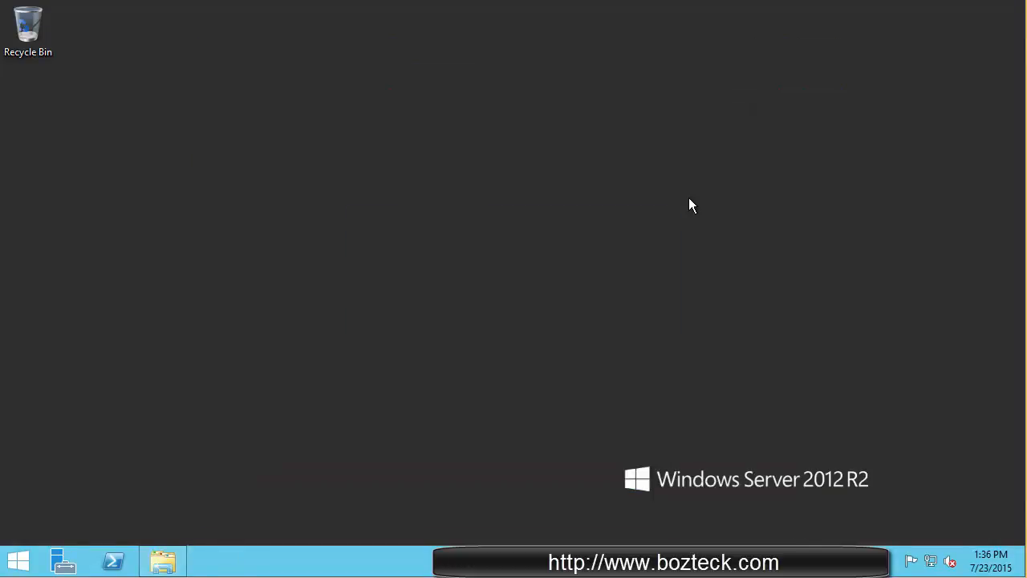
click(211, 560)
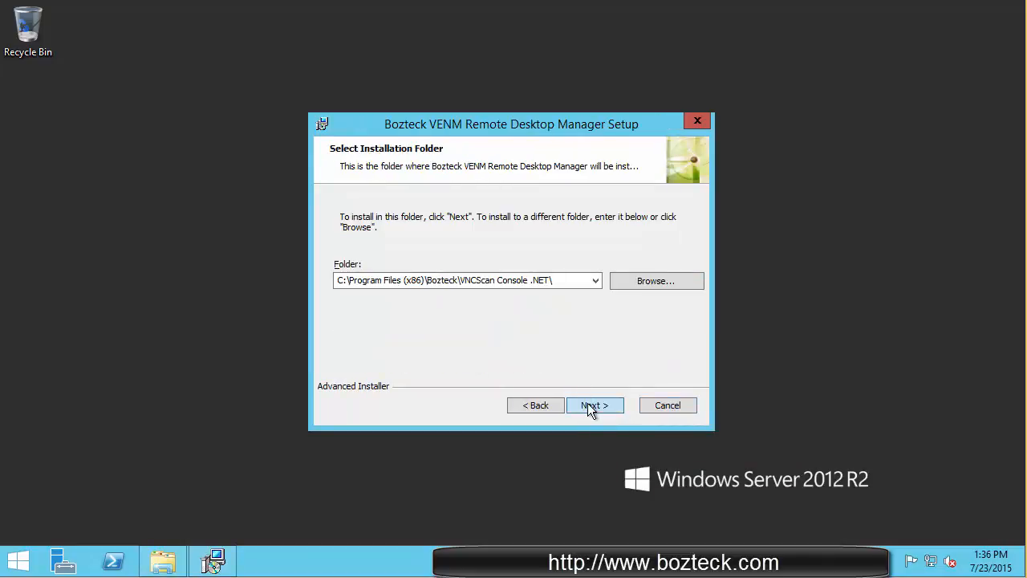
click(593, 404)
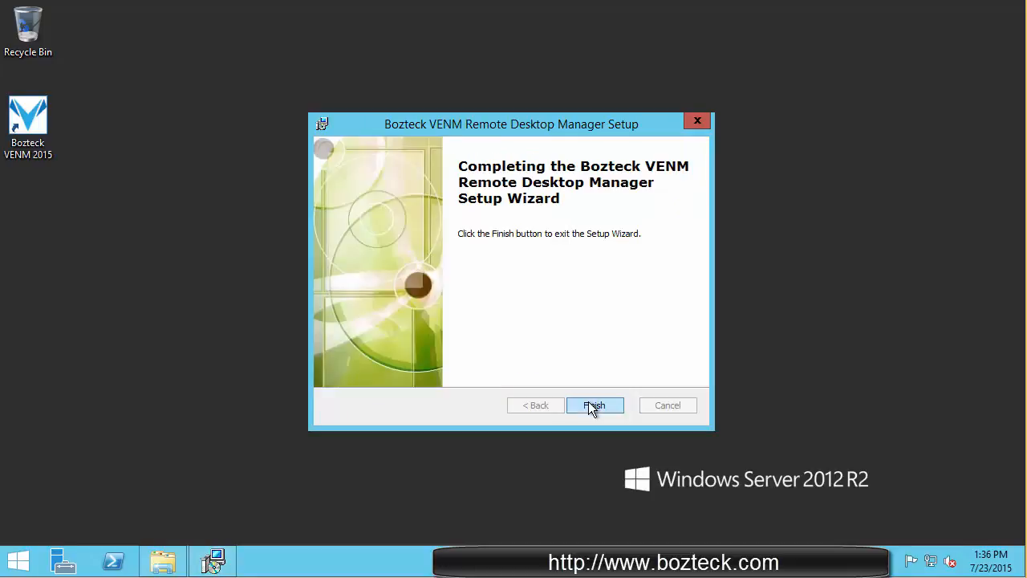
click(594, 404)
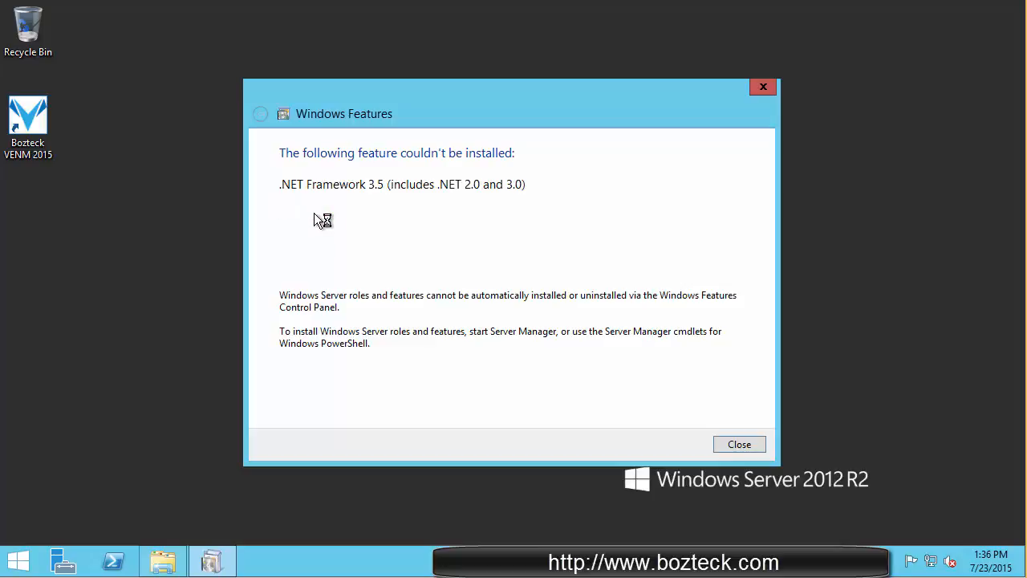
mouse_move(377, 160)
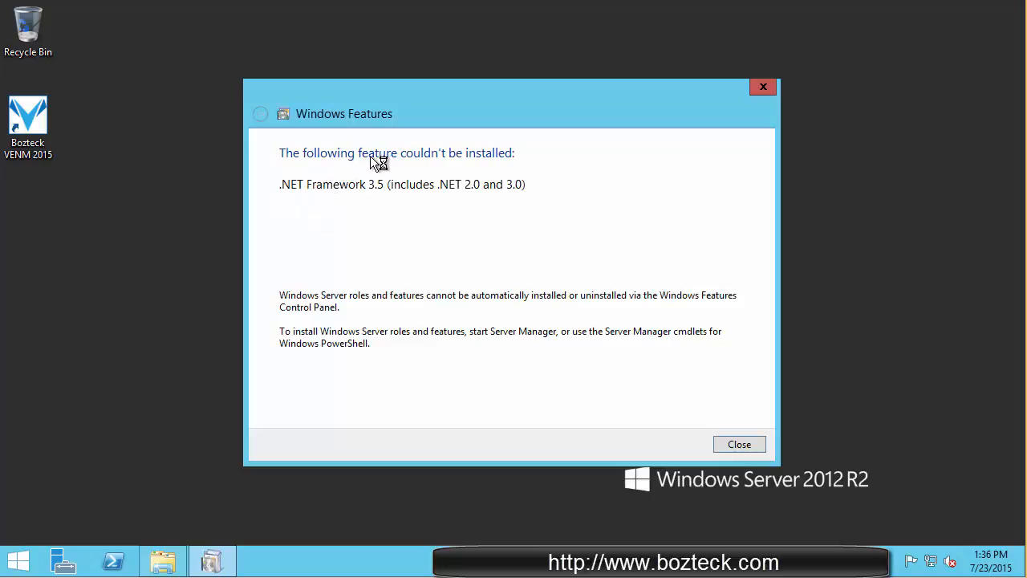
mouse_move(453, 192)
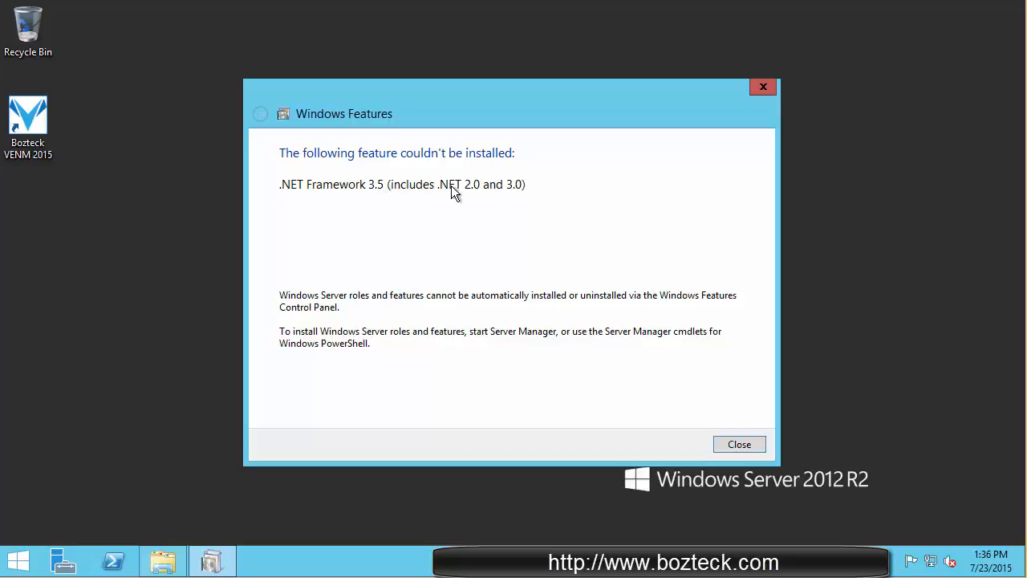
mouse_move(515, 189)
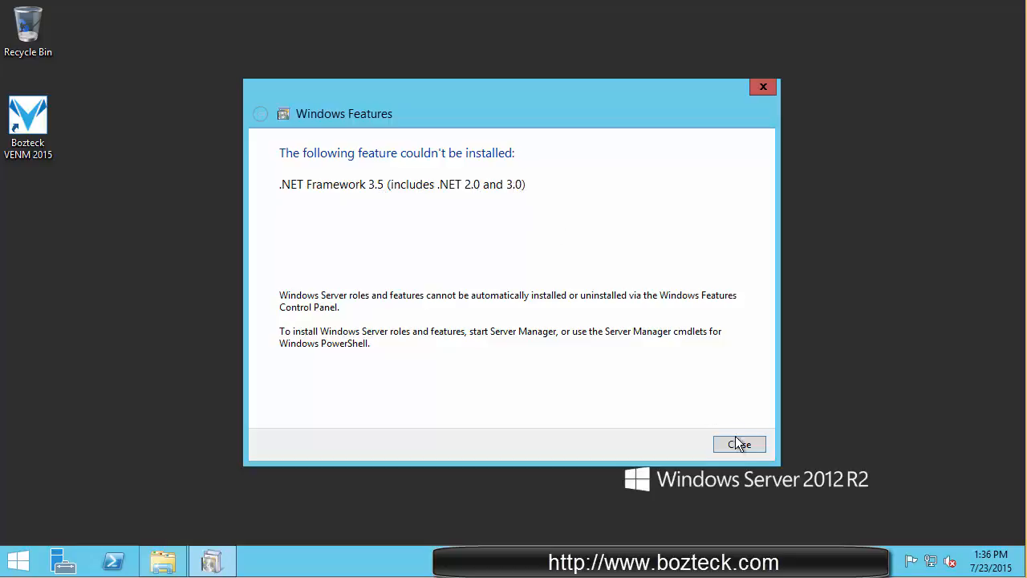
Dismiss the Windows Features notice that .NET Framework 3.5 couldn't be installed.
click(738, 443)
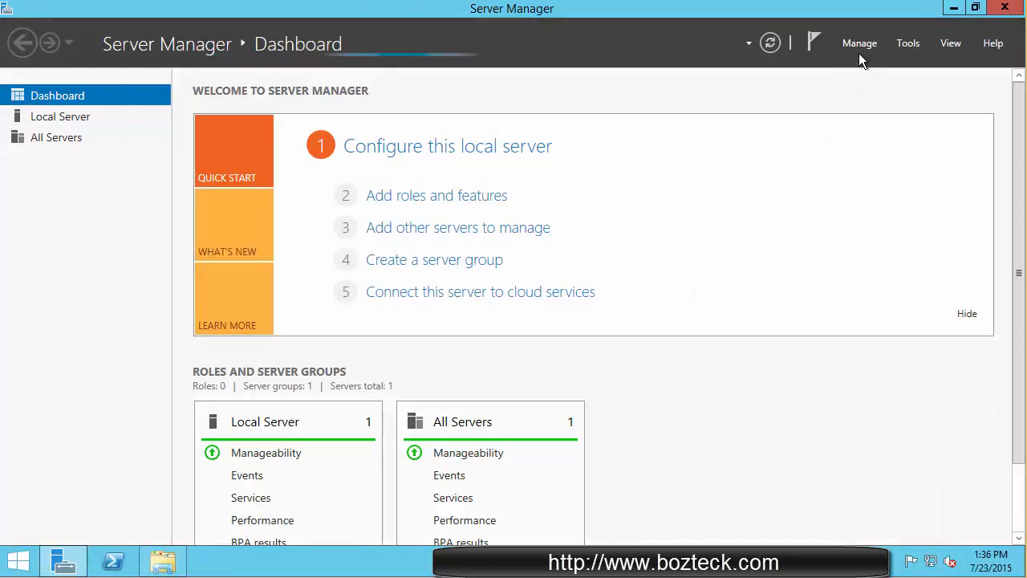
Start the Add Roles and Features wizard and advance to the Features page.
click(860, 42)
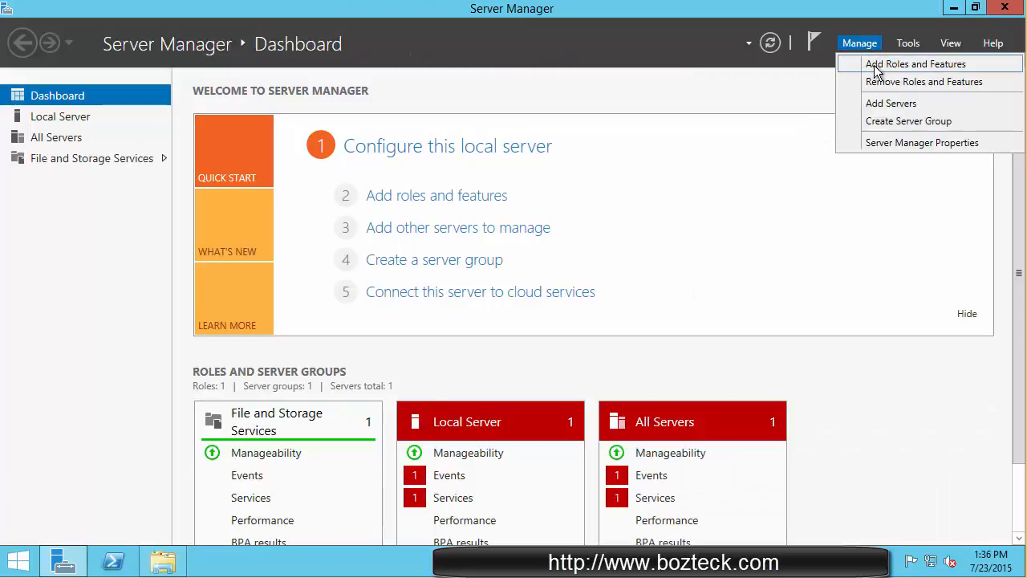
click(914, 65)
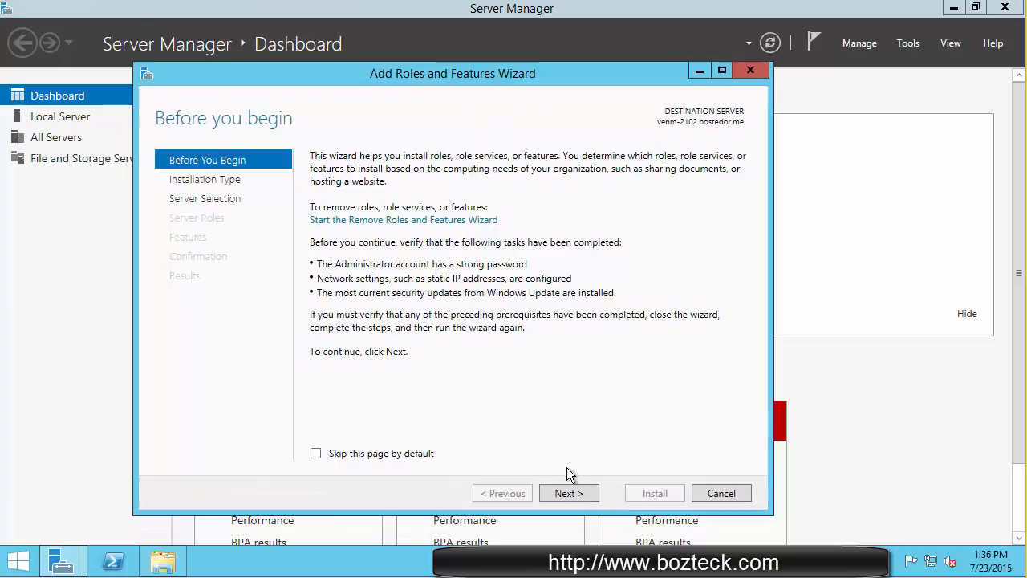
click(568, 493)
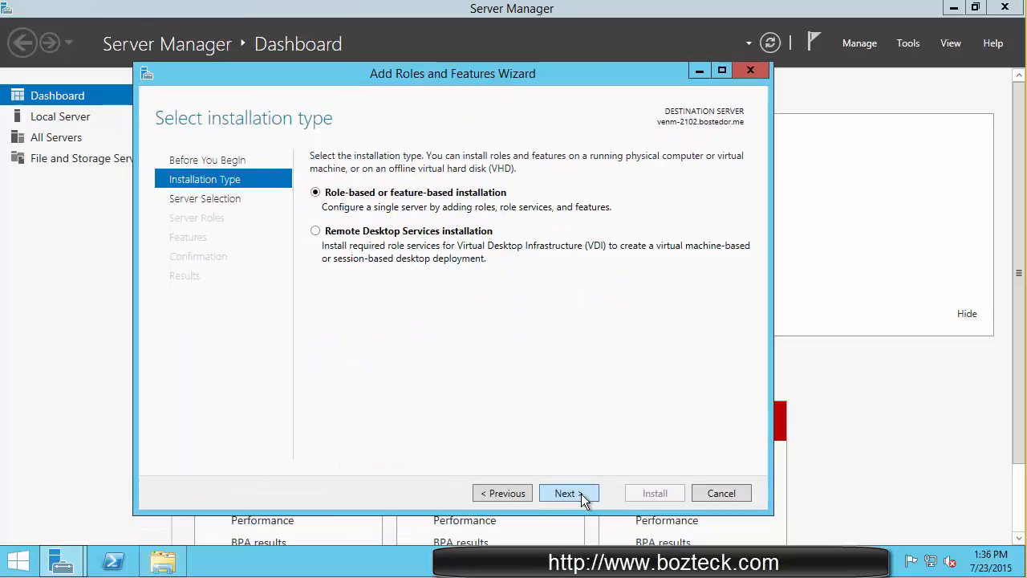
click(565, 493)
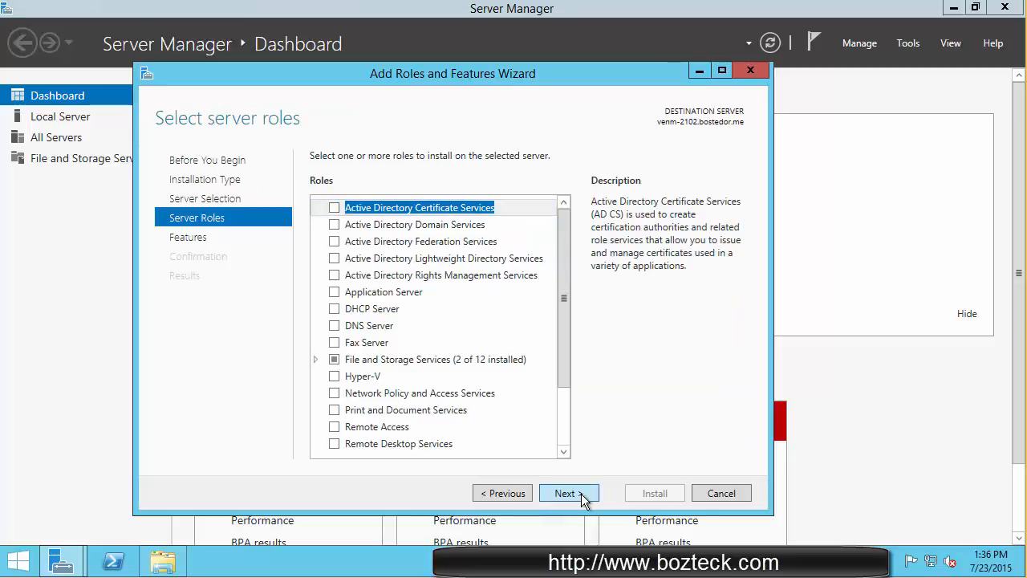
click(565, 492)
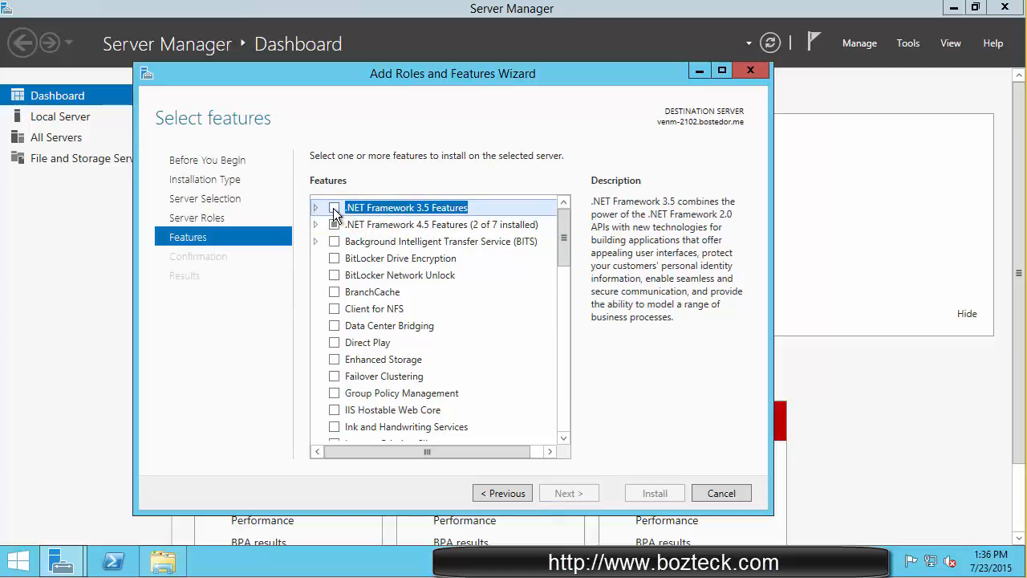
Install .NET Framework 3.5 Features and close the finished wizard.
click(334, 207)
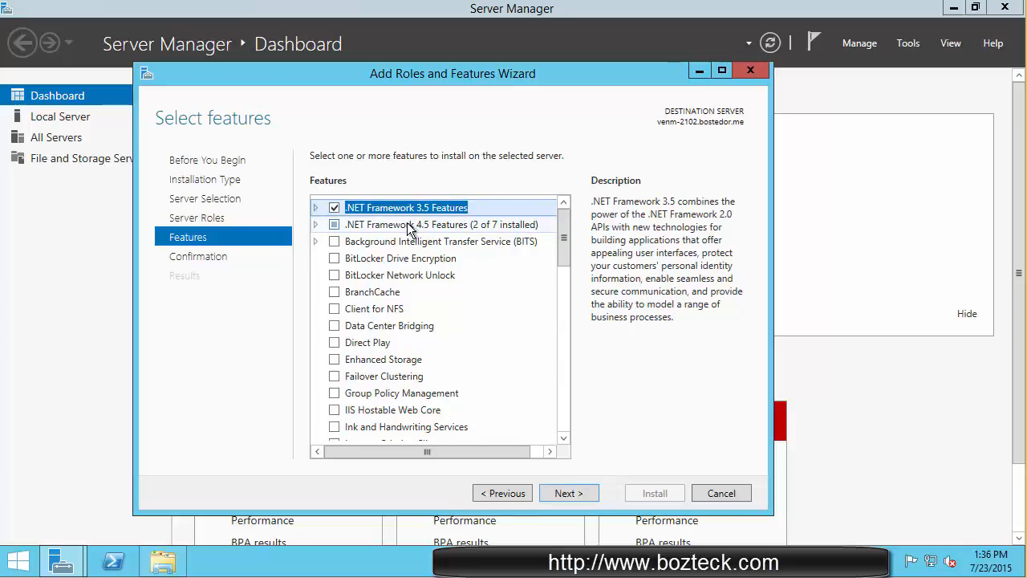
mouse_move(449, 224)
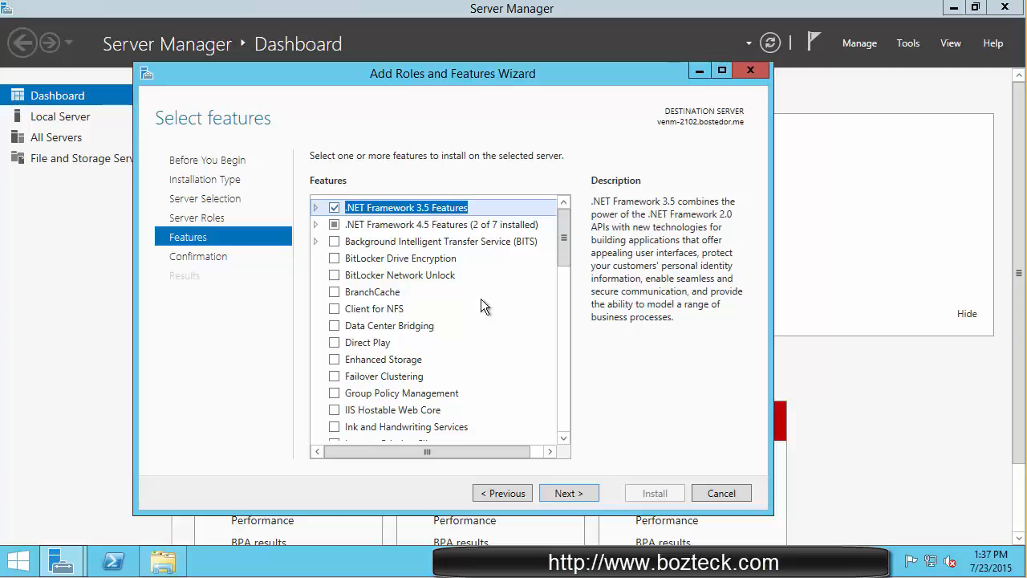
click(568, 493)
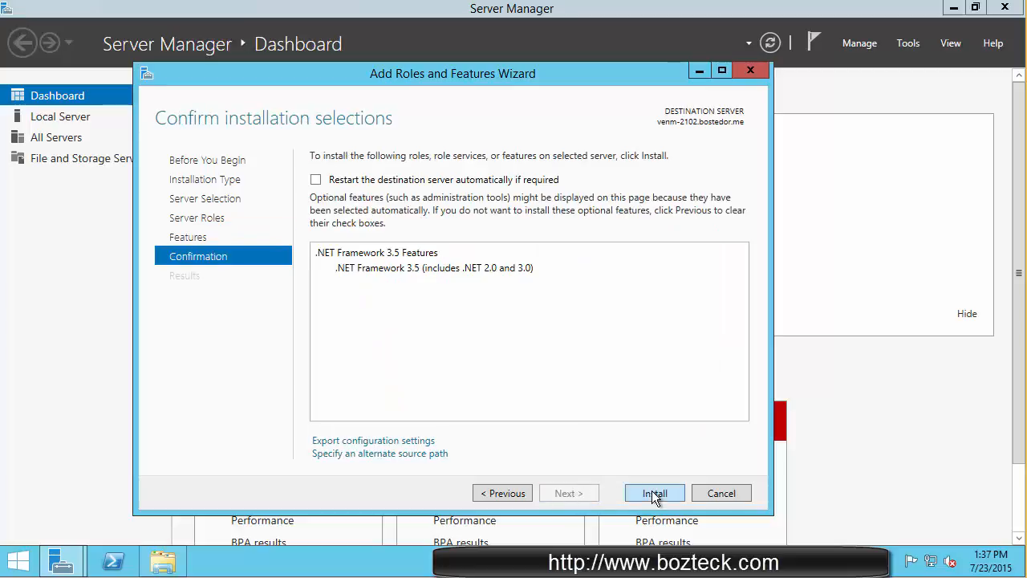
click(654, 493)
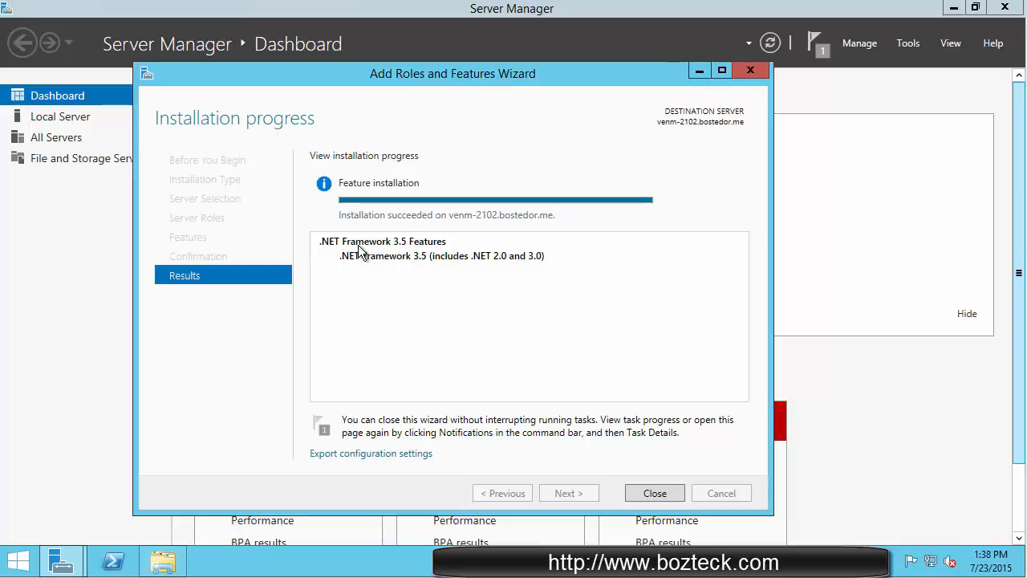
mouse_move(656, 481)
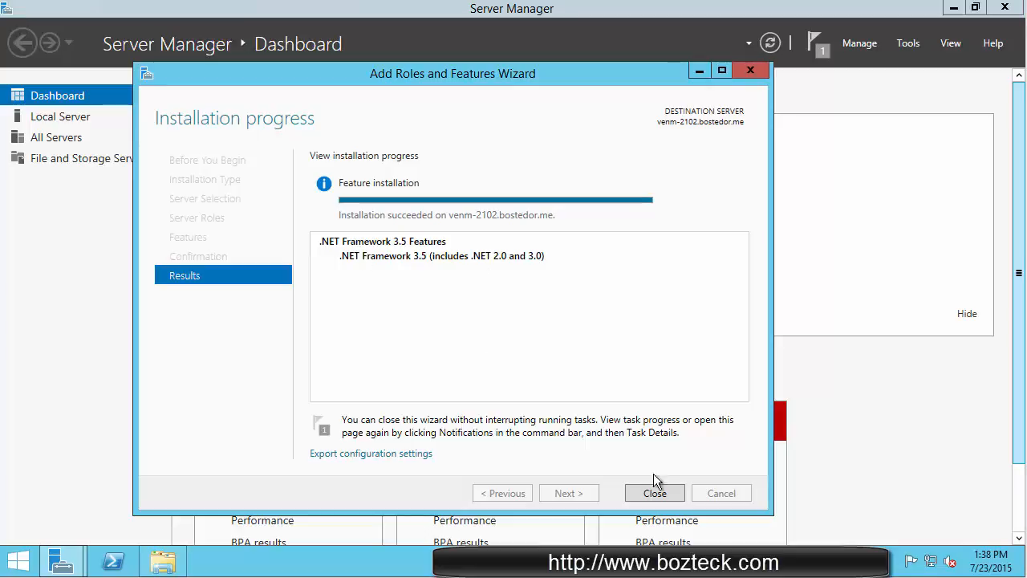
click(654, 493)
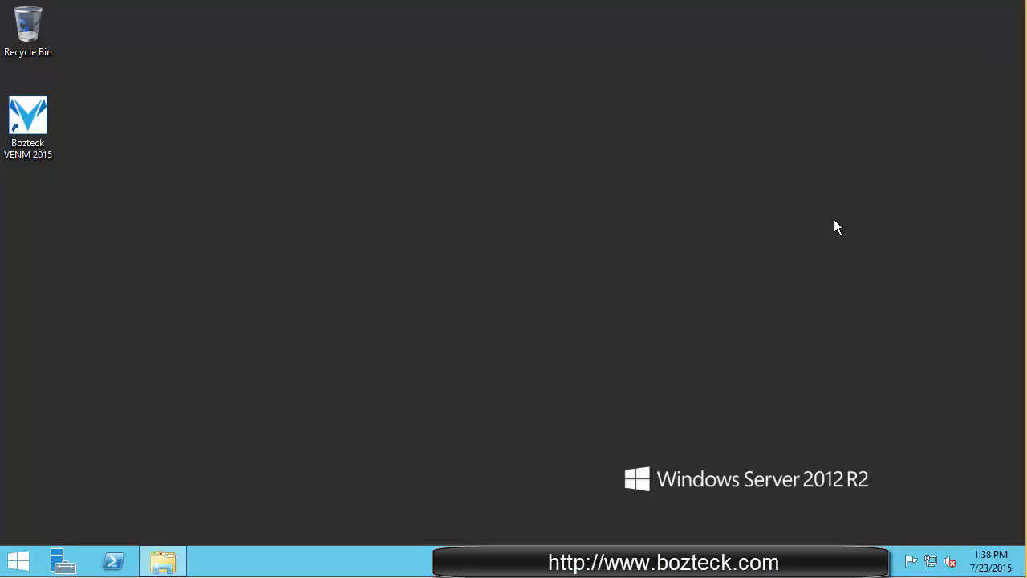
Launch Bozteck VENM 2015 from the desktop and continue in trial mode.
click(29, 120)
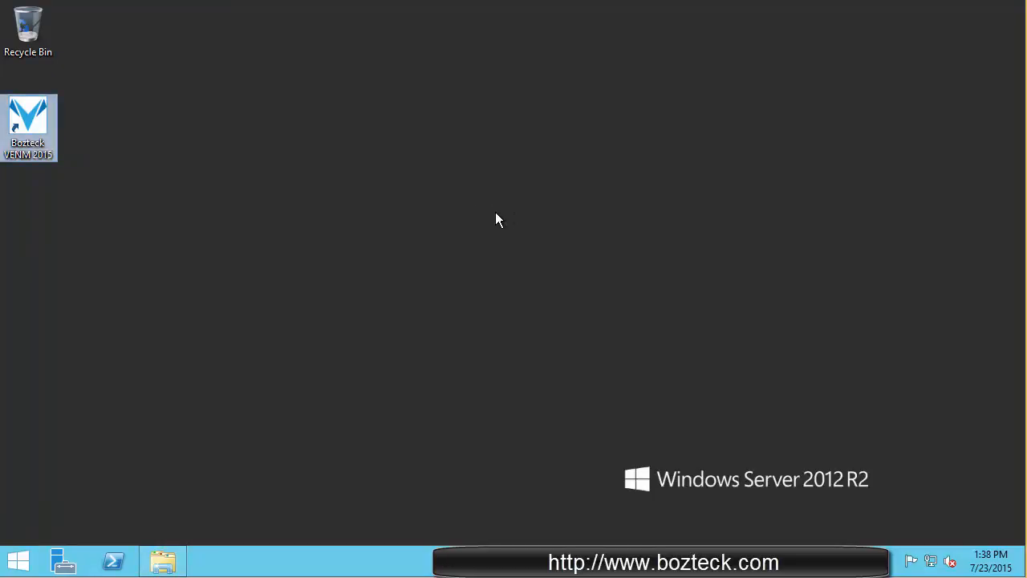
double_click(29, 121)
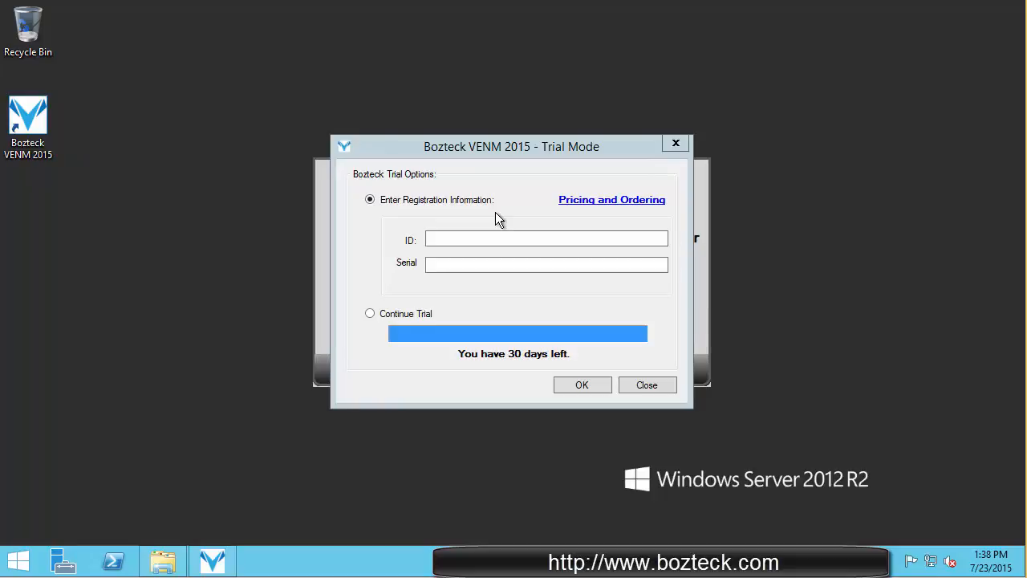
click(369, 313)
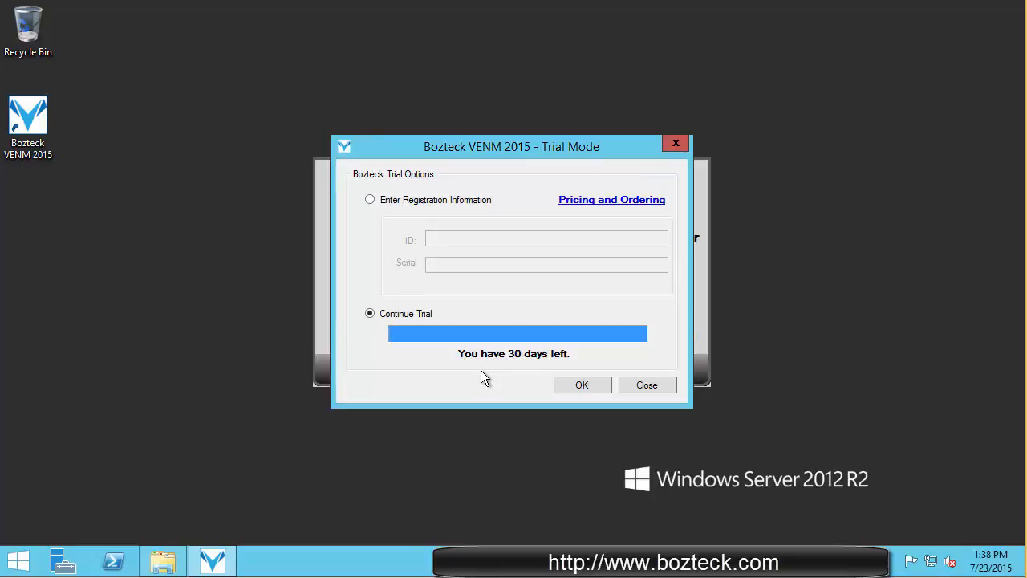
mouse_move(478, 377)
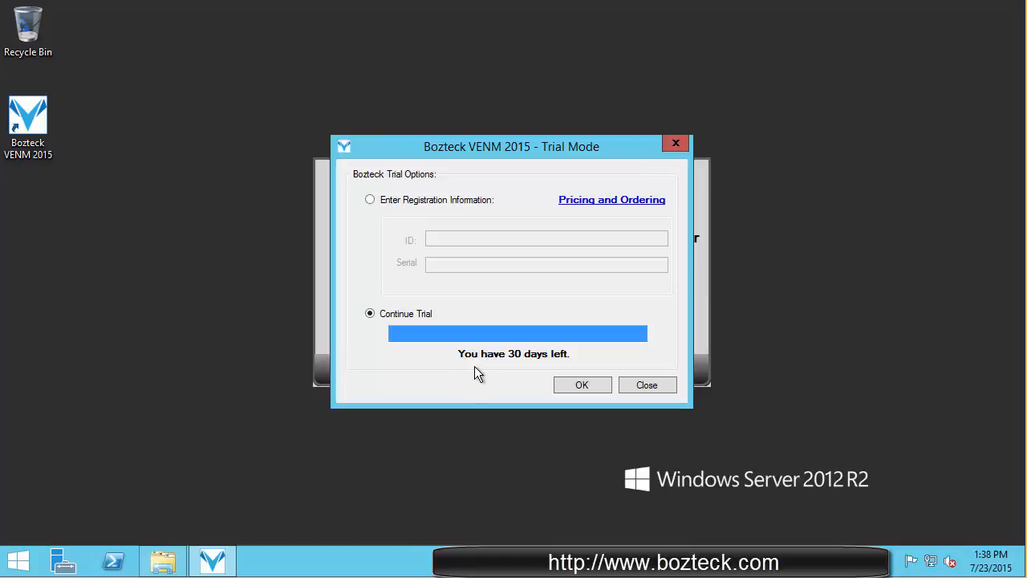
mouse_move(555, 363)
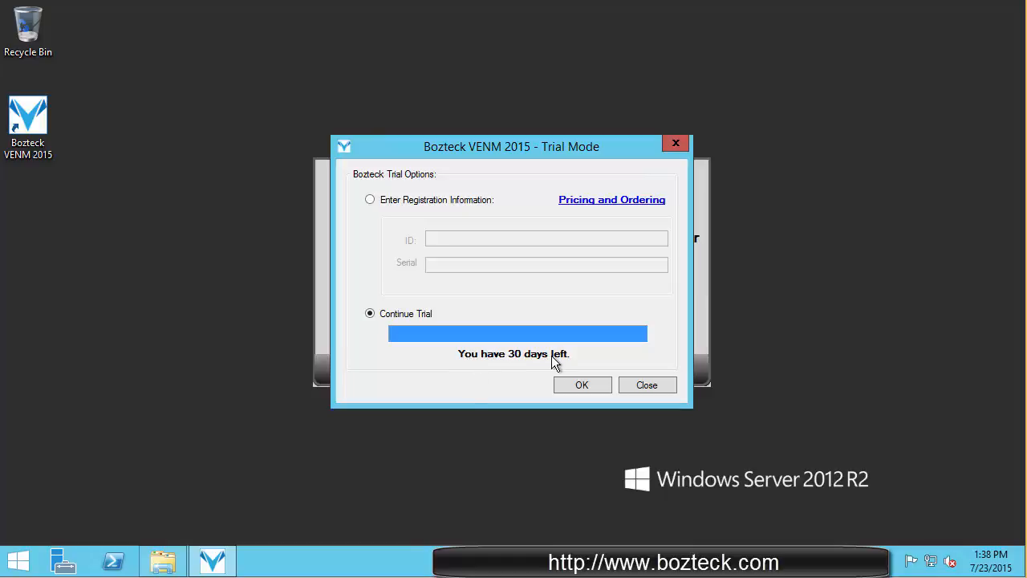
click(581, 385)
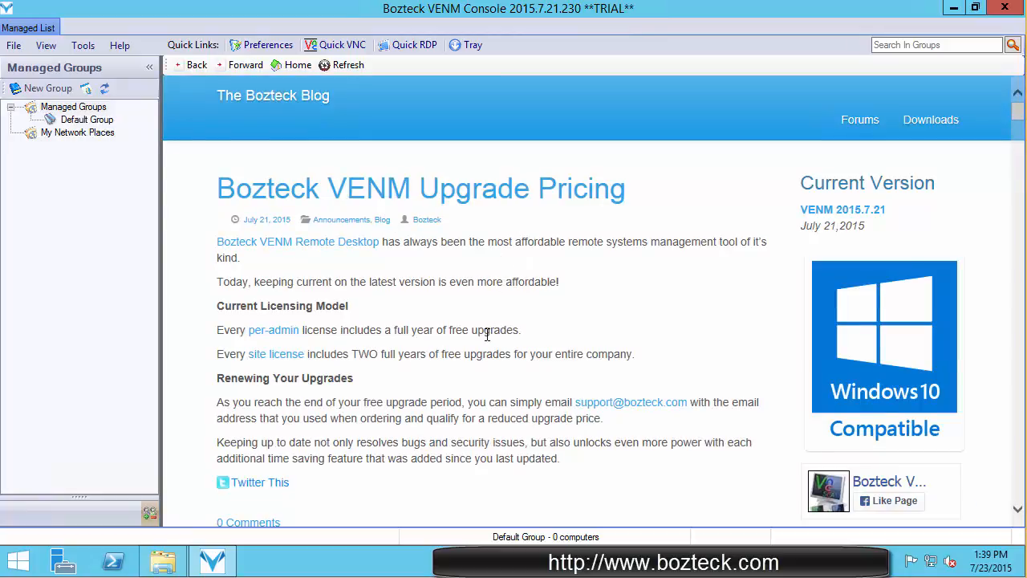
Show the Default Group's empty computer list under Managed Groups.
scroll(down, 3)
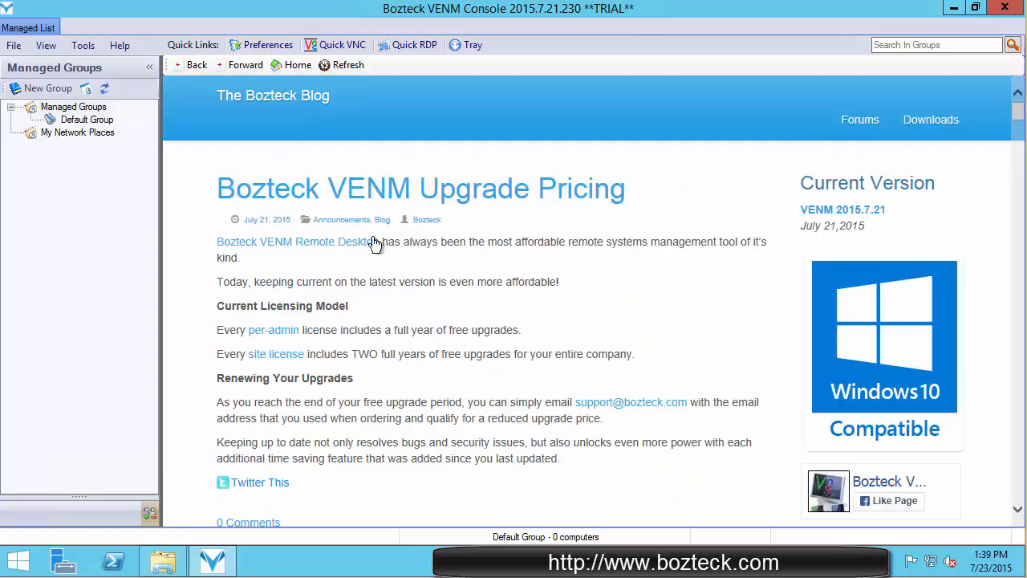
click(87, 119)
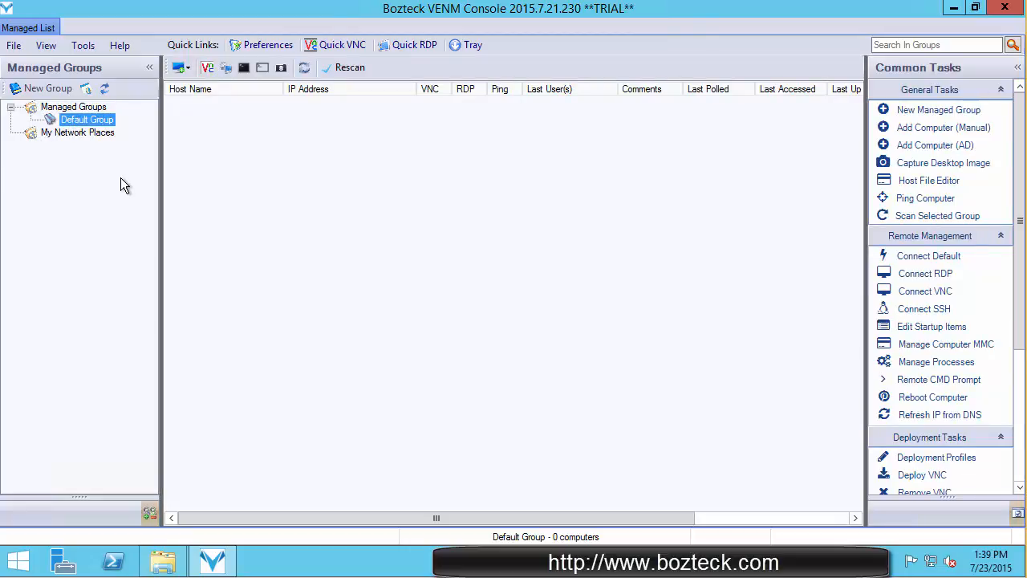
mouse_move(86, 167)
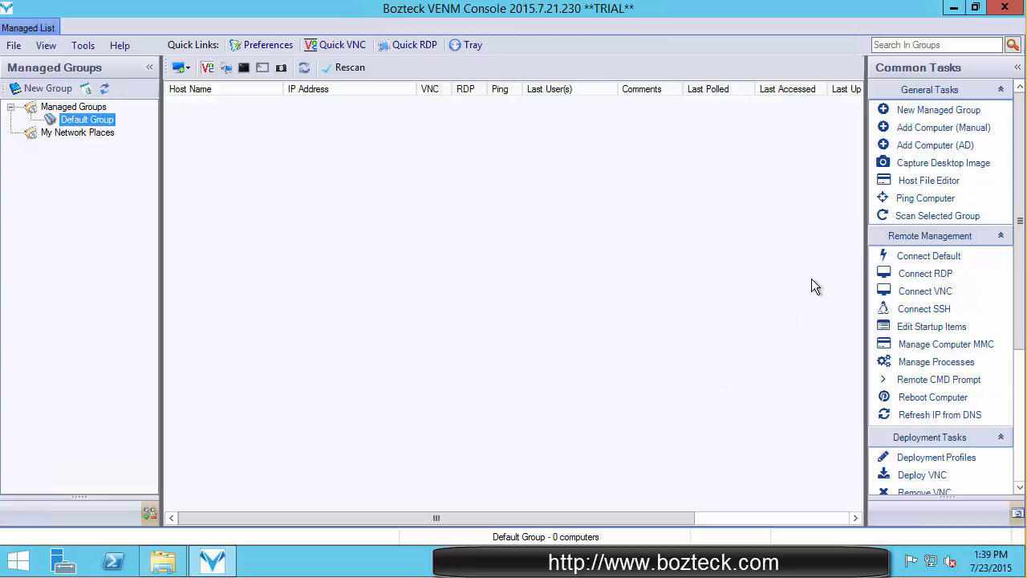
mouse_move(806, 303)
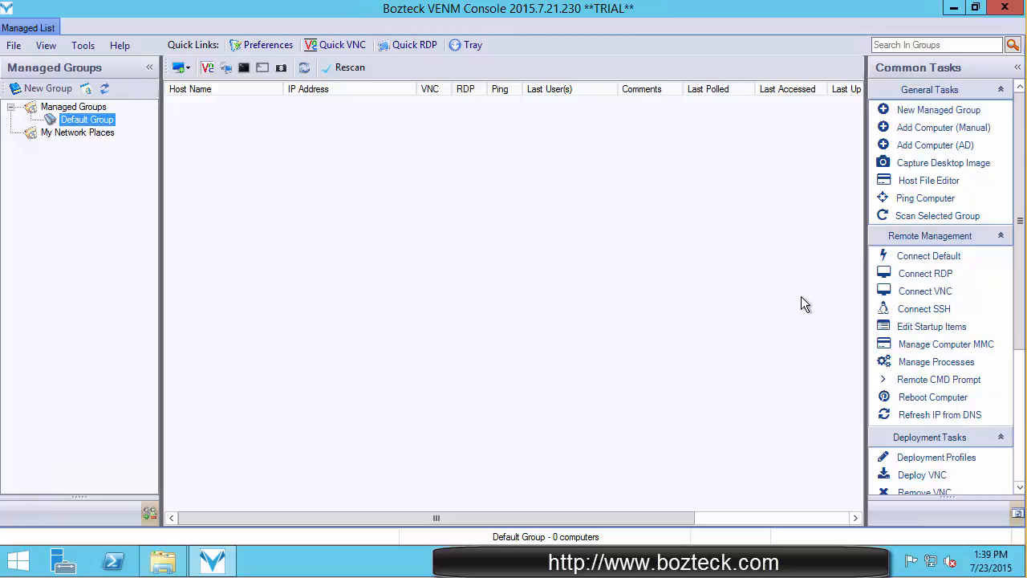
mouse_move(545, 231)
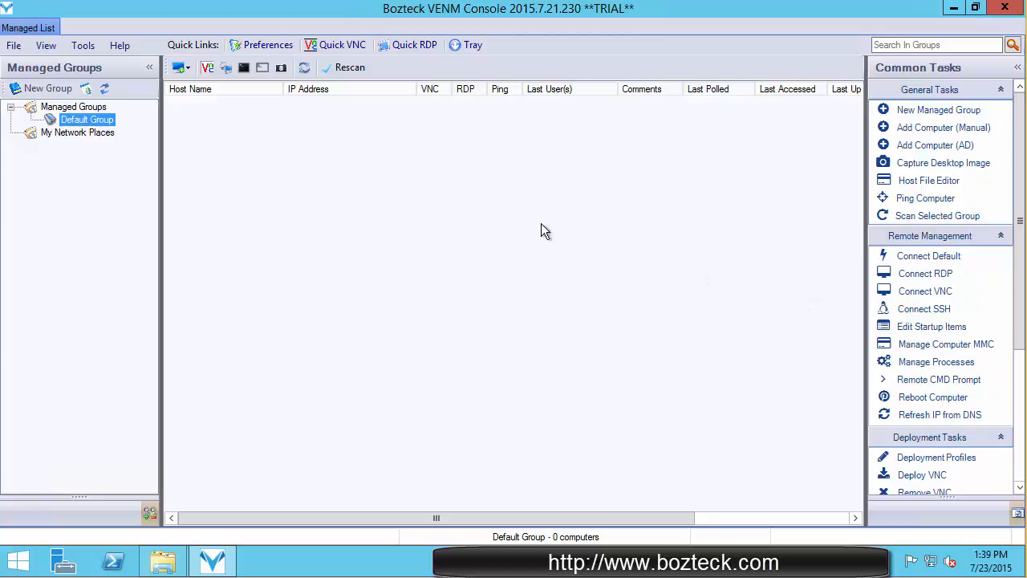
mouse_move(279, 120)
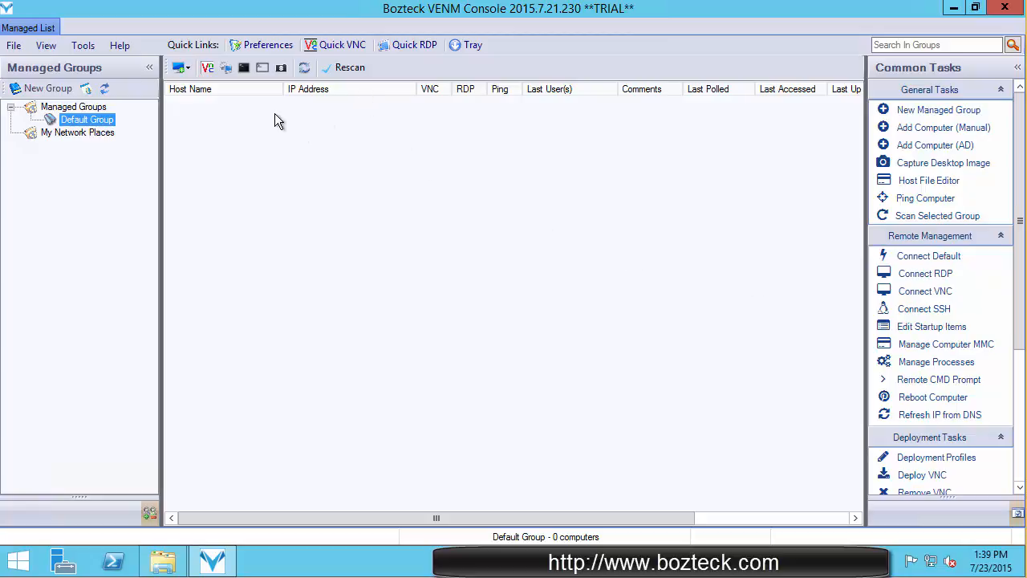
mouse_move(268, 45)
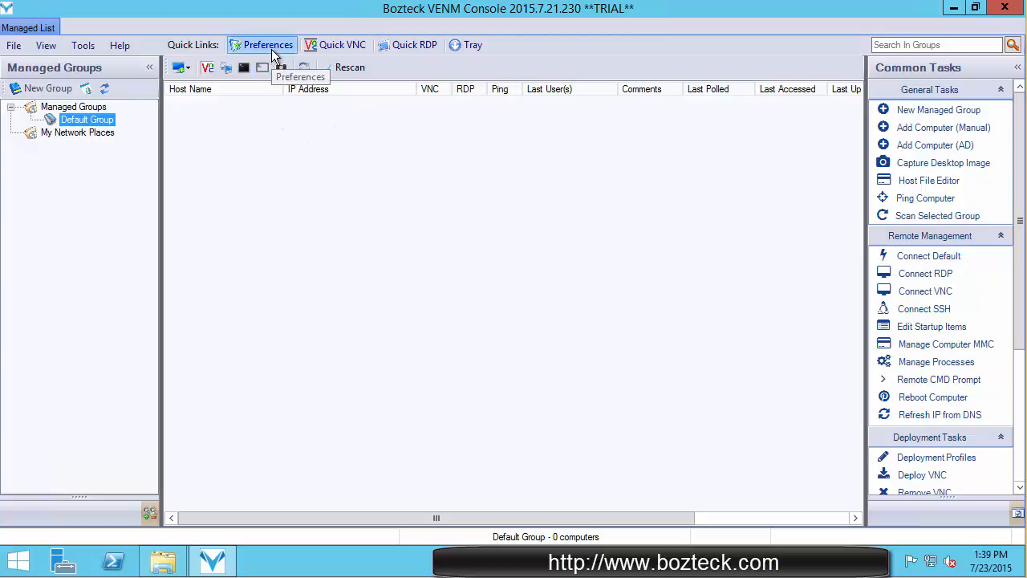
In Global Options Security/Identity, enter administrator login 'steve' with a password and domain.
click(266, 45)
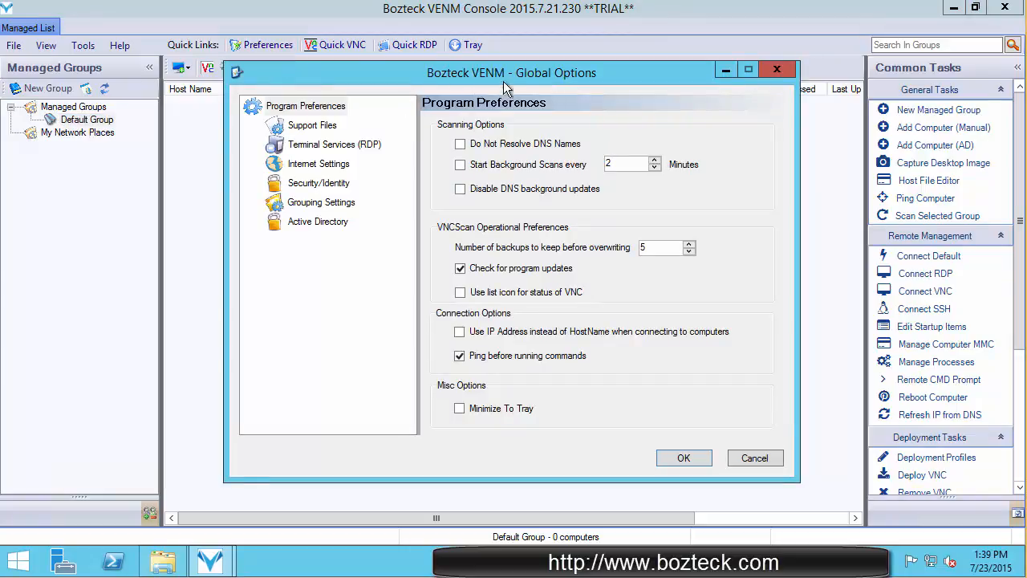
mouse_move(530, 83)
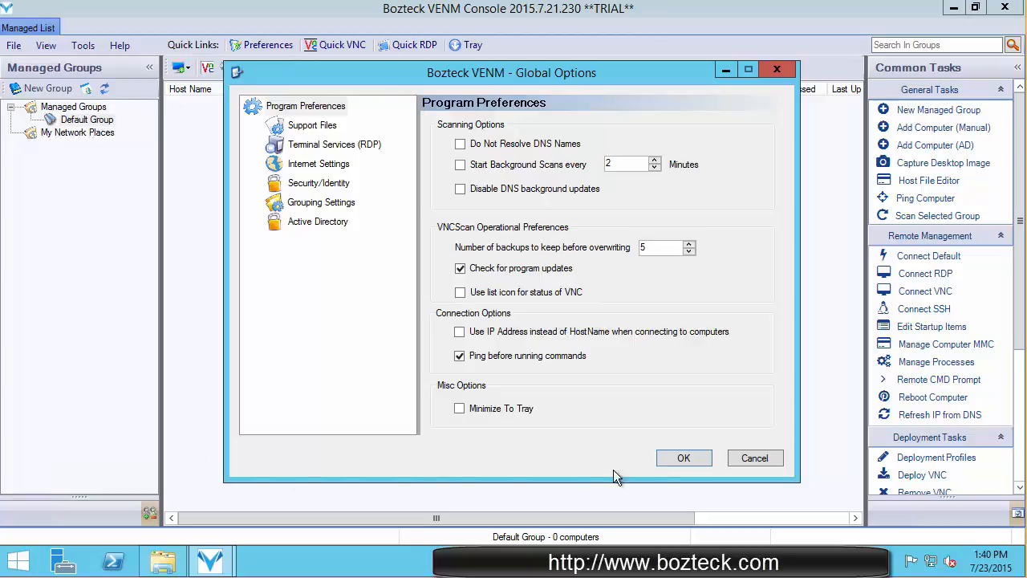
mouse_move(312, 346)
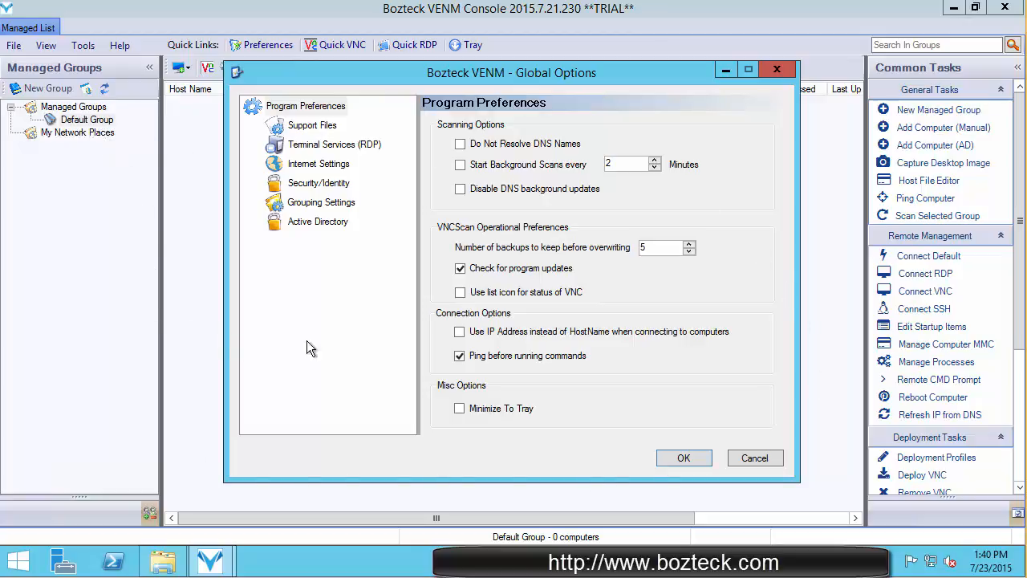
mouse_move(431, 106)
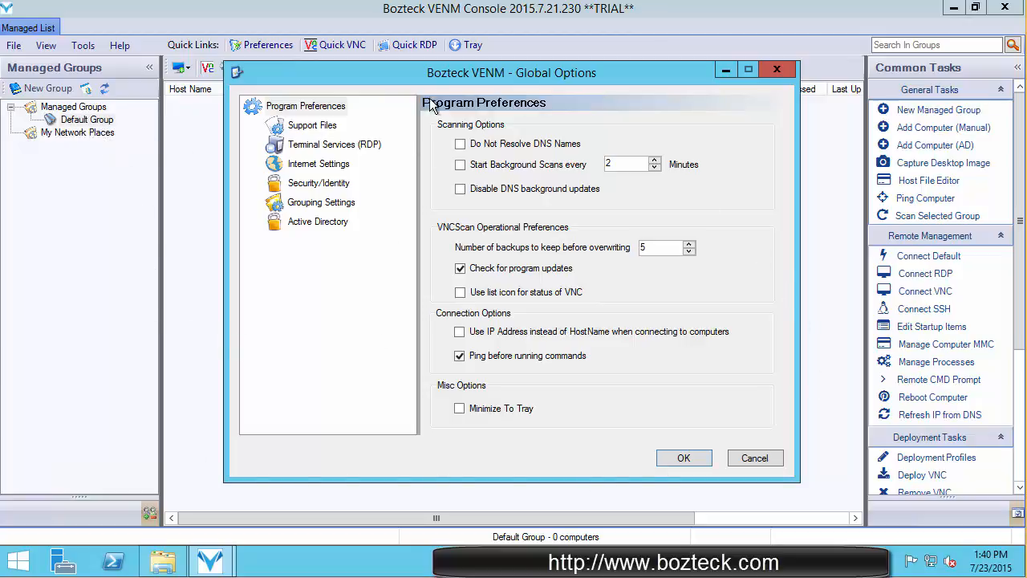
mouse_move(308, 192)
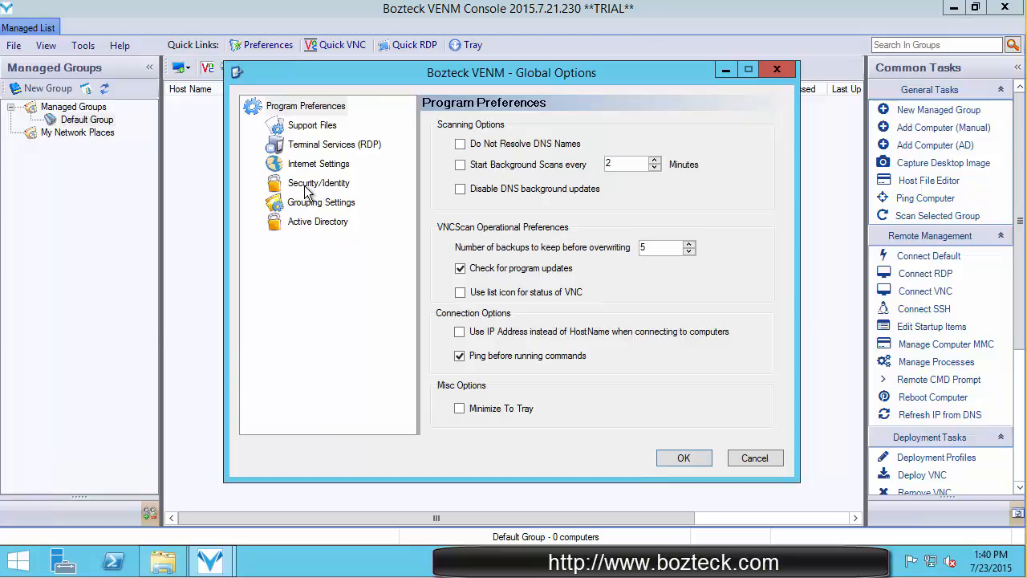
click(317, 183)
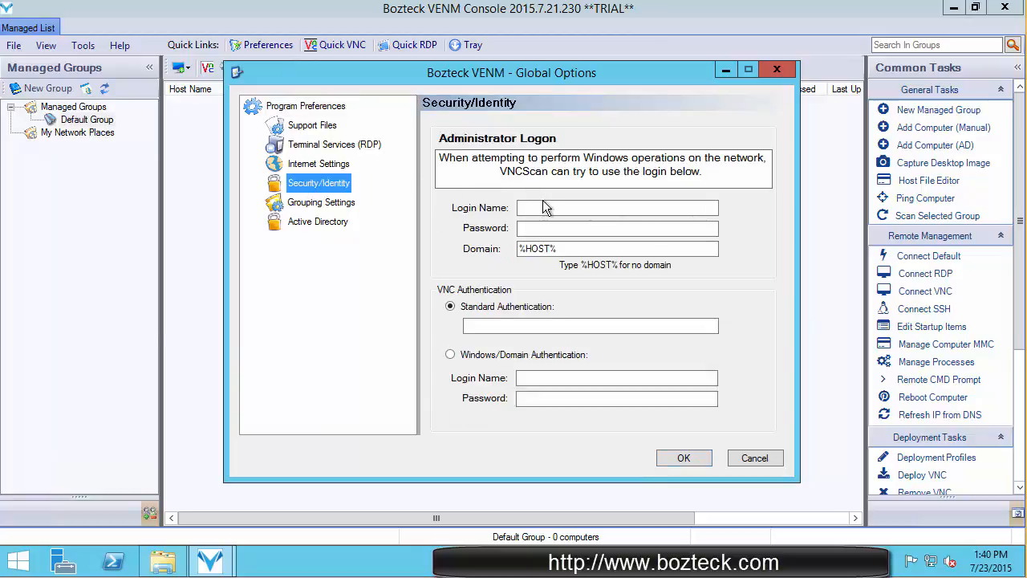
click(616, 207)
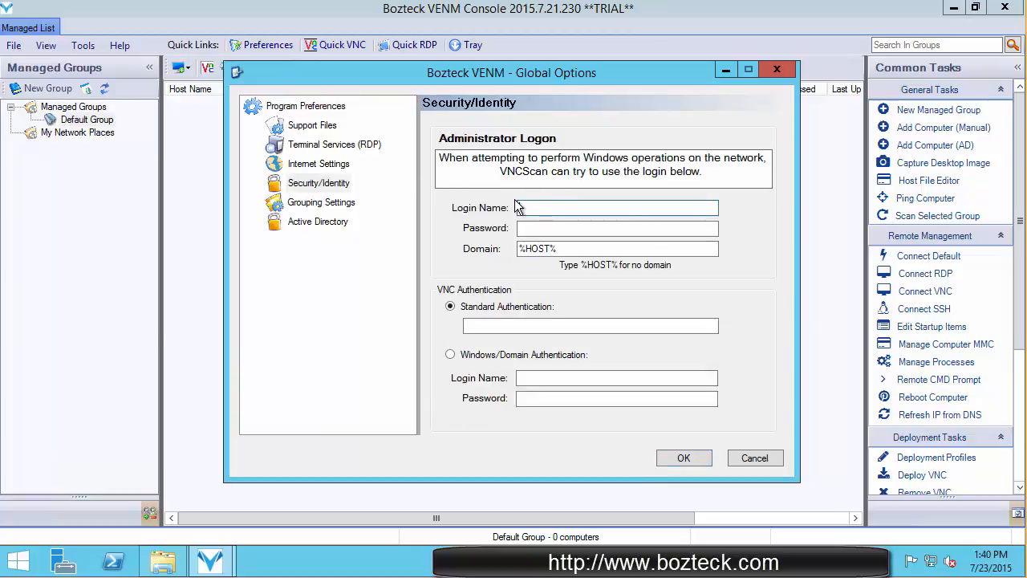
text(steve)
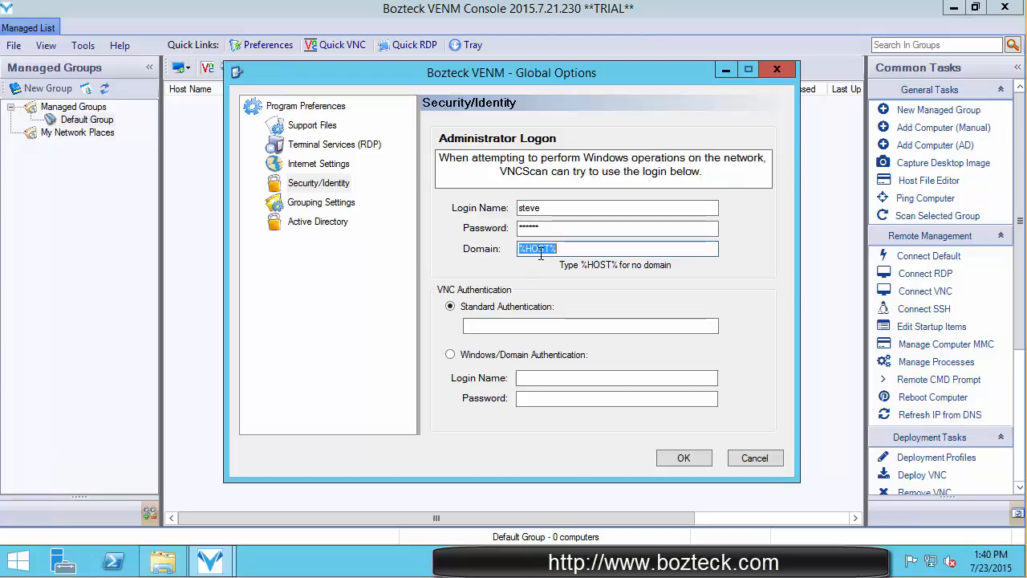
mouse_move(585, 285)
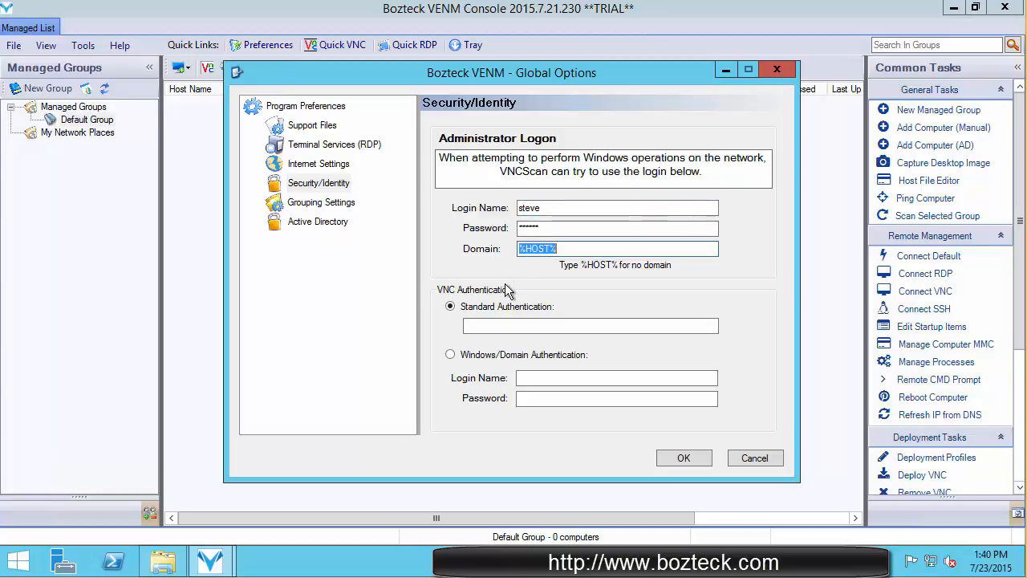
mouse_move(494, 302)
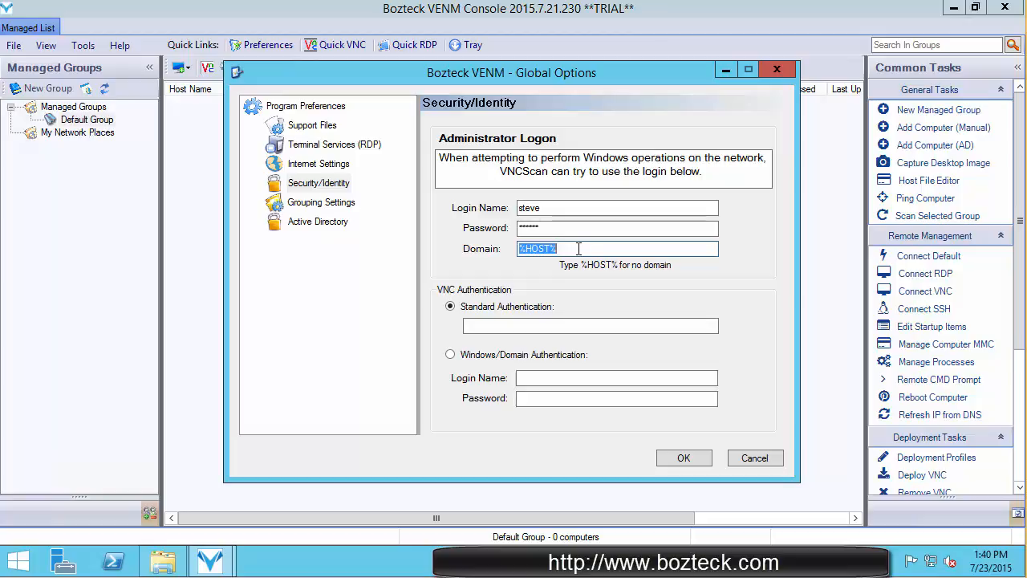
text(bostedor)
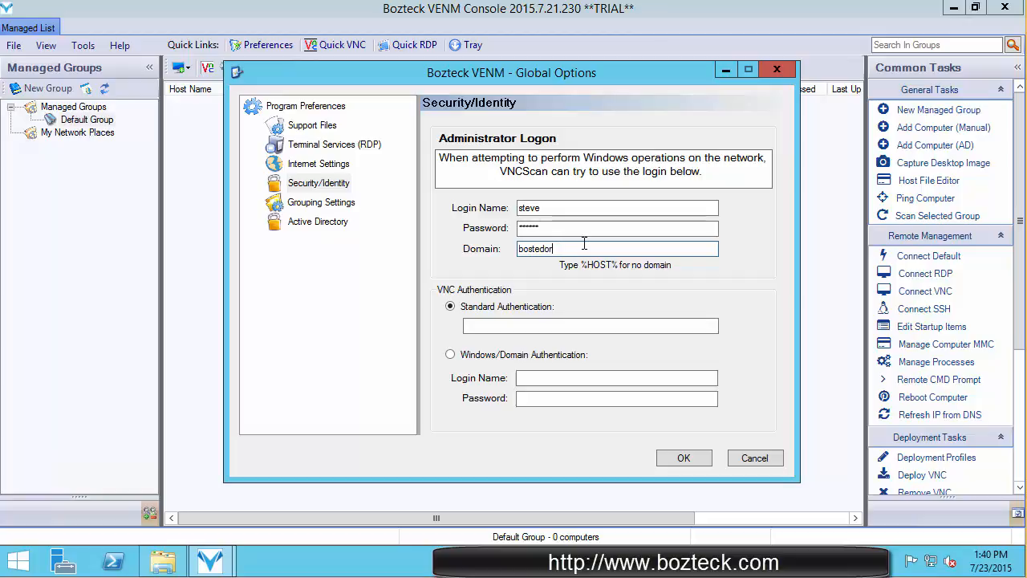
text(me)
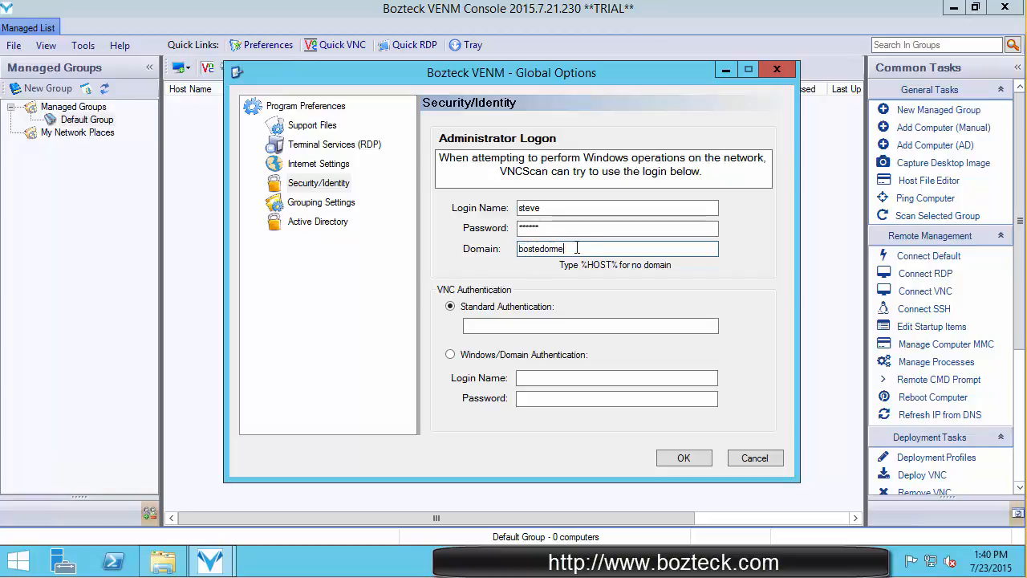
double_click(542, 247)
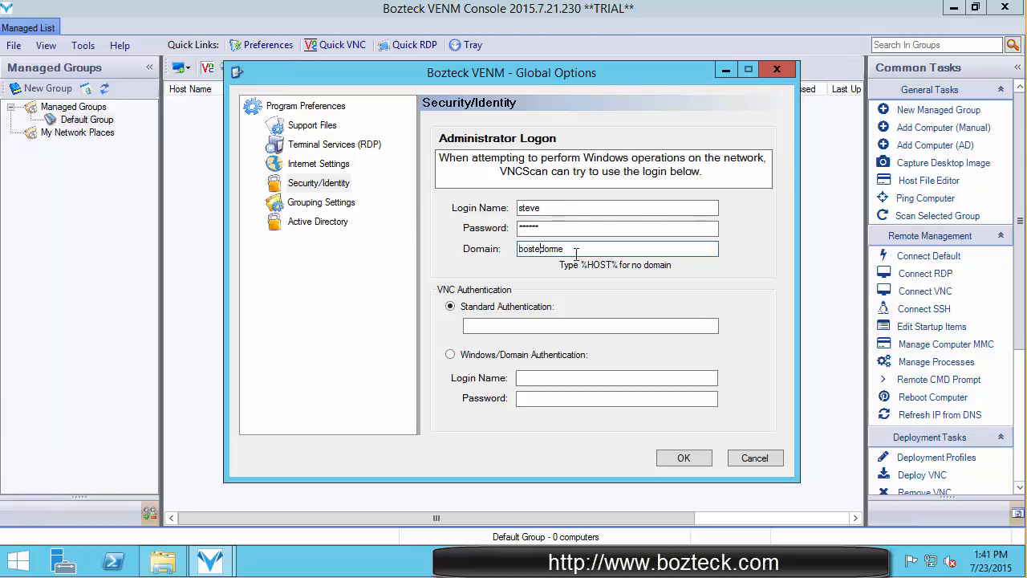
click(683, 457)
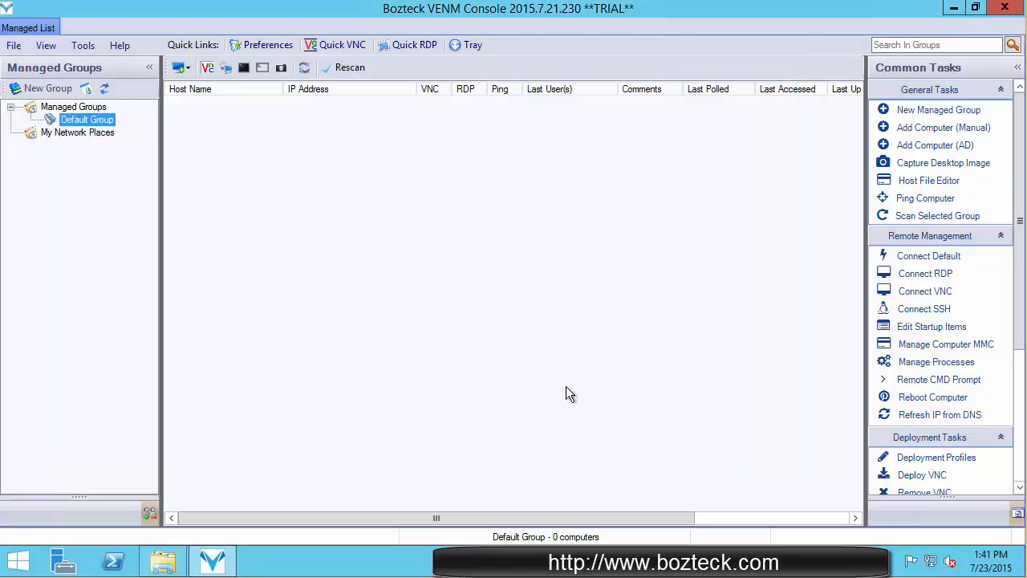
mouse_move(592, 254)
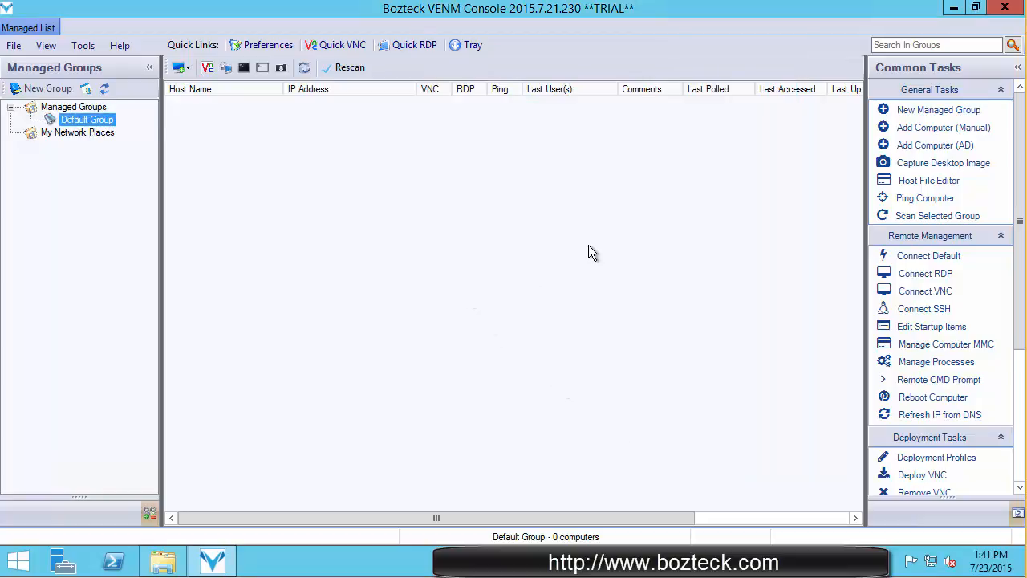
mouse_move(281, 173)
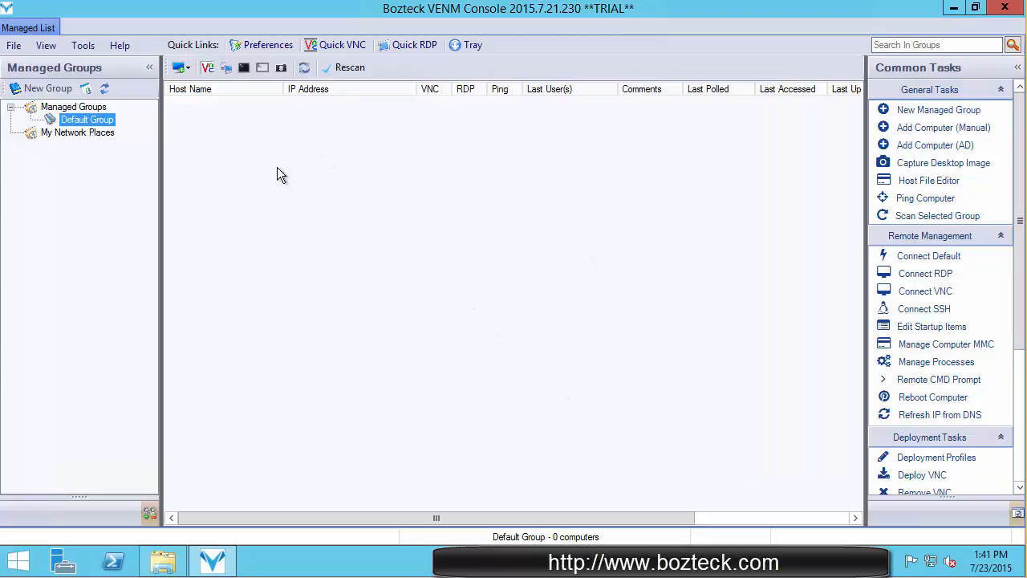
mouse_move(128, 144)
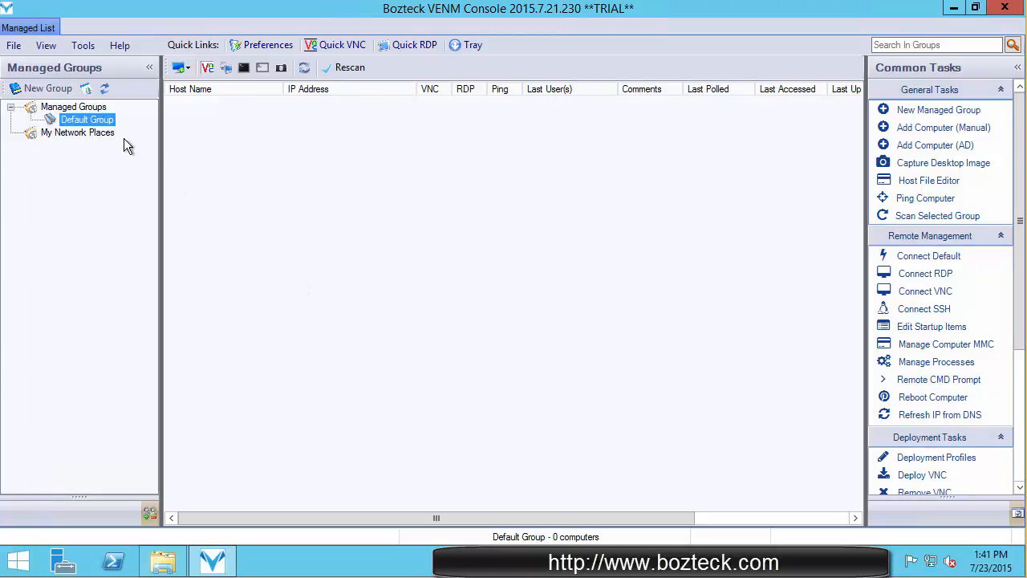
Show Default Group's properties on the Administrative Login page.
right_click(87, 118)
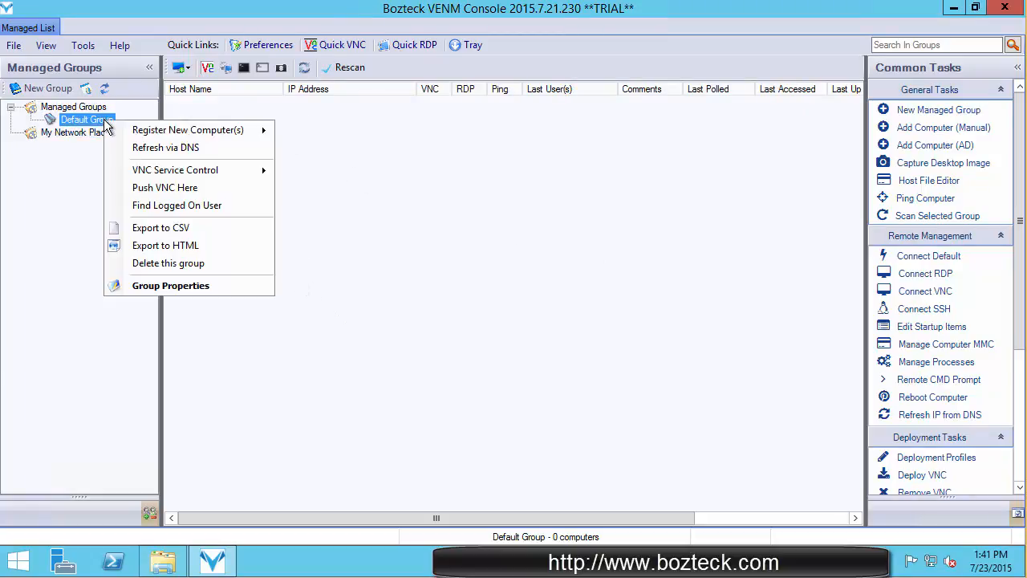
click(170, 286)
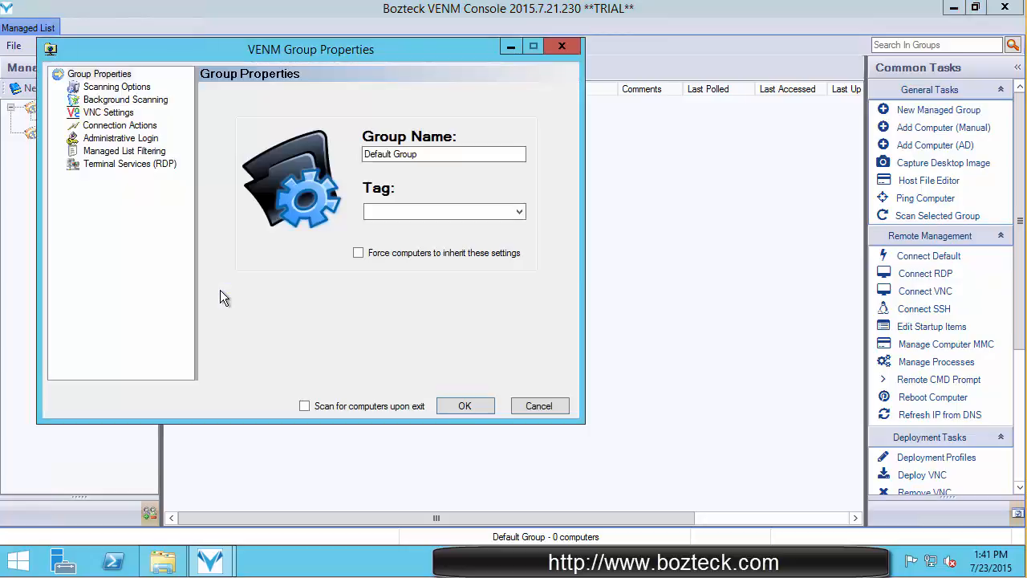
mouse_move(138, 154)
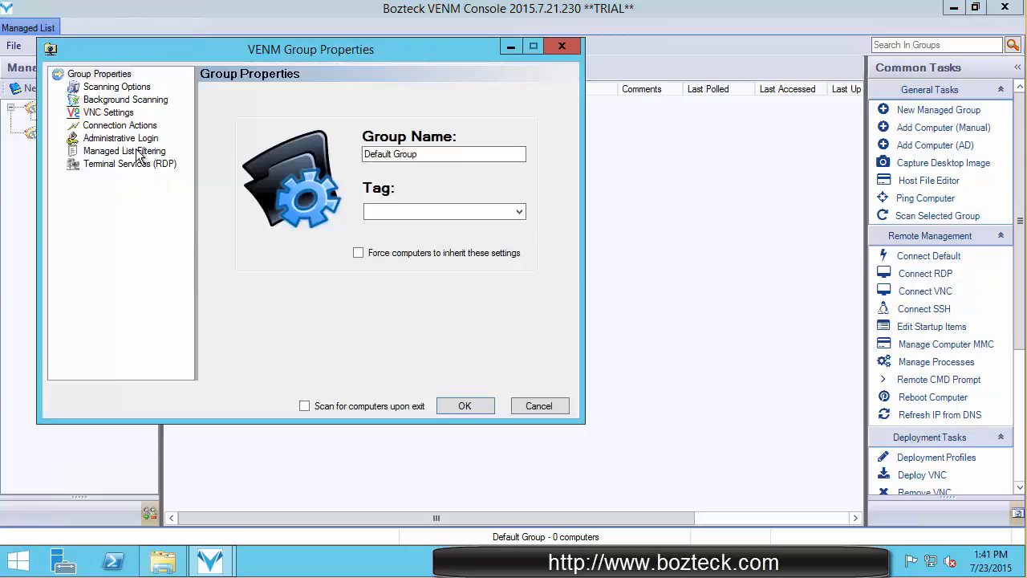
click(120, 138)
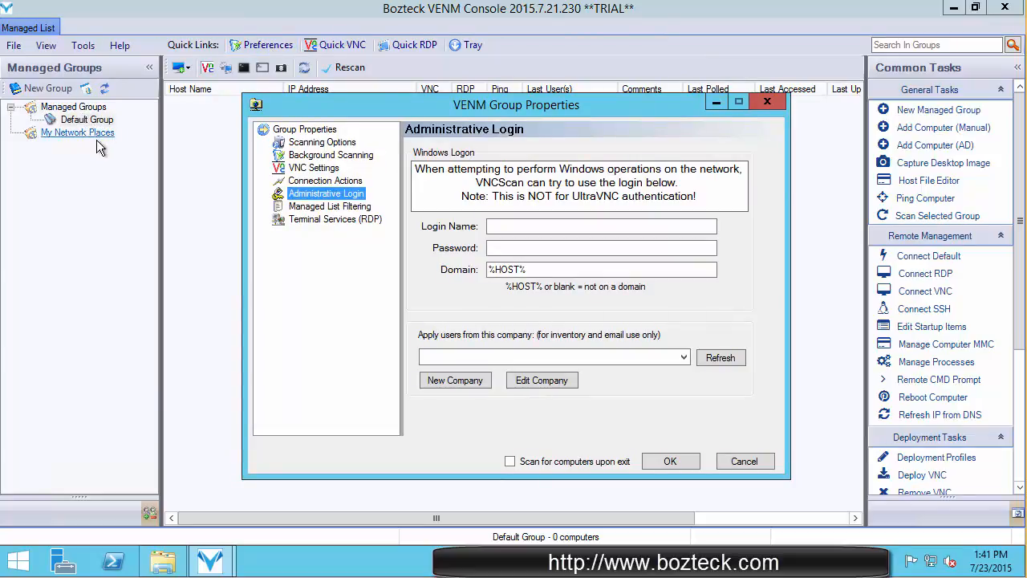
mouse_move(109, 154)
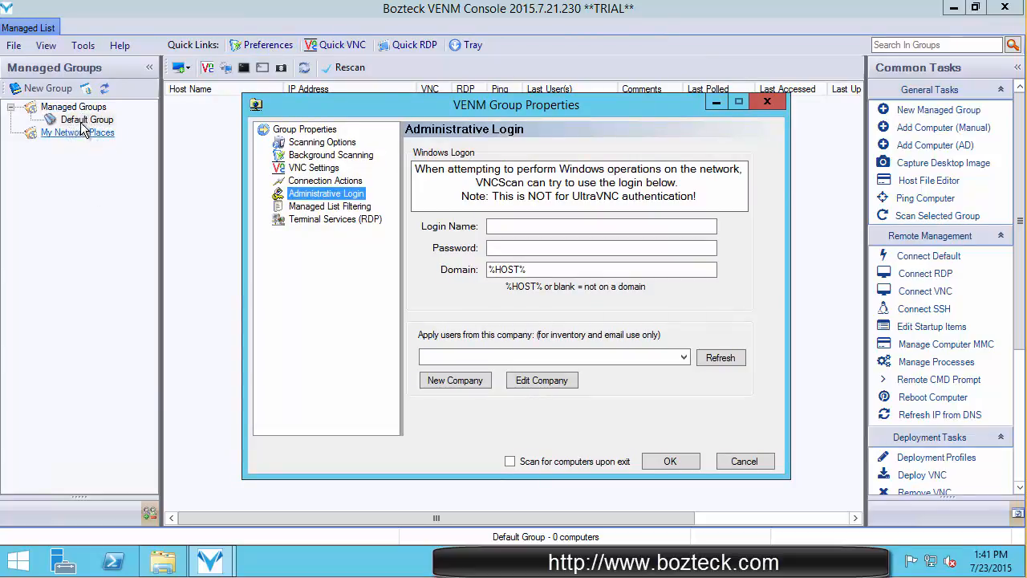
mouse_move(99, 134)
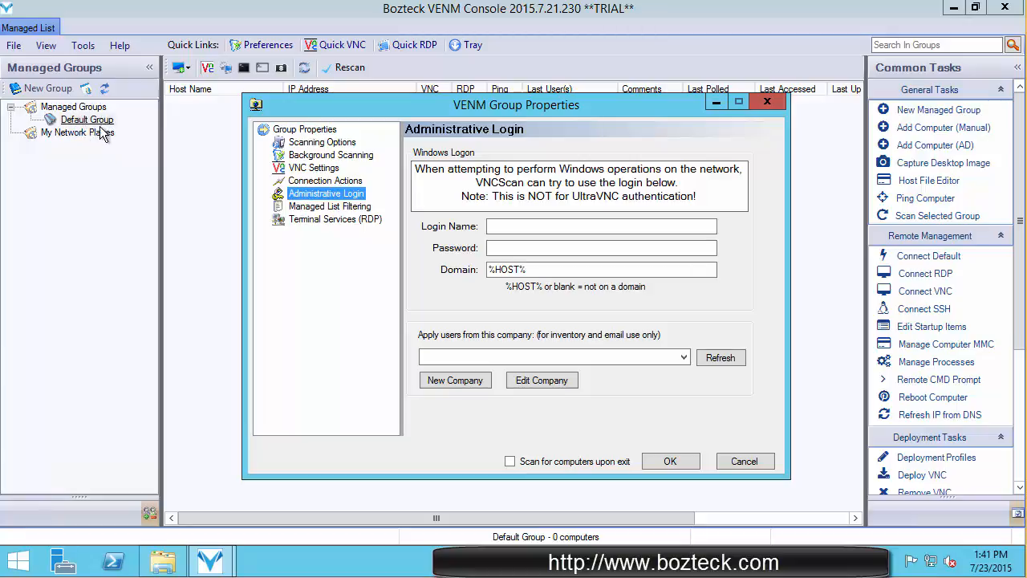
click(600, 224)
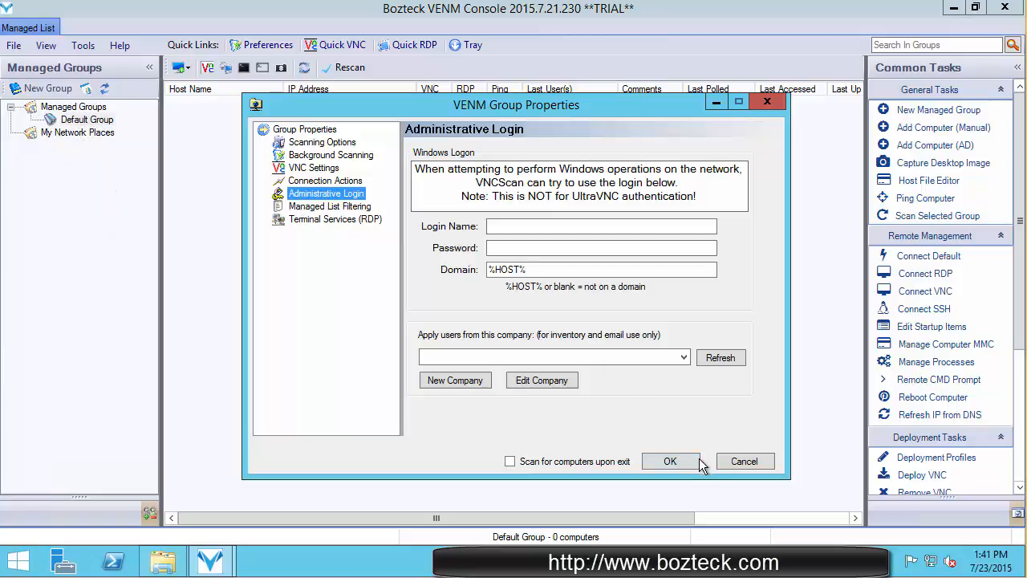
Close the group properties and list the ways to add computers.
click(670, 460)
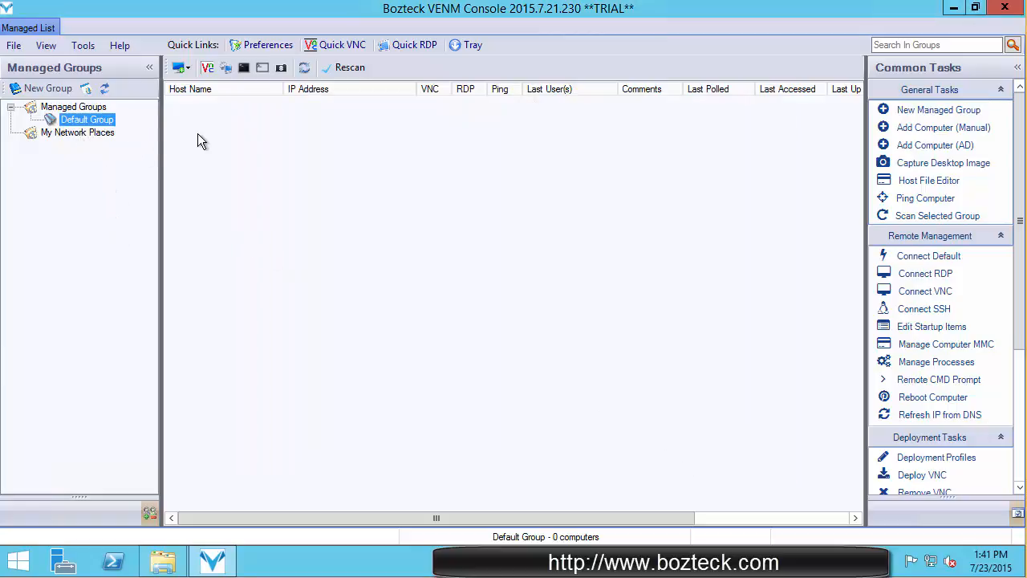
mouse_move(206, 138)
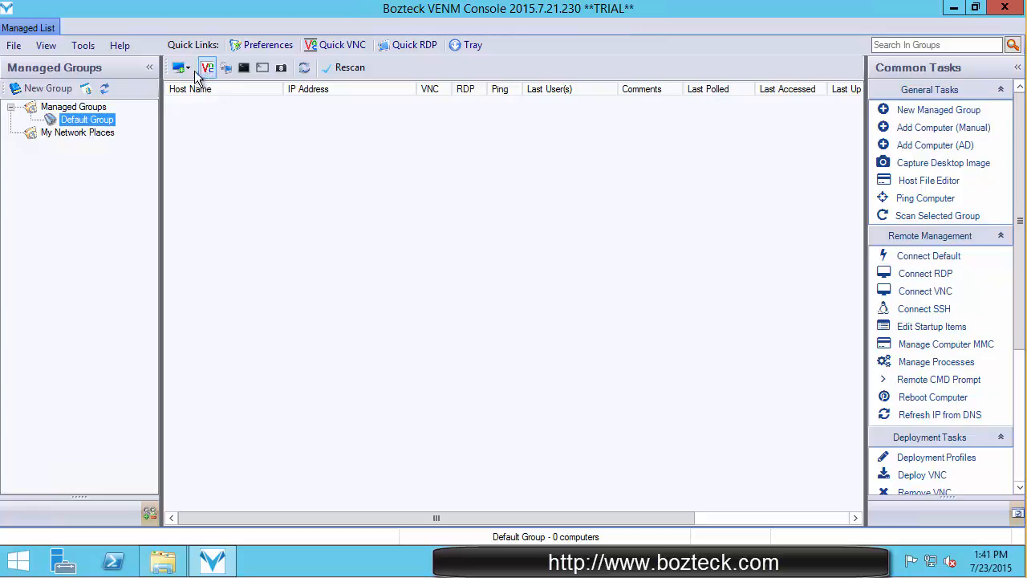
click(178, 67)
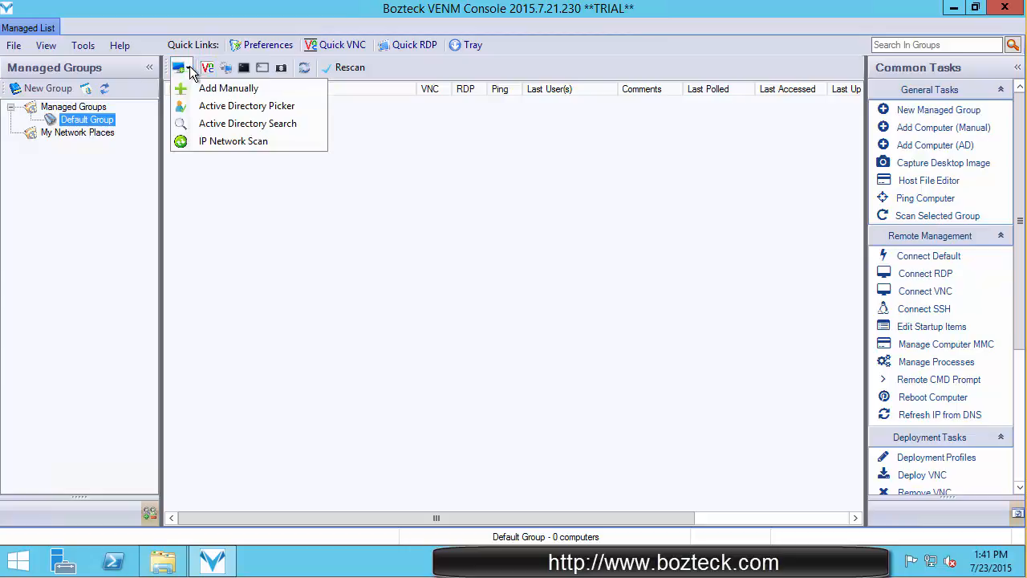
mouse_move(180, 68)
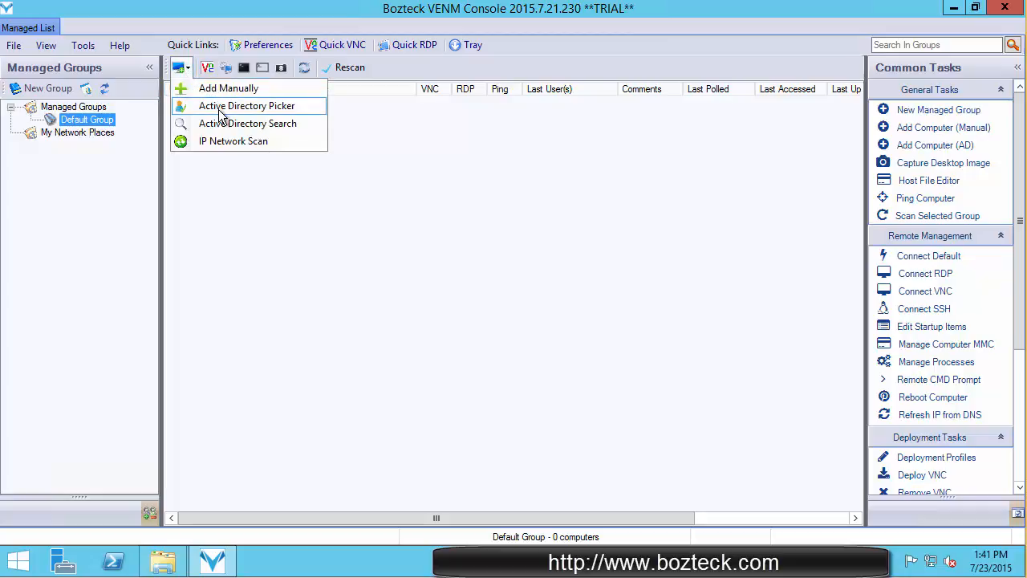
mouse_move(248, 122)
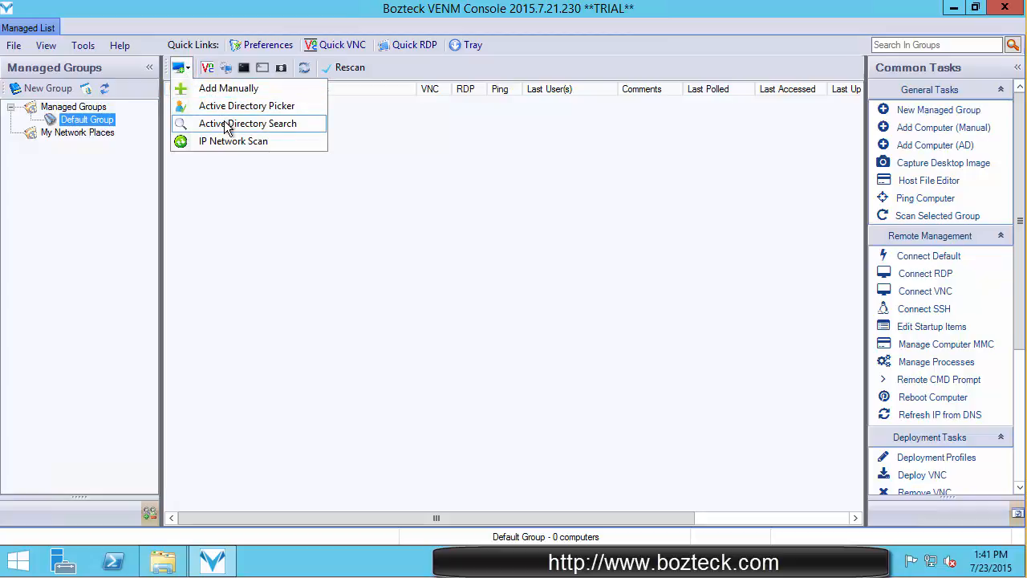
mouse_move(225, 128)
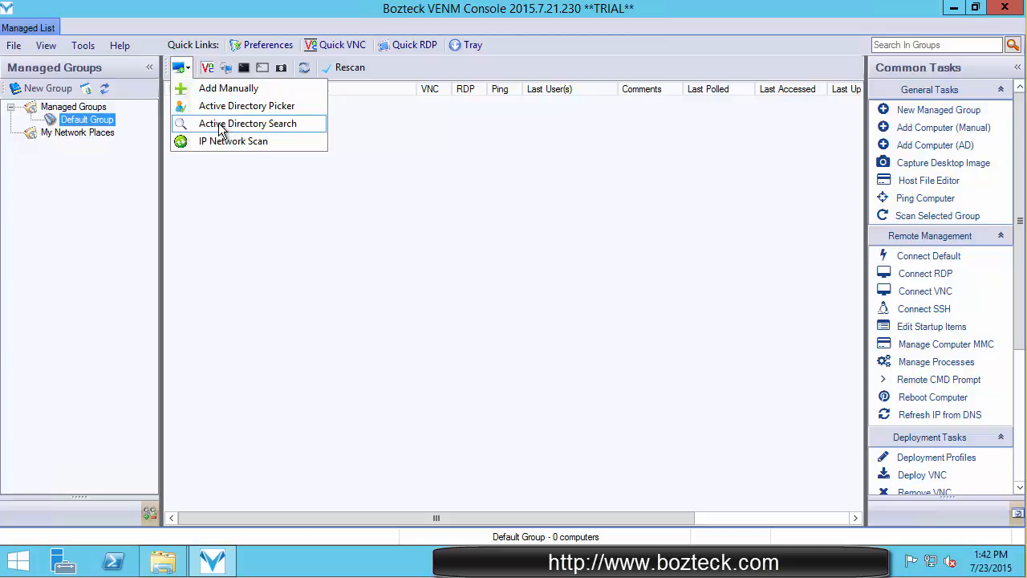
mouse_move(233, 141)
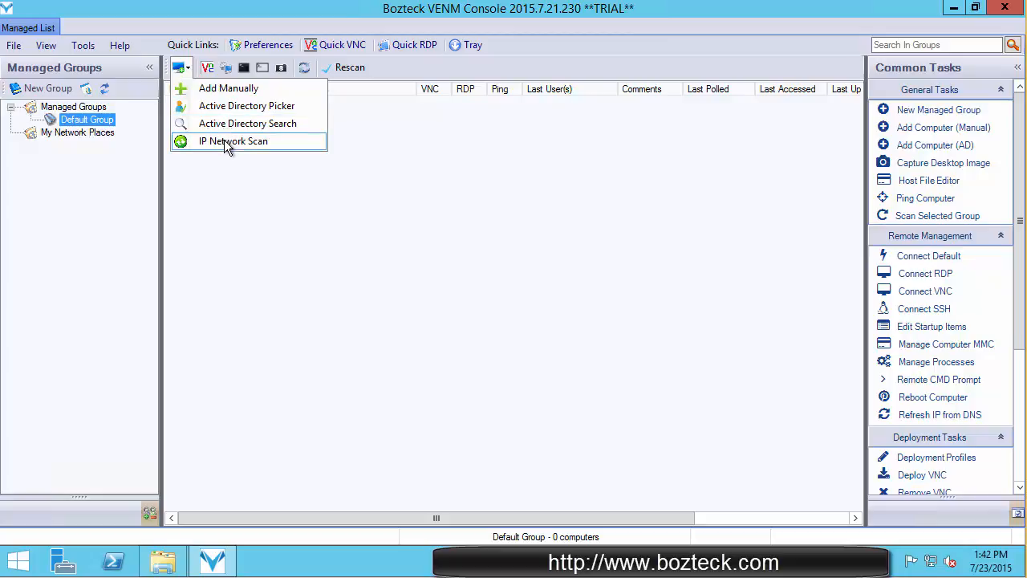
Choose IP Network Scan and agree to edit the group settings when no scan range is found.
click(233, 141)
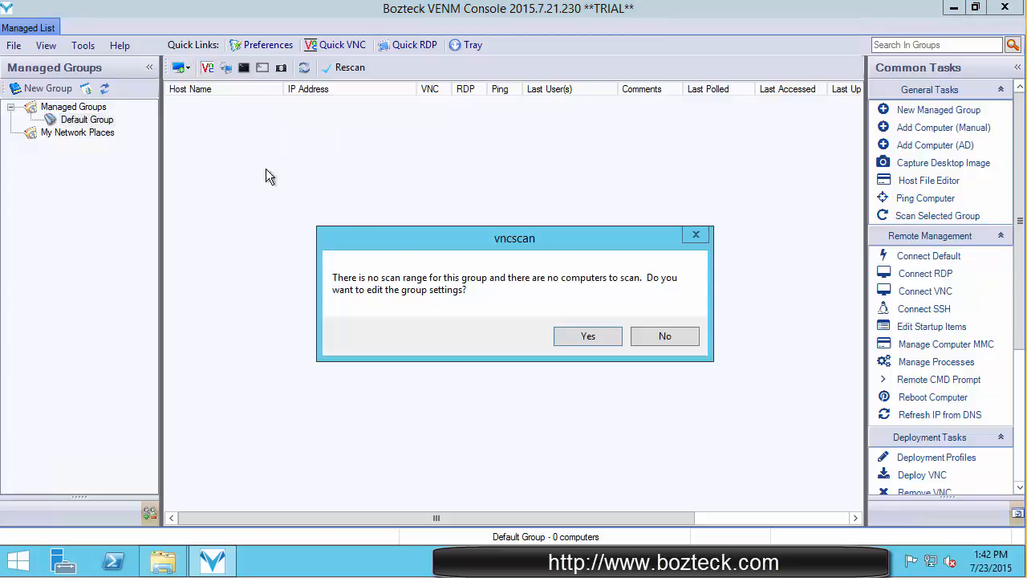
mouse_move(441, 292)
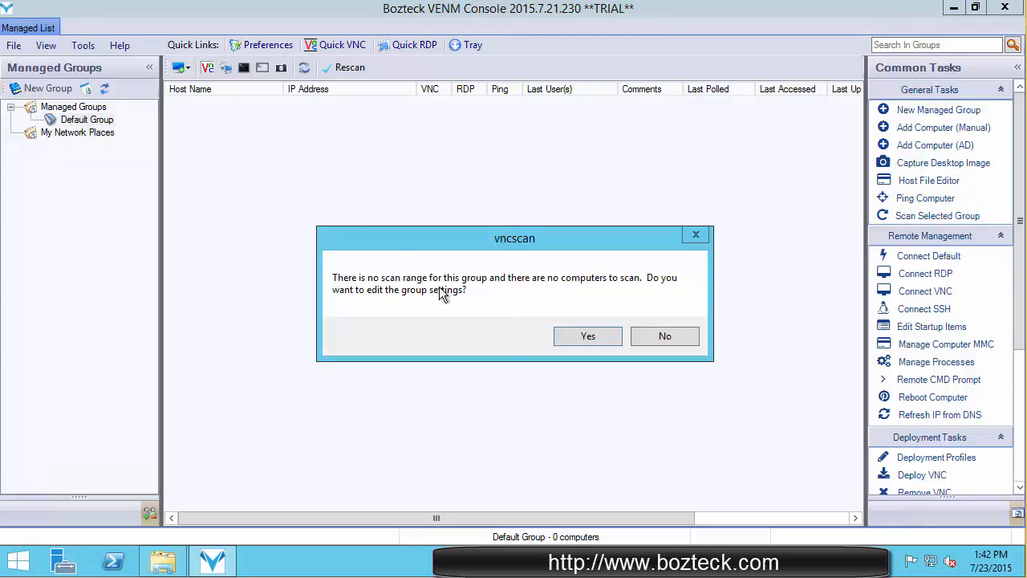
mouse_move(401, 302)
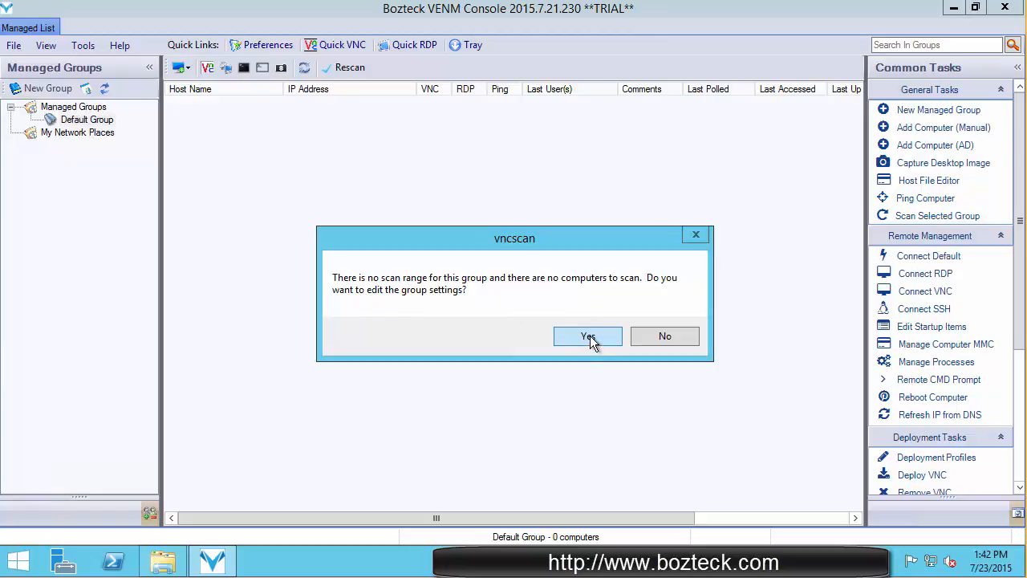
click(587, 336)
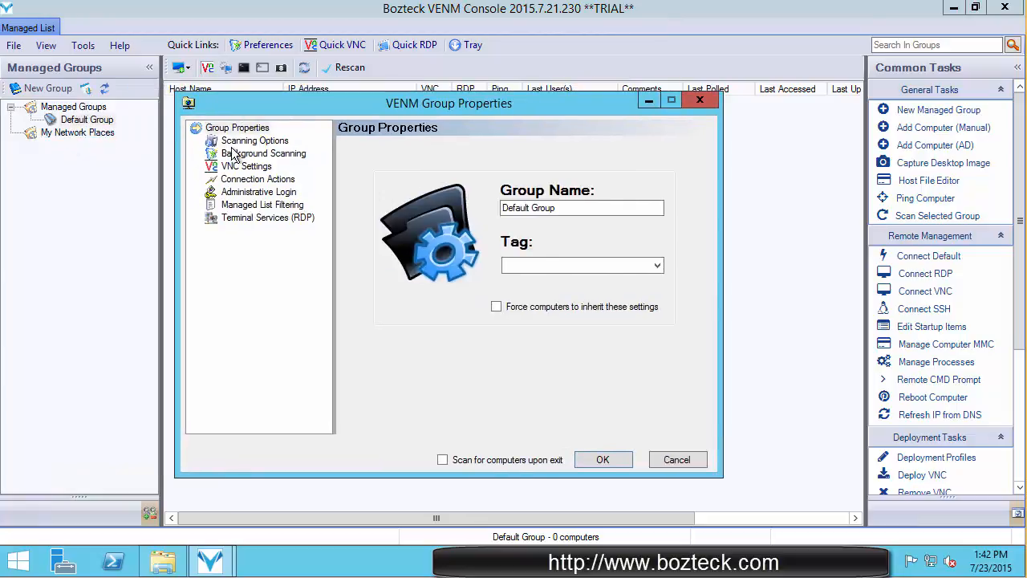
View Default Group's Scanning Options: empty IP range, 1000 ms timeout, ports 5900 and 3389.
click(256, 141)
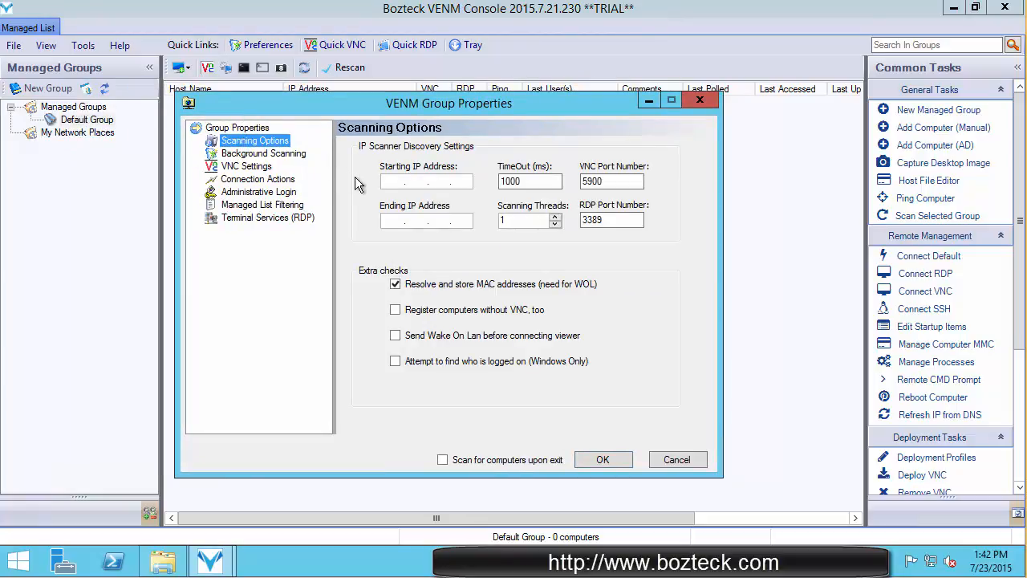
mouse_move(439, 223)
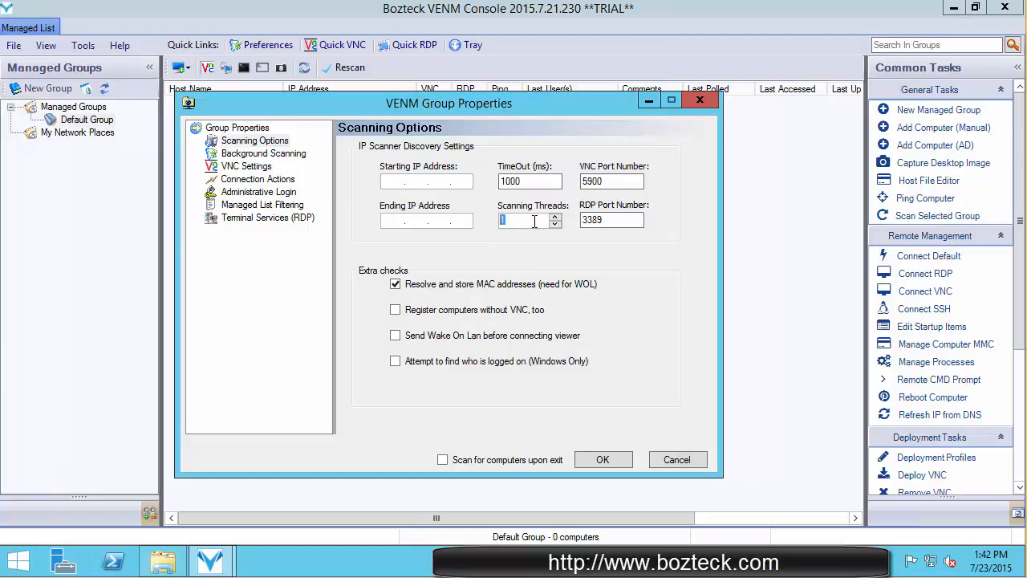
mouse_move(527, 238)
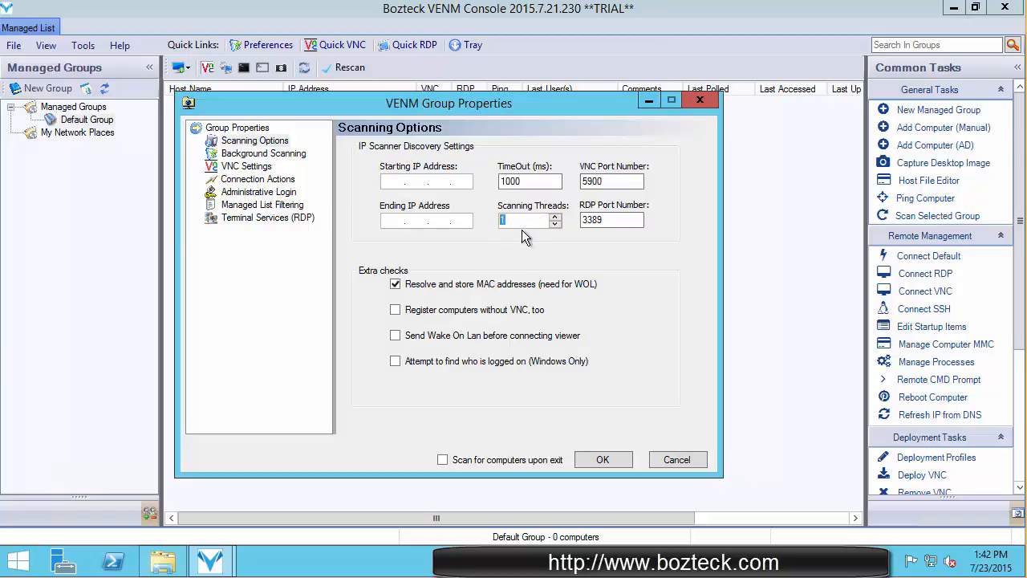
mouse_move(539, 196)
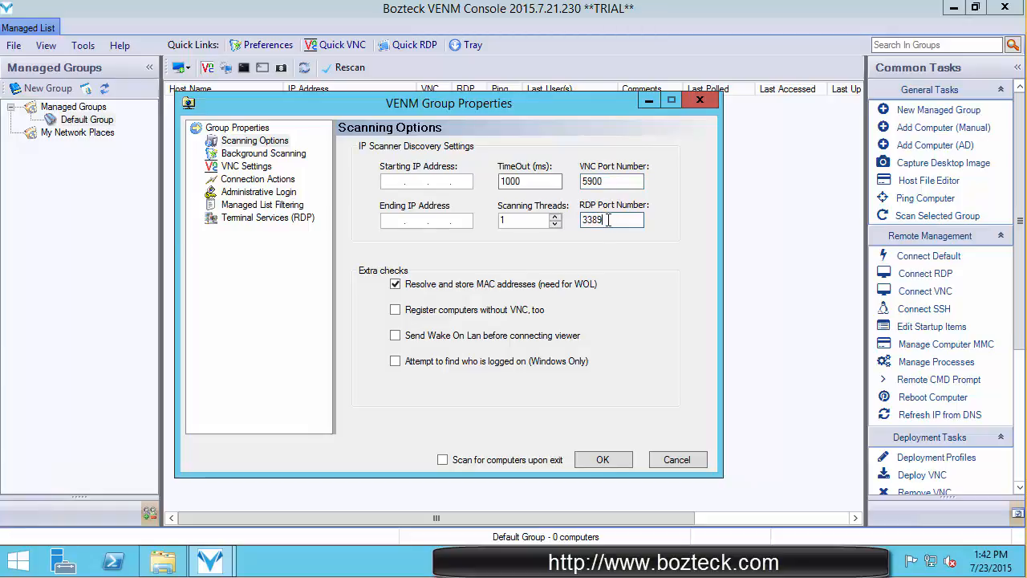
mouse_move(584, 244)
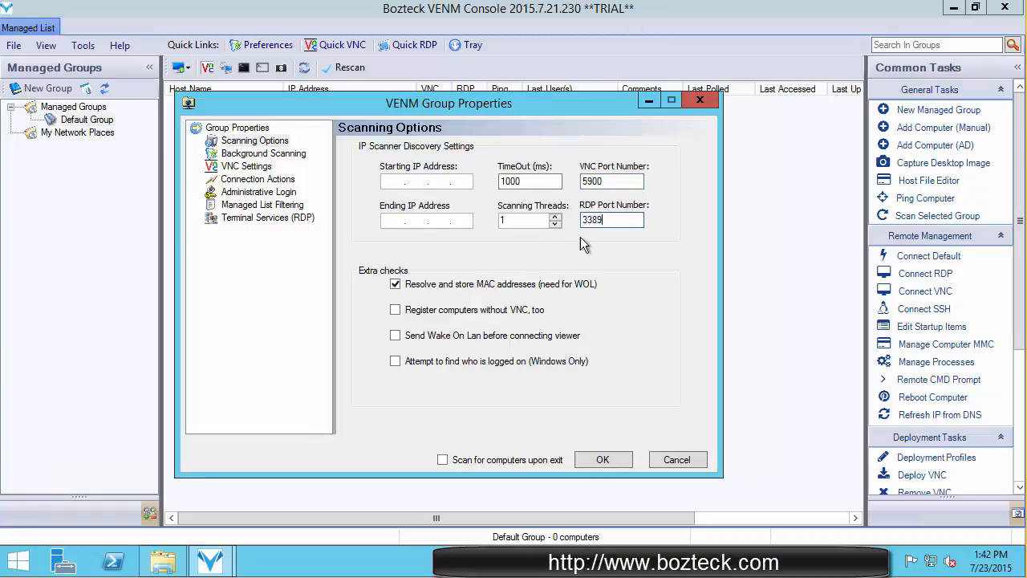
mouse_move(506, 269)
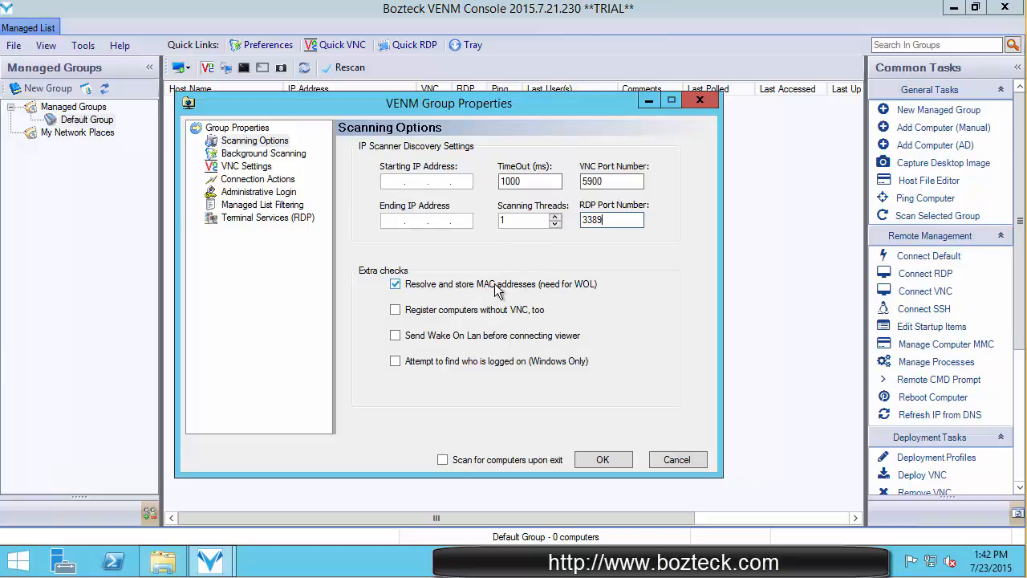
mouse_move(549, 287)
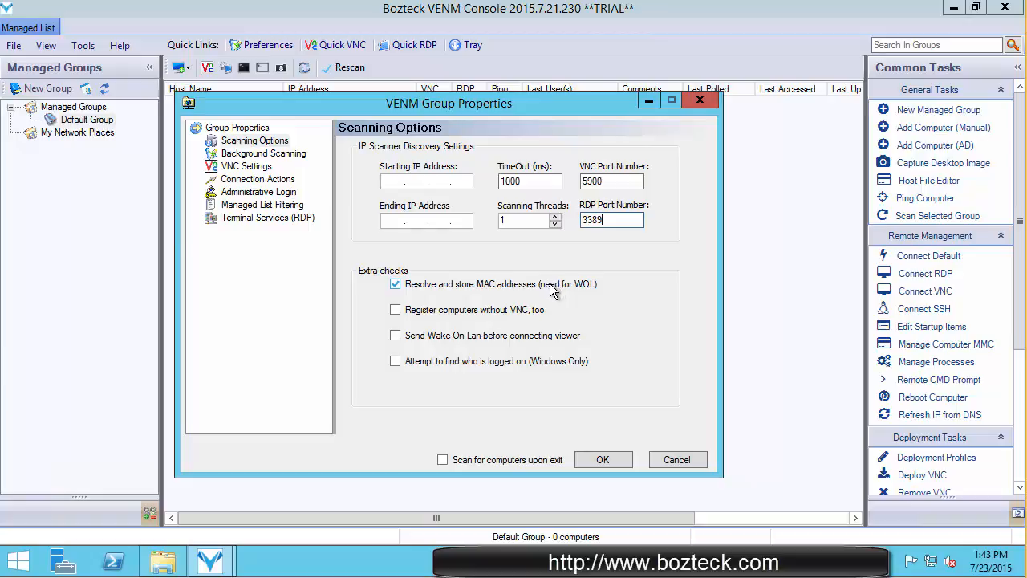
mouse_move(456, 307)
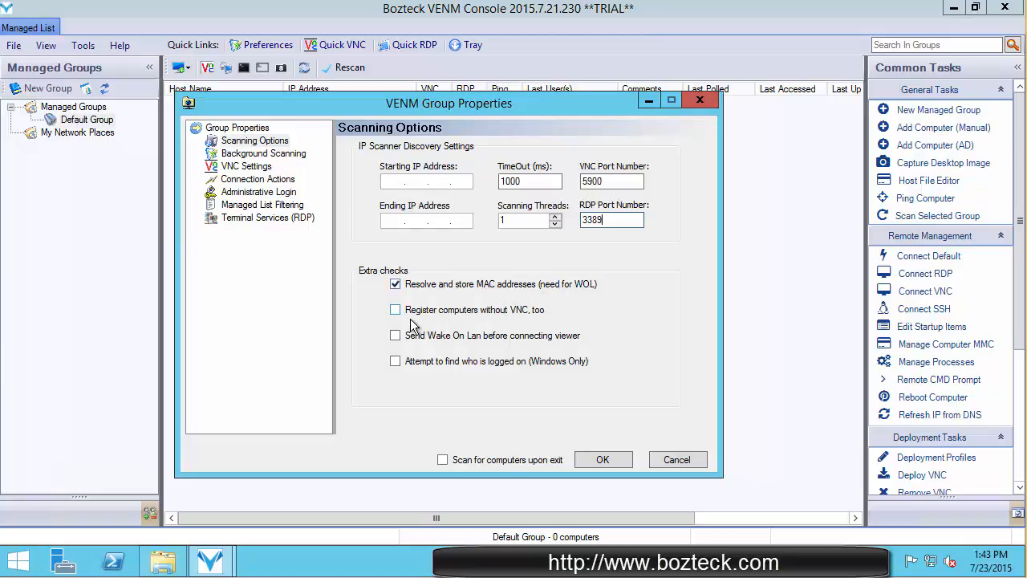
mouse_move(462, 318)
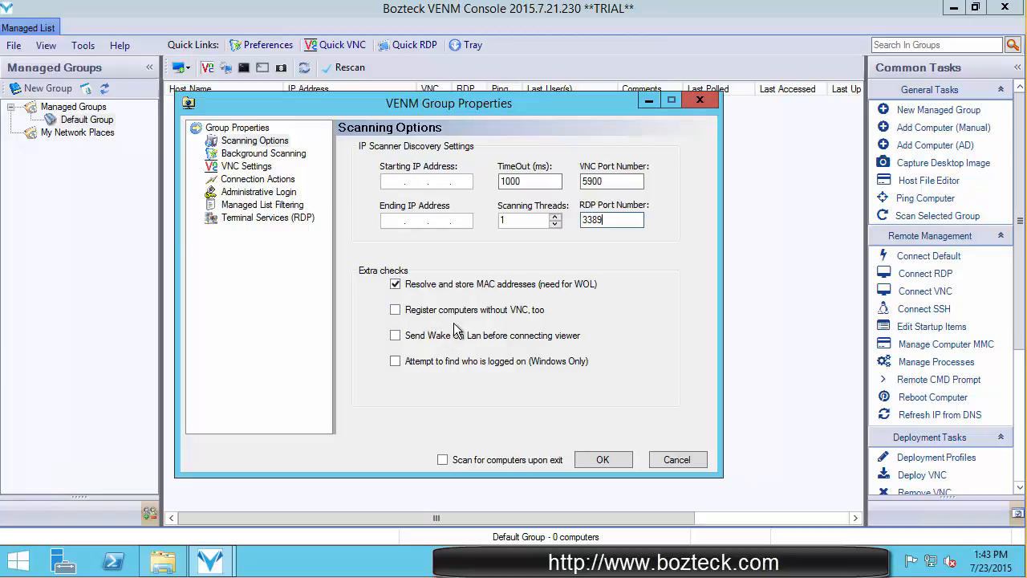
Enable 'Register computers without VNC, too' and leave 'Send Wake On Lan' toggled back off.
click(395, 310)
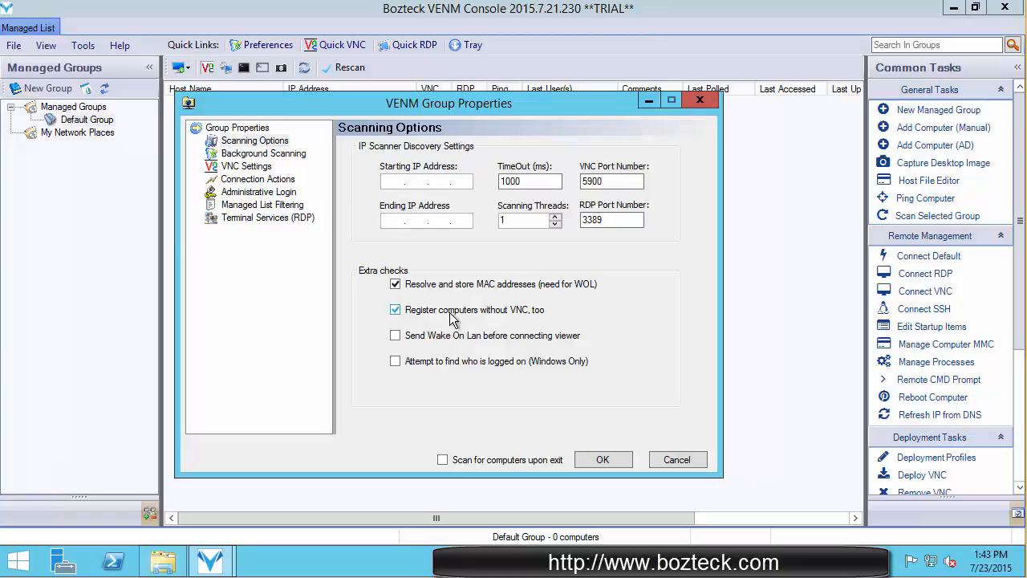
mouse_move(447, 321)
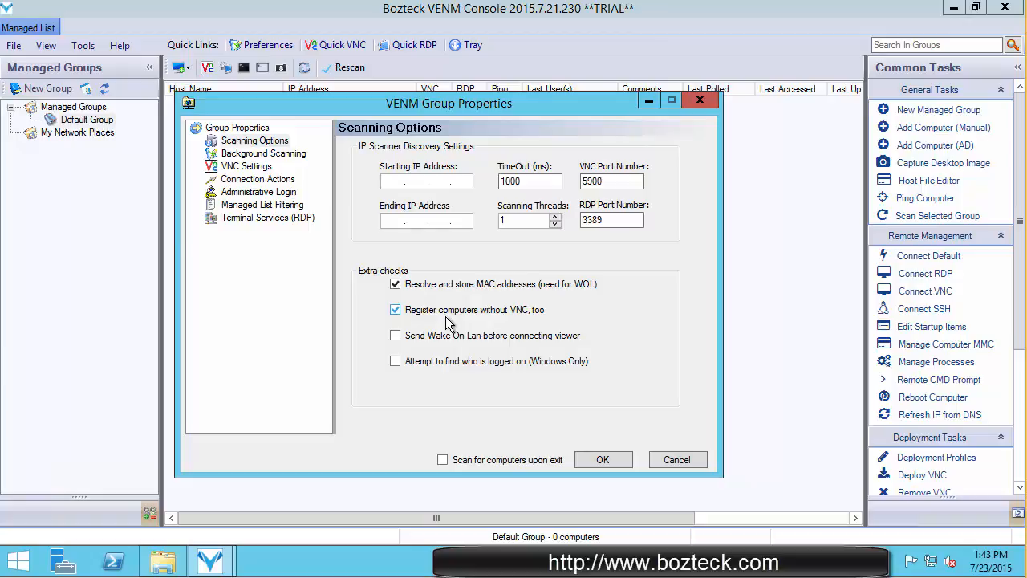
mouse_move(409, 323)
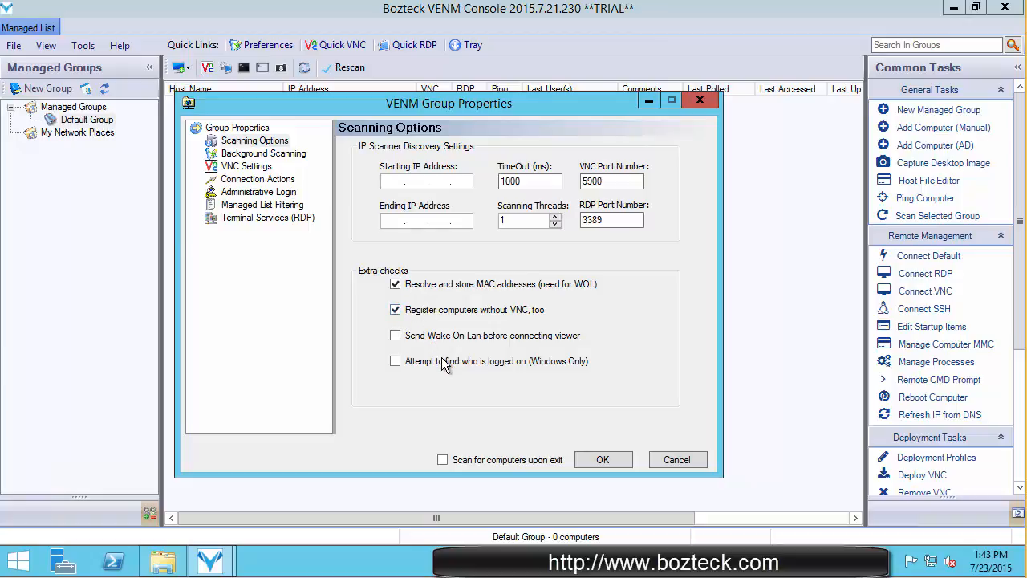
click(395, 335)
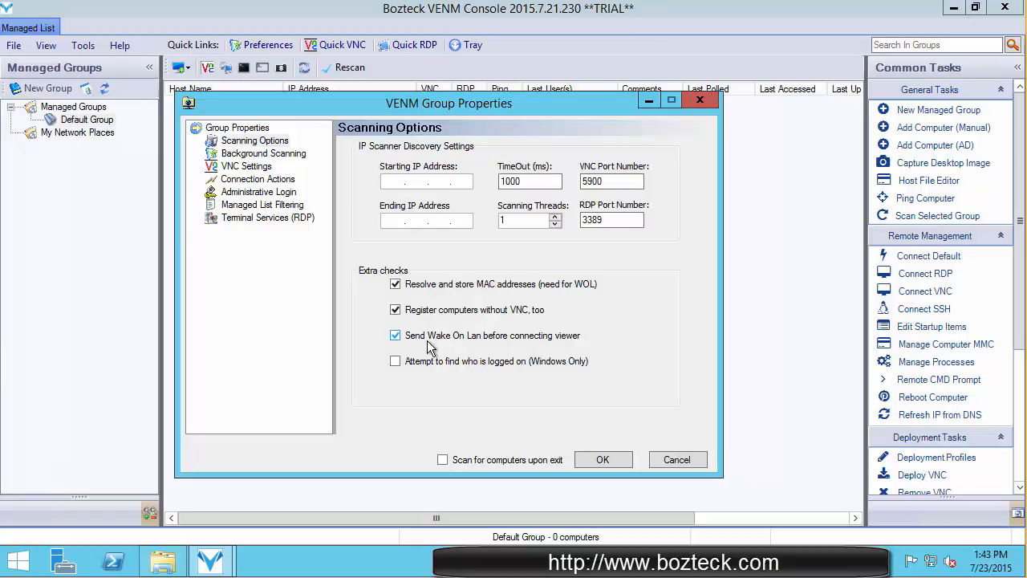
mouse_move(431, 346)
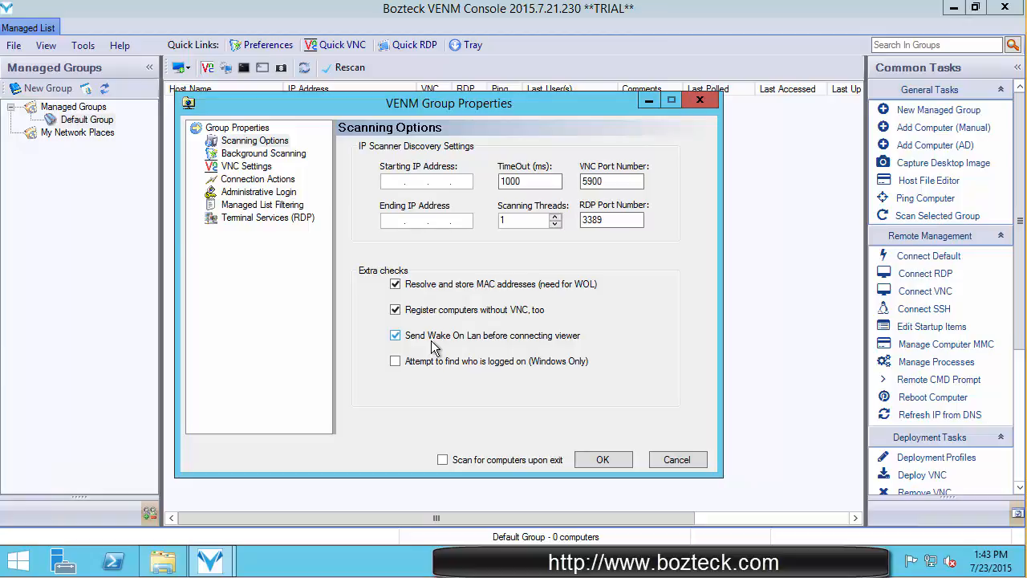
click(395, 336)
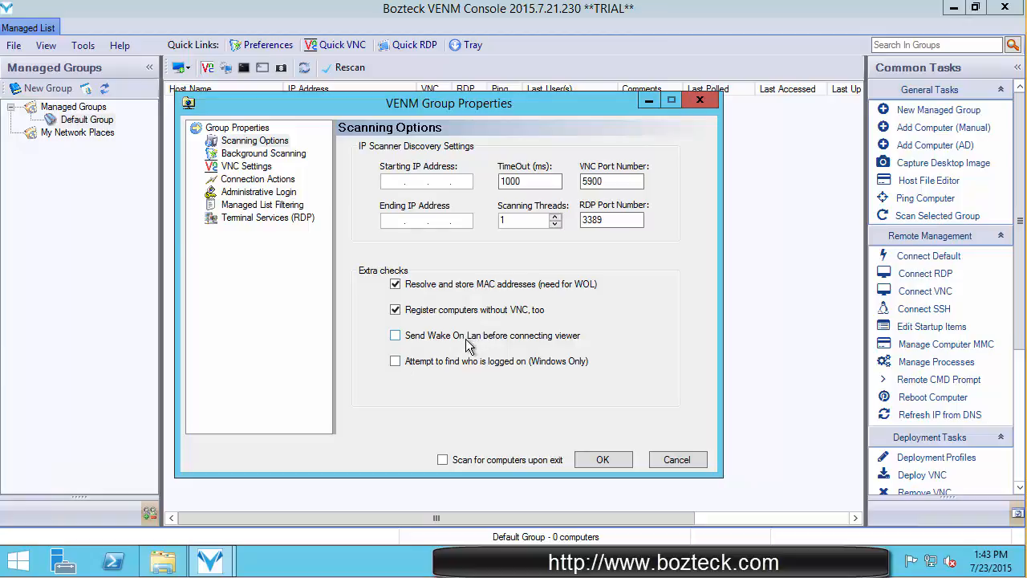
mouse_move(401, 385)
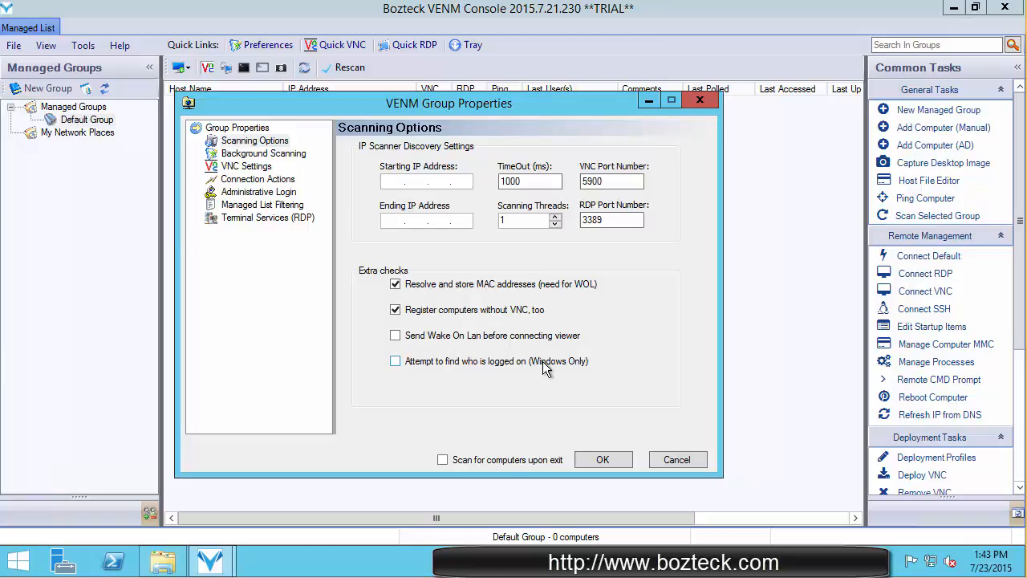
mouse_move(462, 370)
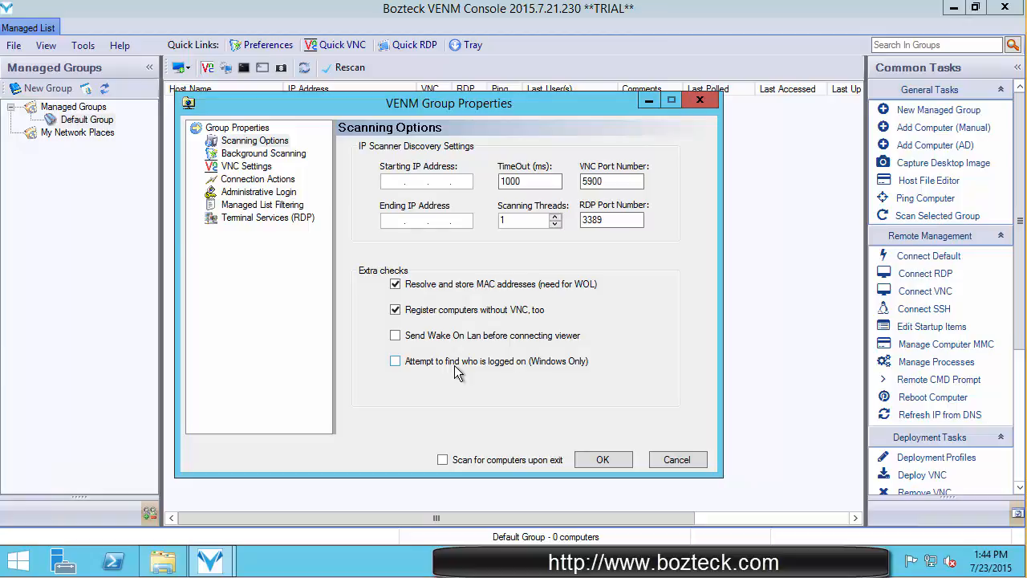
mouse_move(457, 360)
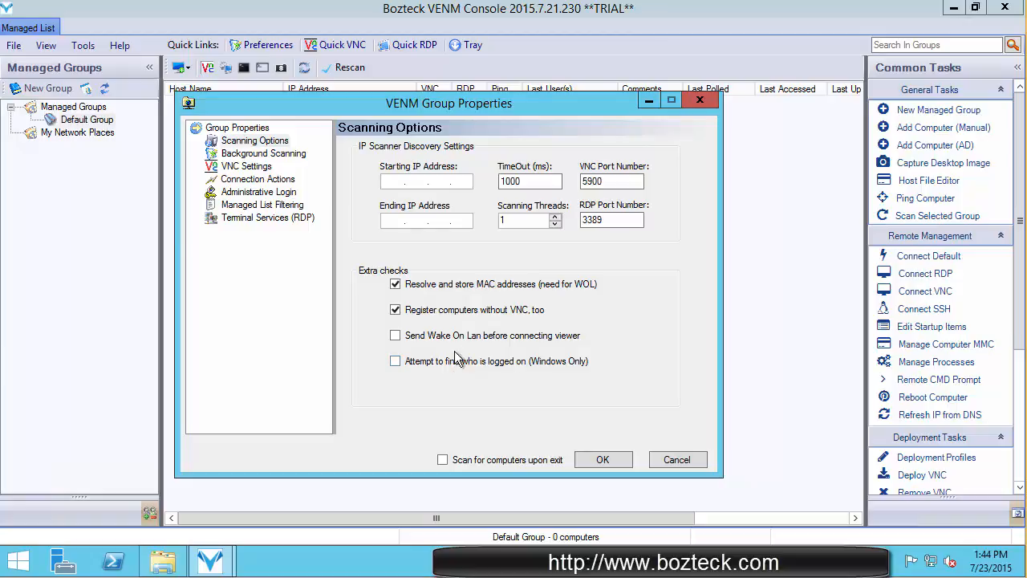
mouse_move(576, 405)
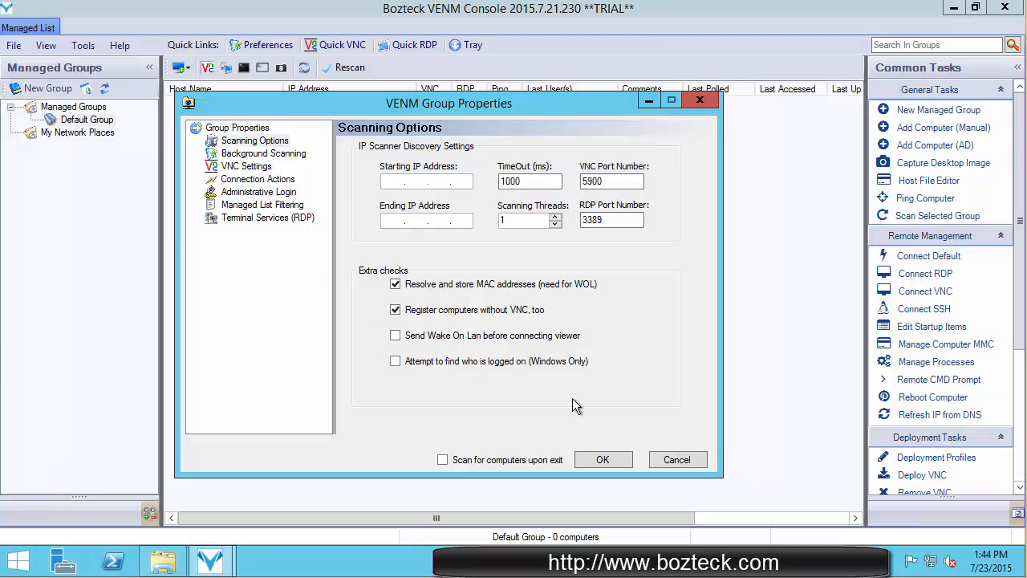
mouse_move(528, 375)
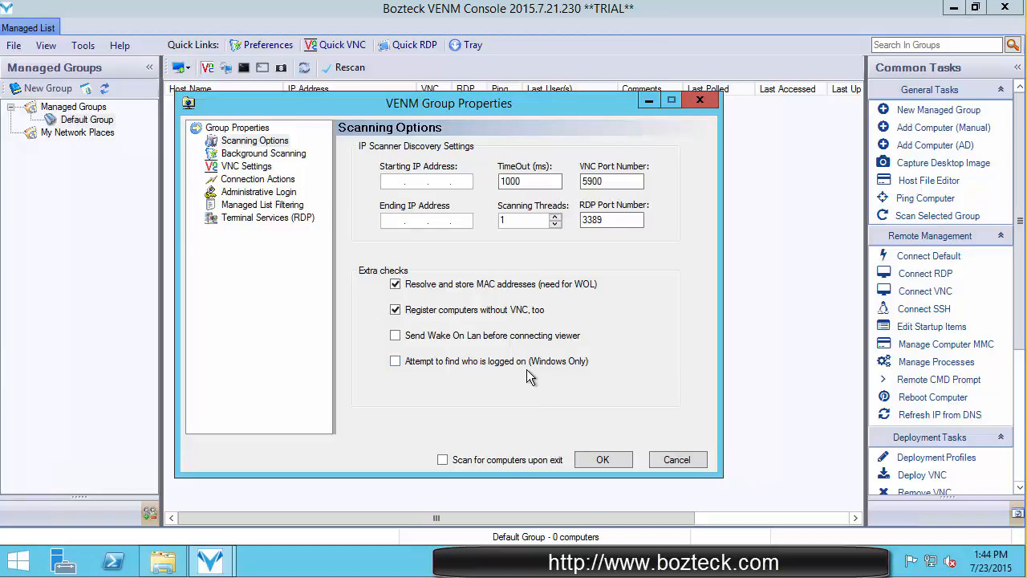
mouse_move(526, 382)
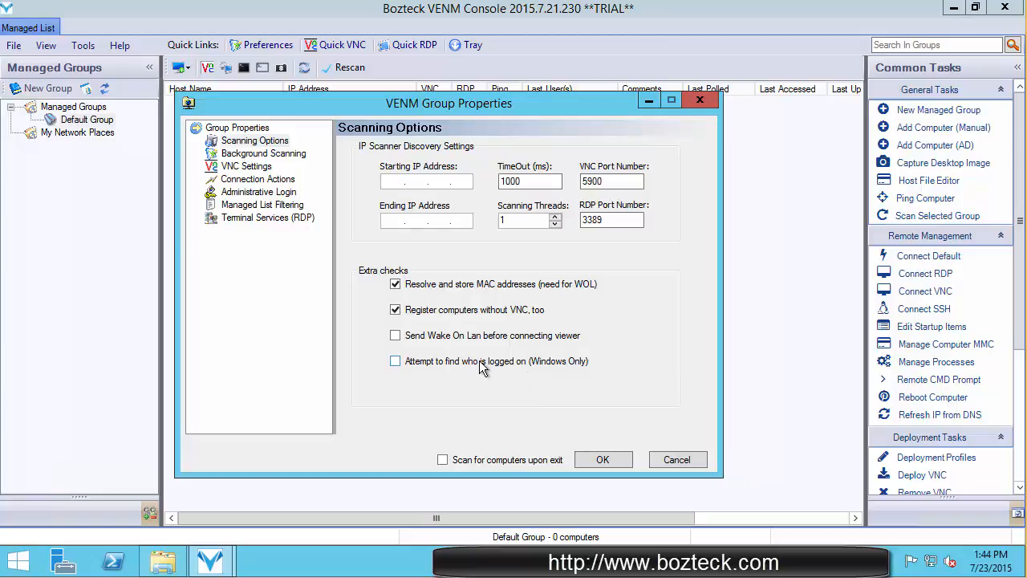
mouse_move(479, 369)
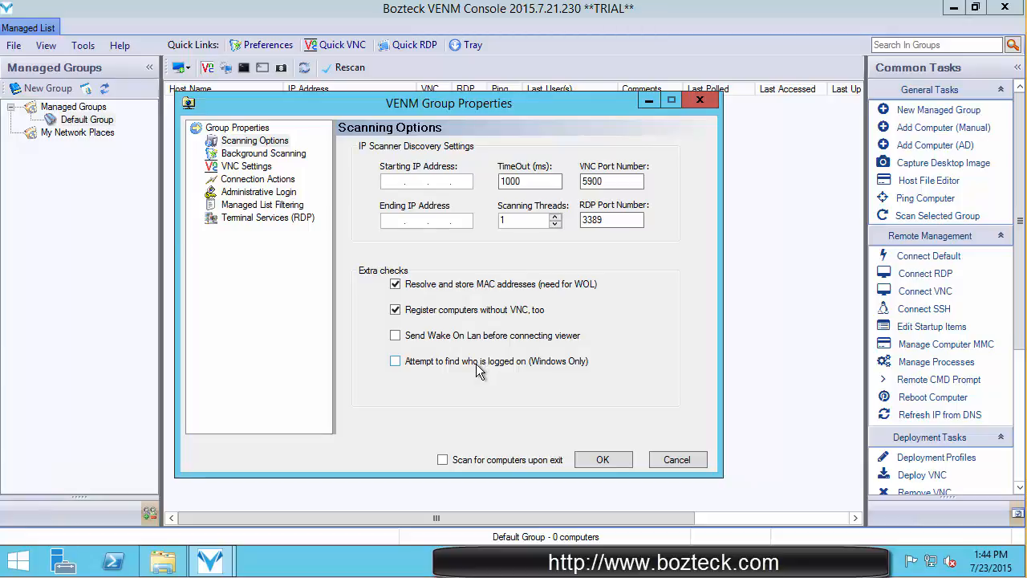
mouse_move(440, 370)
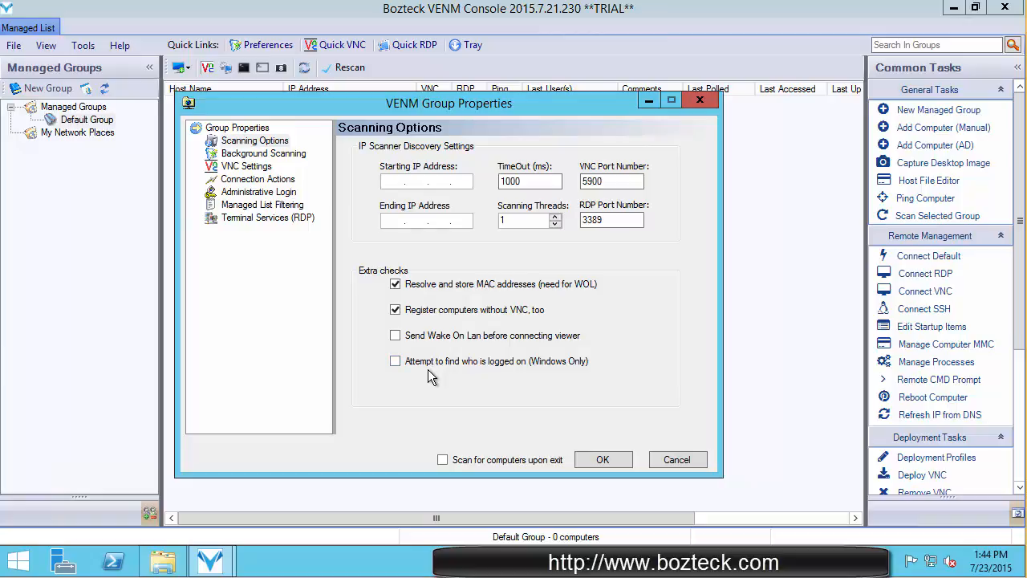
mouse_move(439, 360)
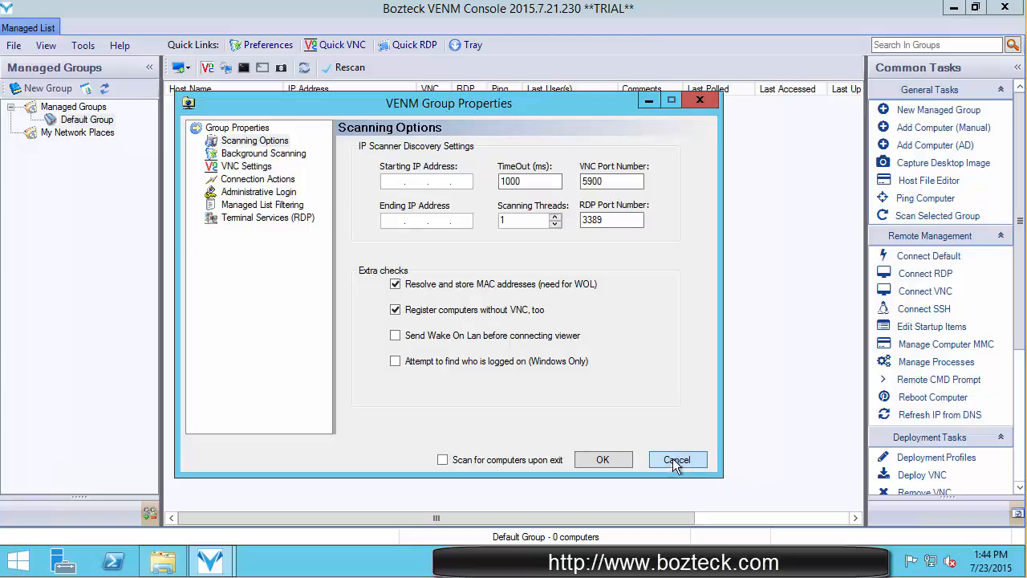
Cancel Group Properties and launch the Active Directory Picker from the Add Computer menu.
click(677, 459)
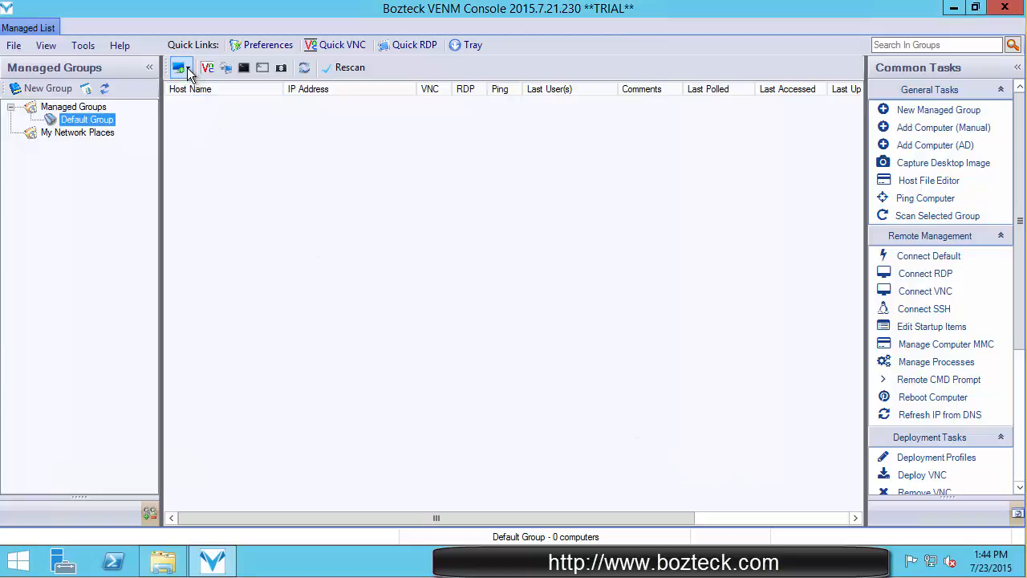
click(178, 67)
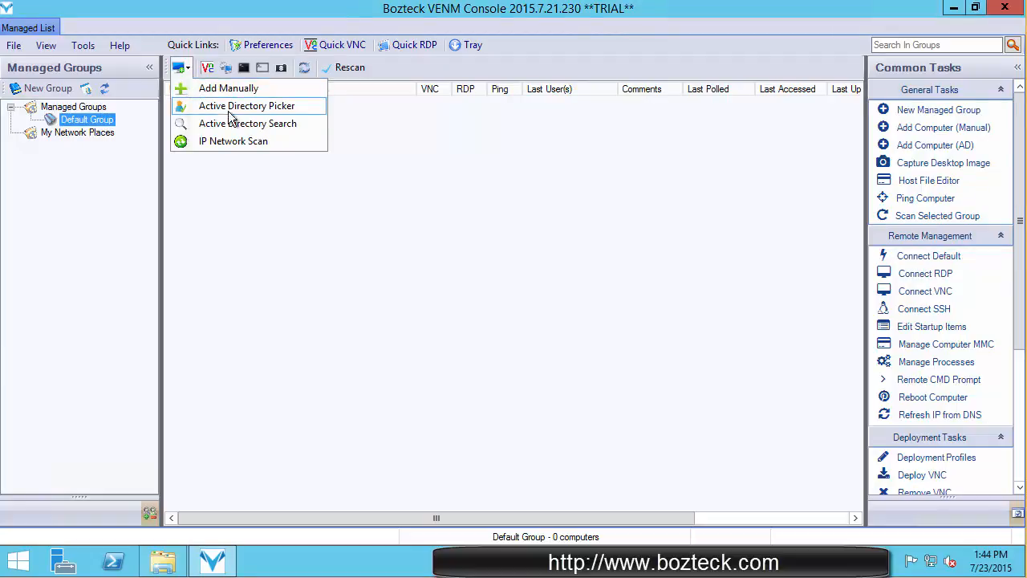
click(247, 106)
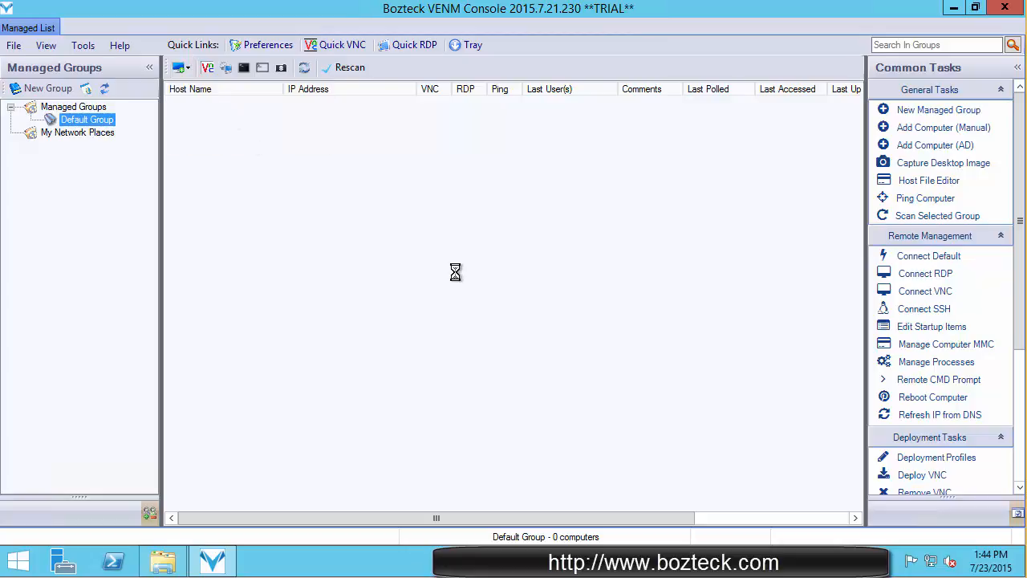
click(934, 144)
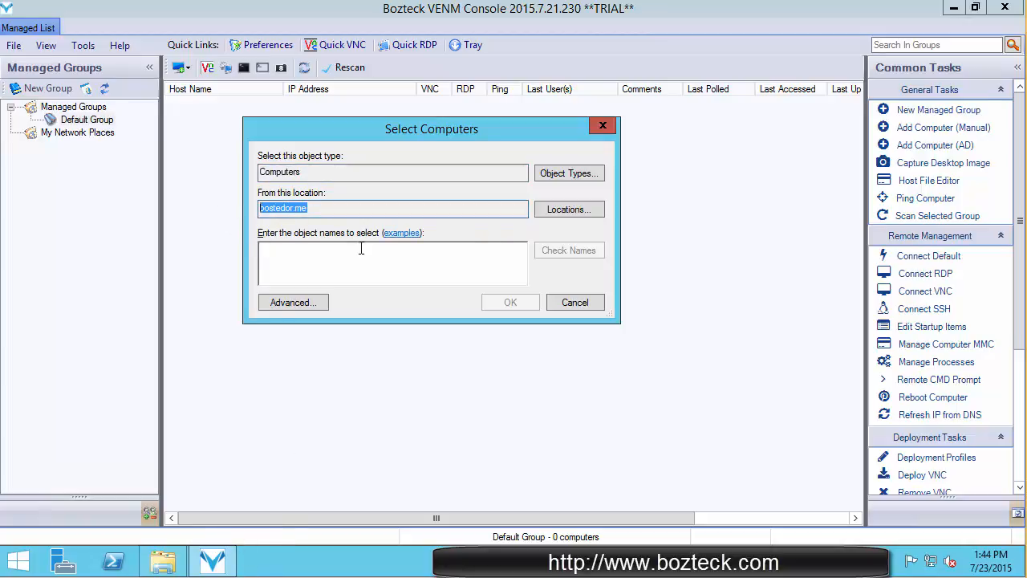
Keep the current search location and enter computer name venm-win81 in the object names box.
click(568, 209)
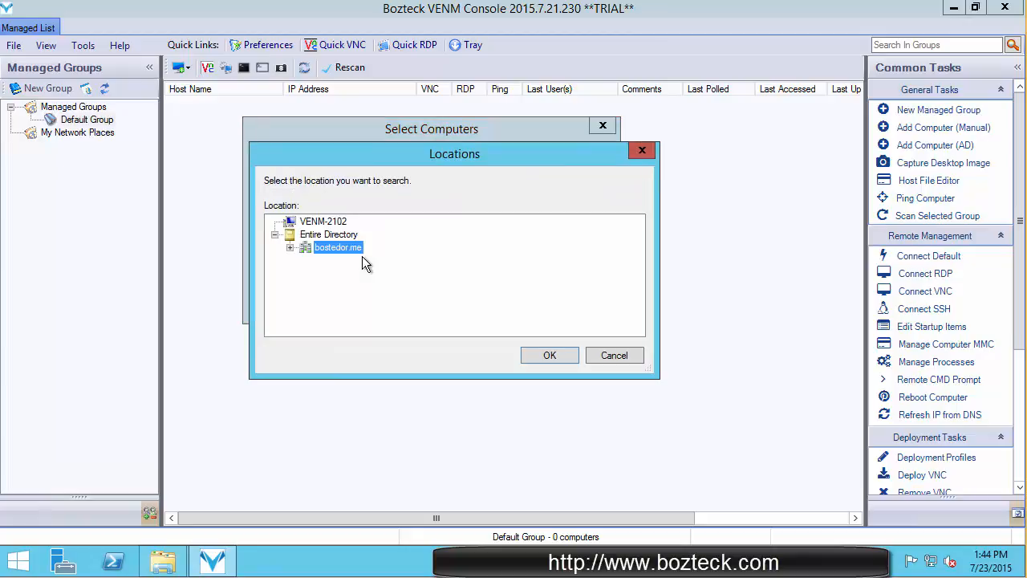
mouse_move(602, 340)
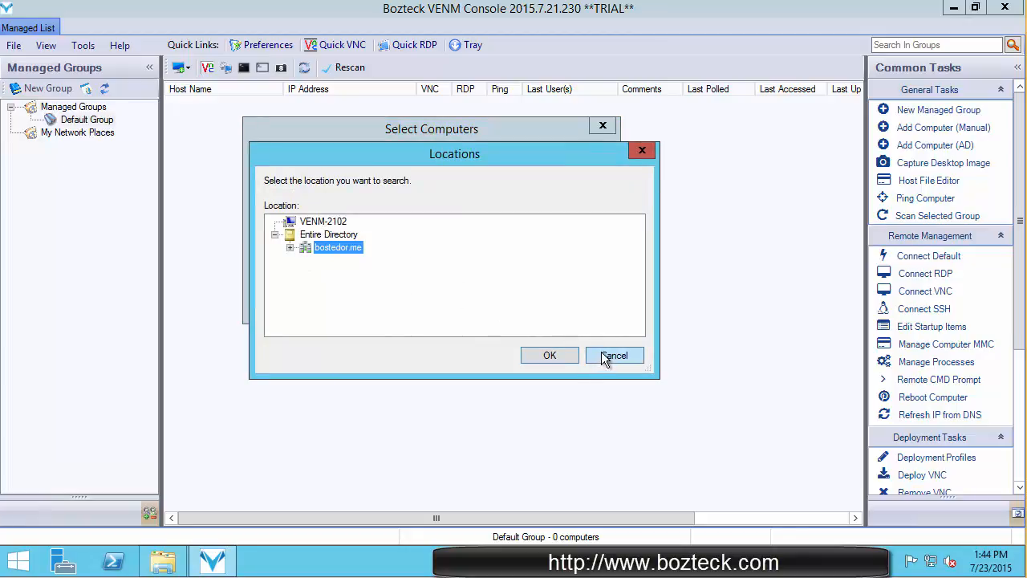
click(613, 356)
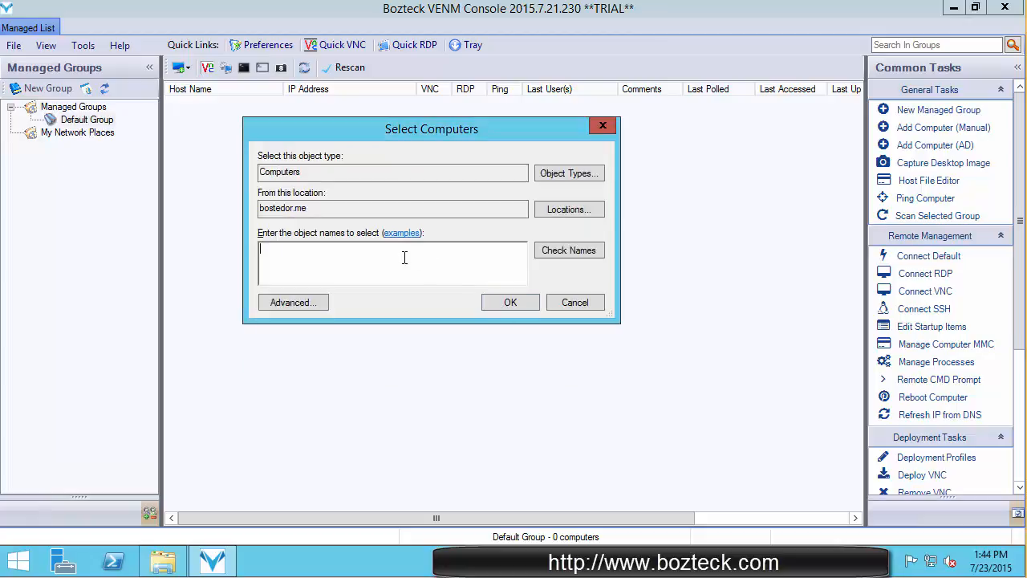
mouse_move(385, 261)
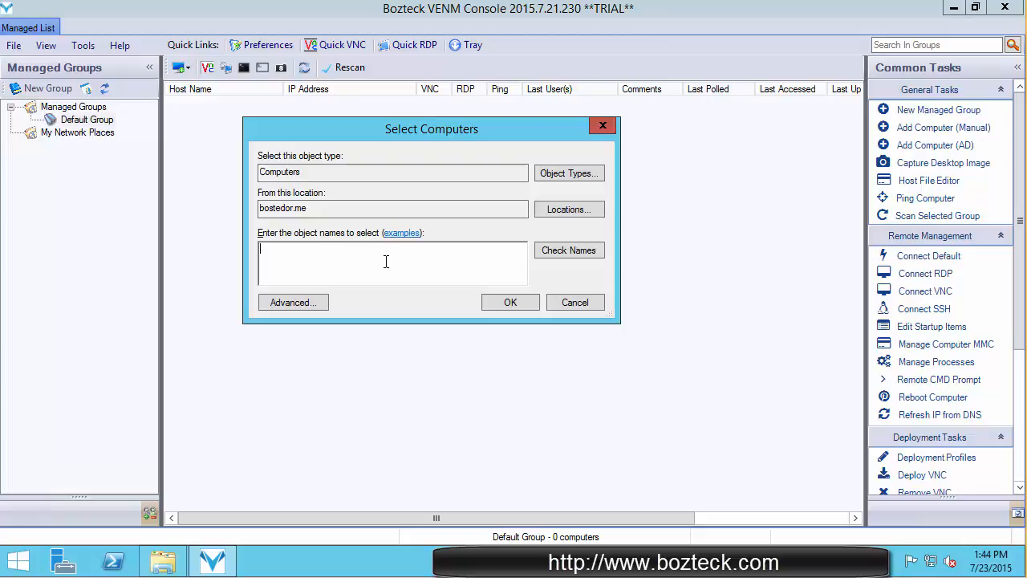
text(vem)
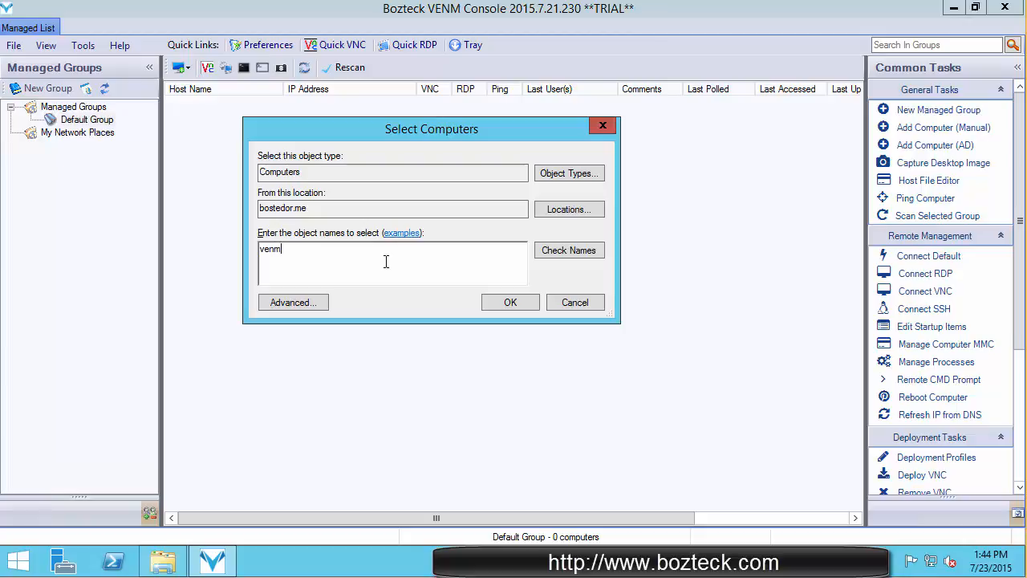
text(=)
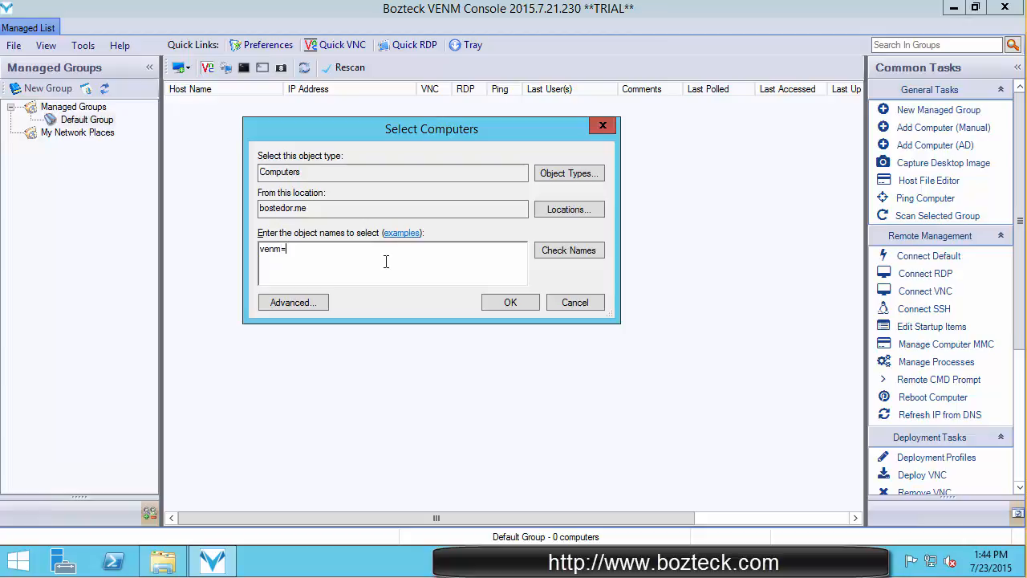
text(win)
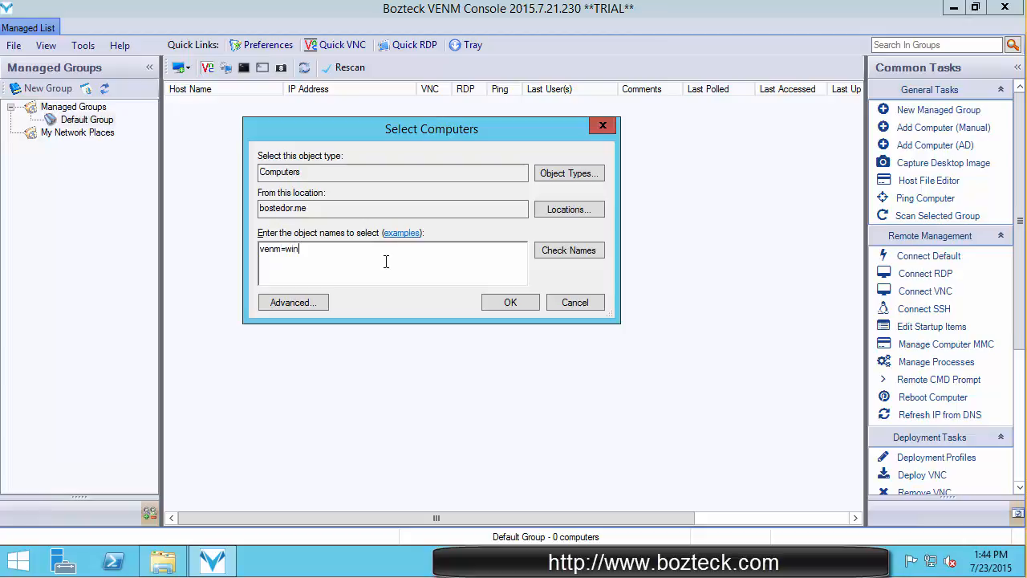
text(81)
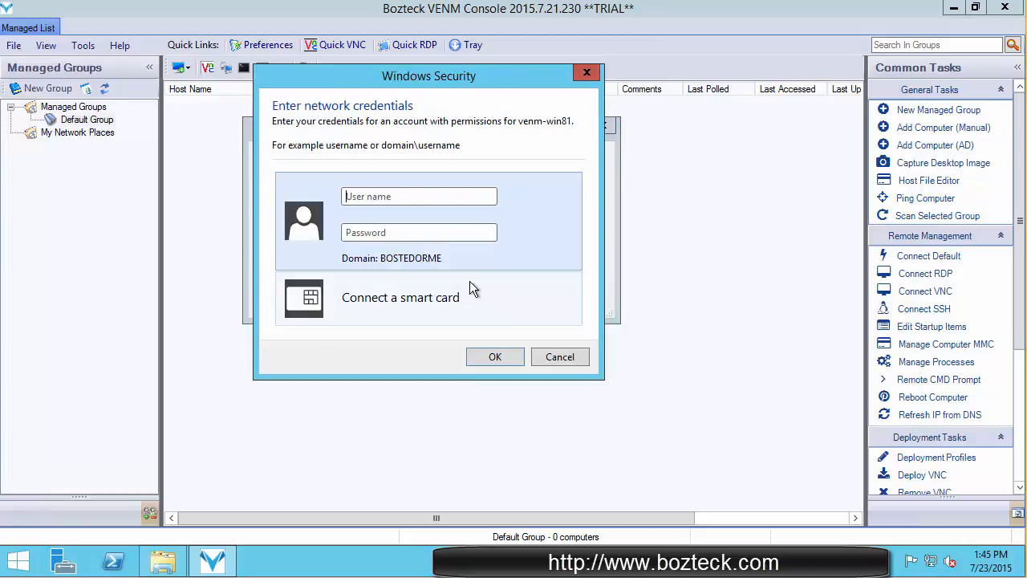
Authenticate to venm-win81 with local account .\admin and its password in the Windows Security prompt.
click(417, 195)
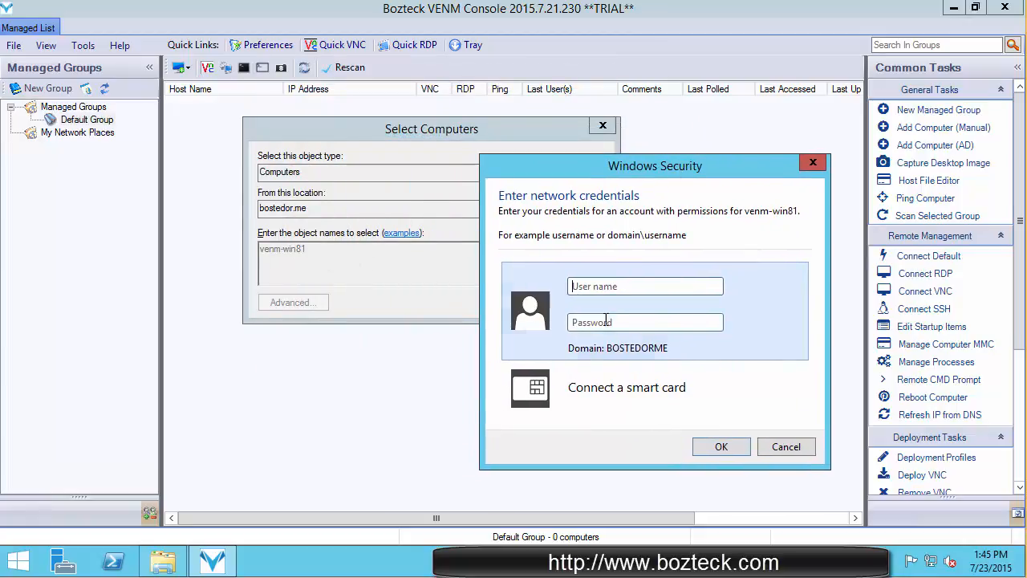
click(644, 286)
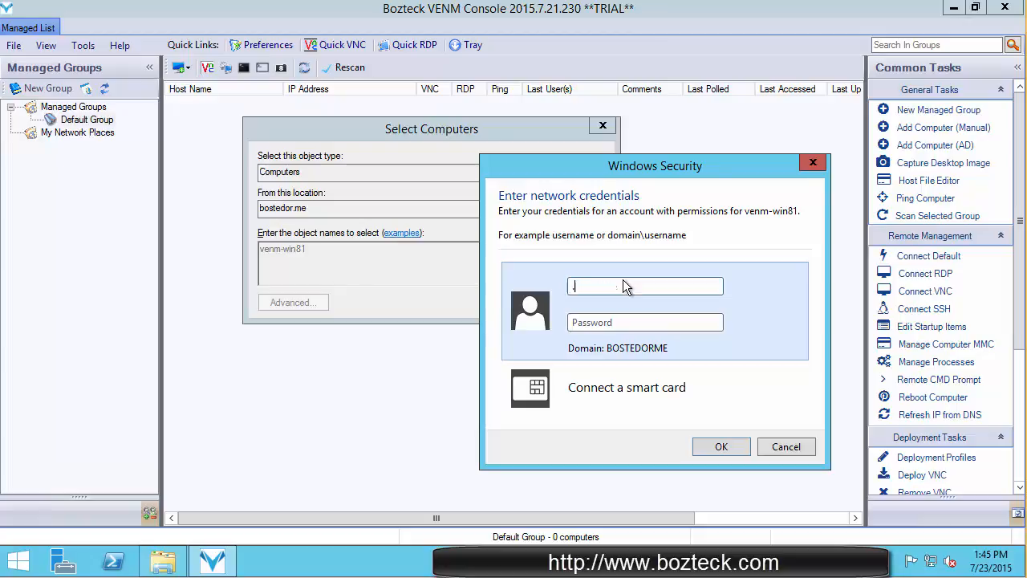
text(.\admin)
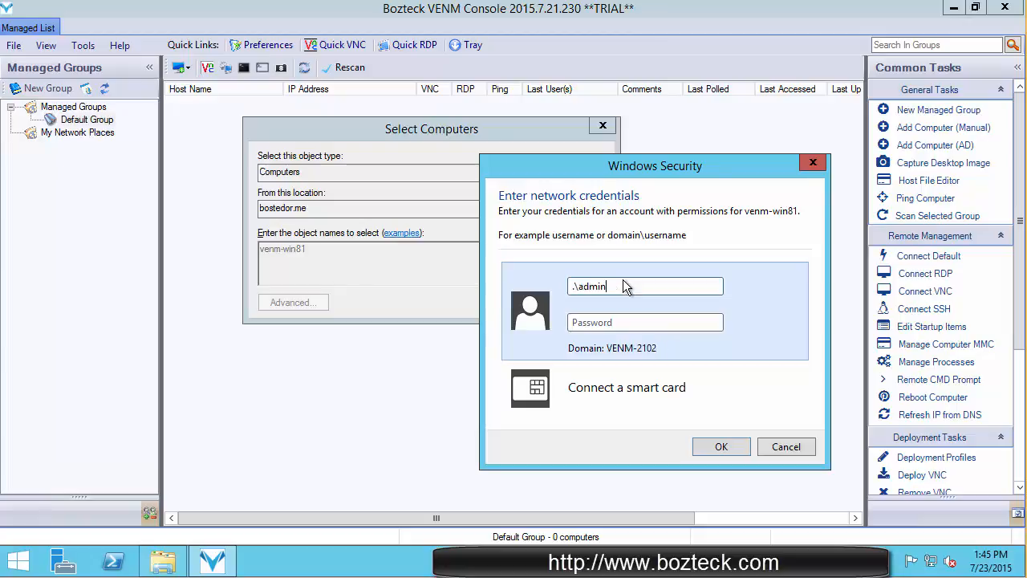
text(•)
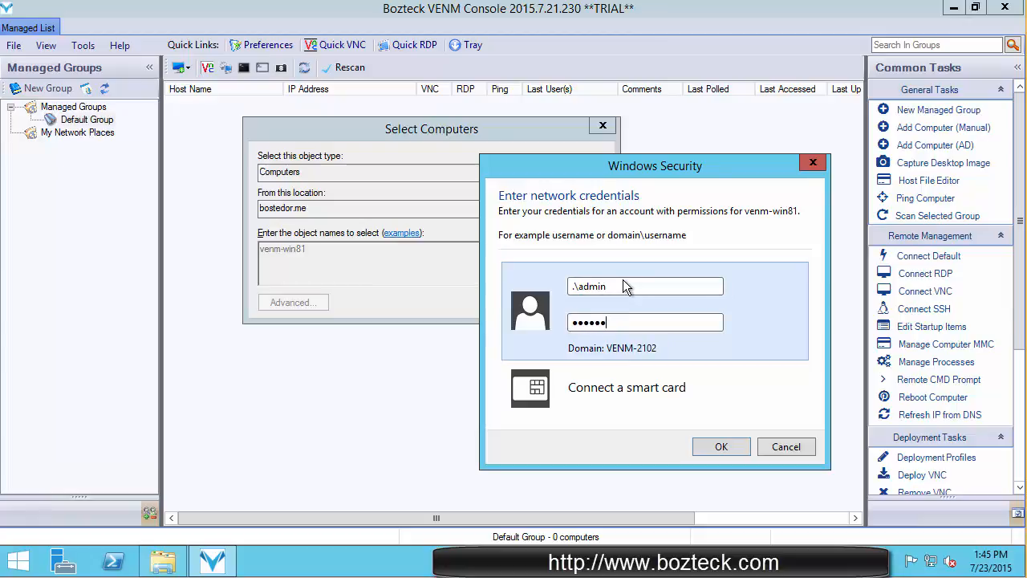
text(•)
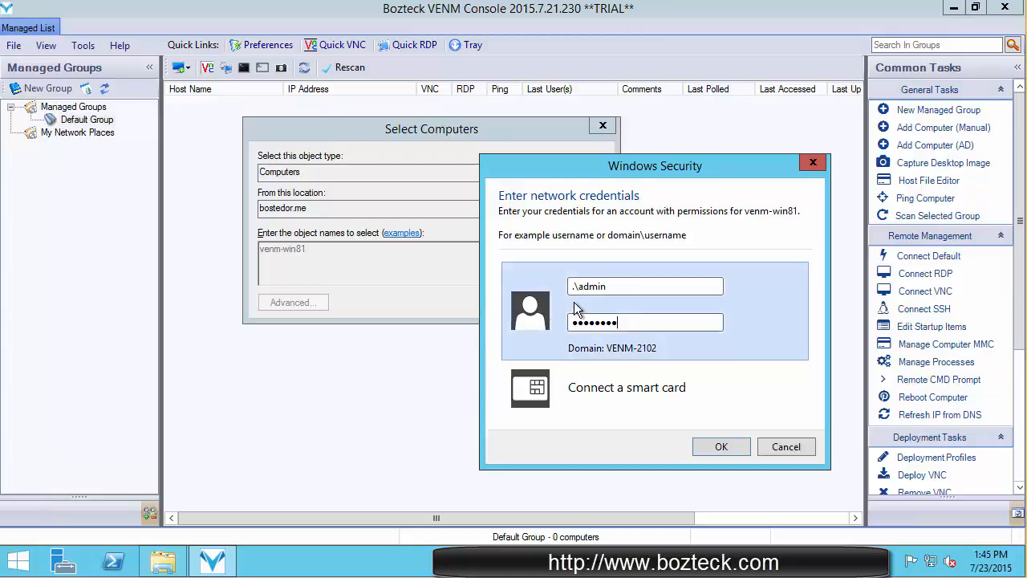
mouse_move(589, 356)
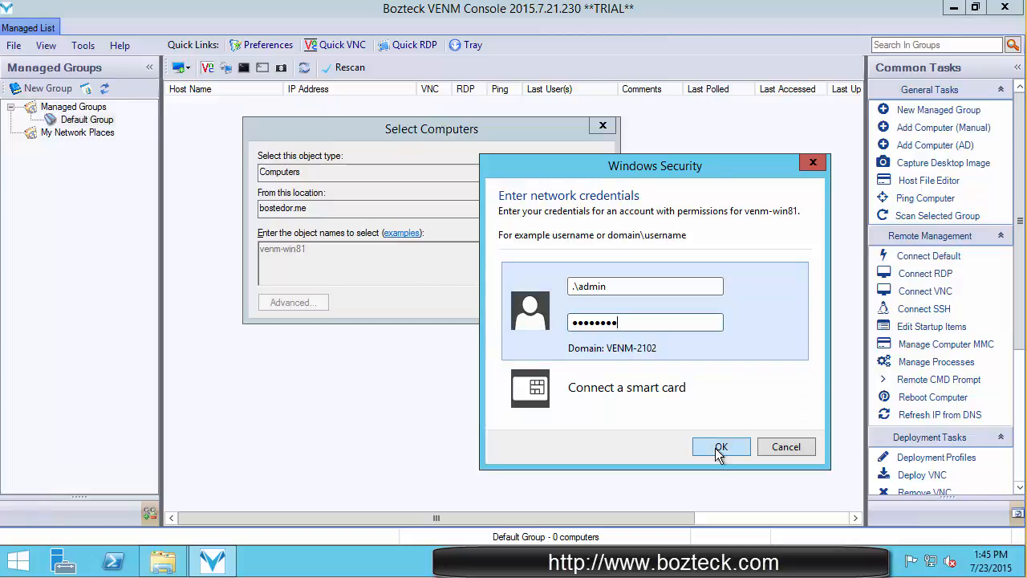
click(719, 446)
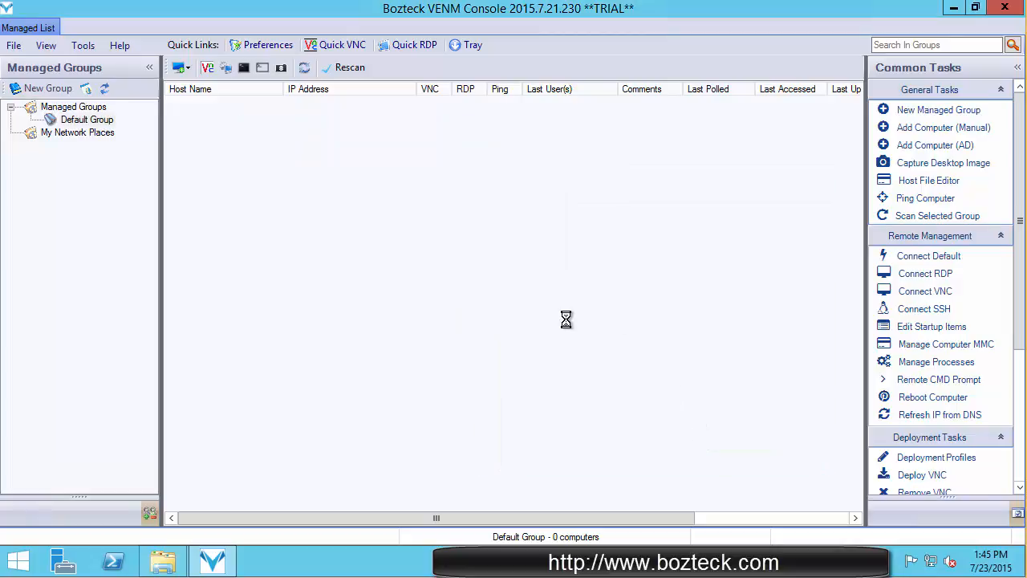
mouse_move(564, 289)
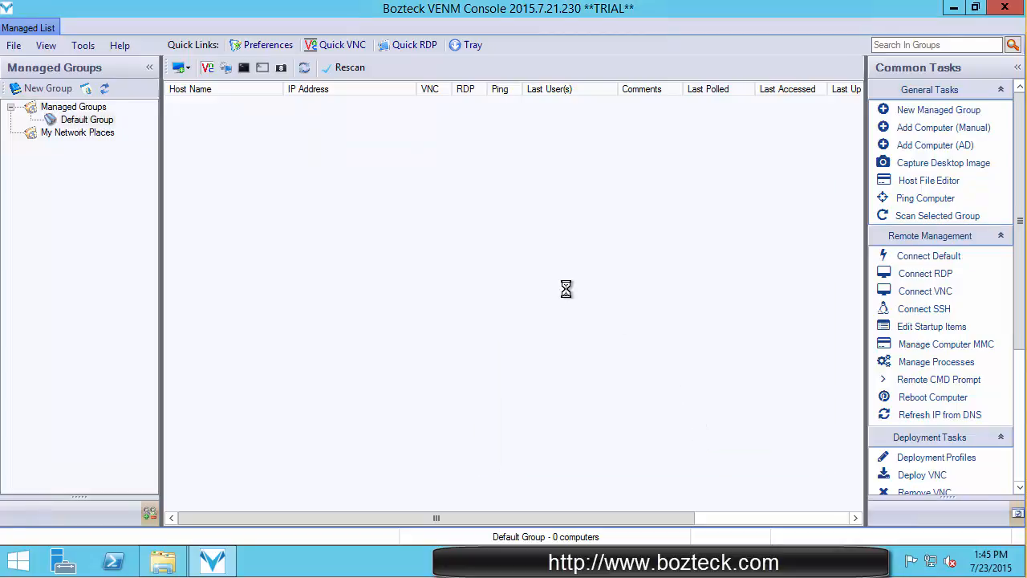
Wait for VENM-WIN81 (192.168.3.186) to appear in Default Group after the import.
click(87, 118)
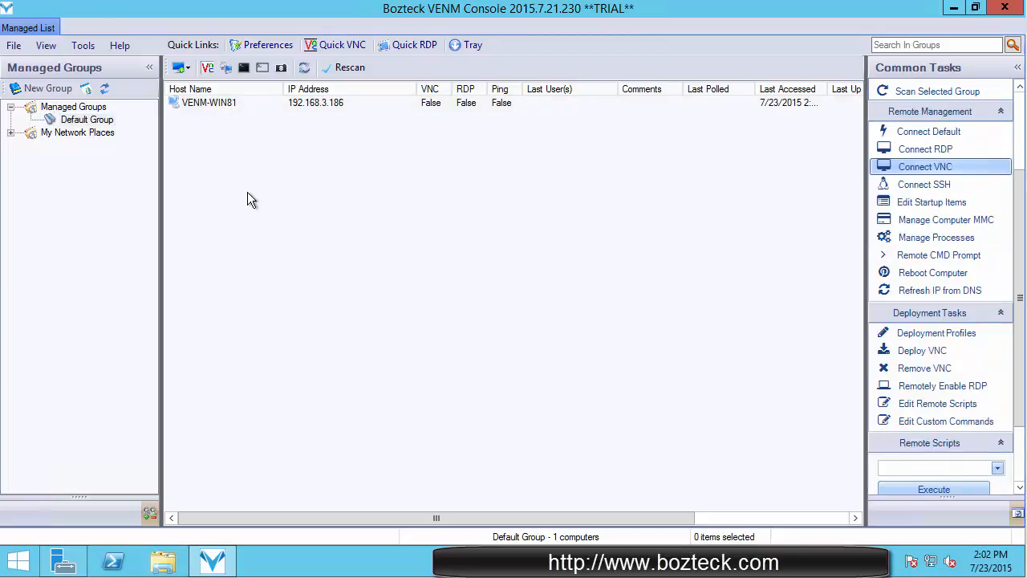
mouse_move(244, 159)
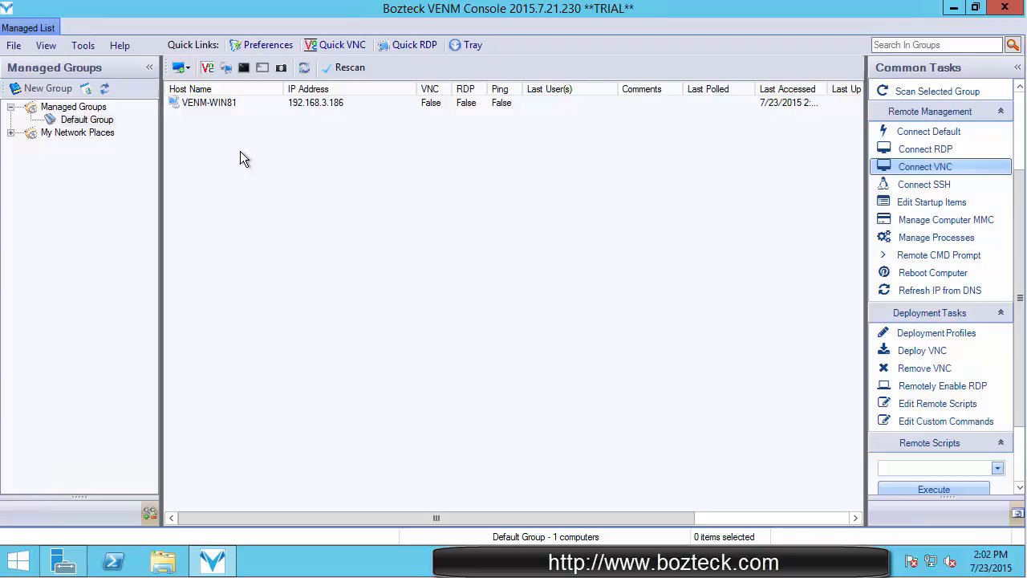
mouse_move(815, 218)
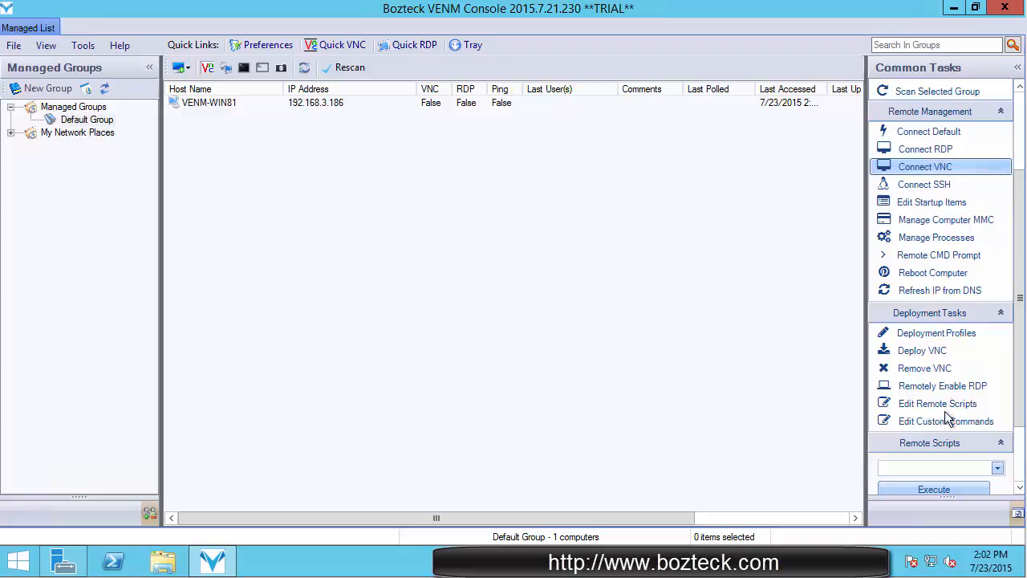
mouse_move(847, 343)
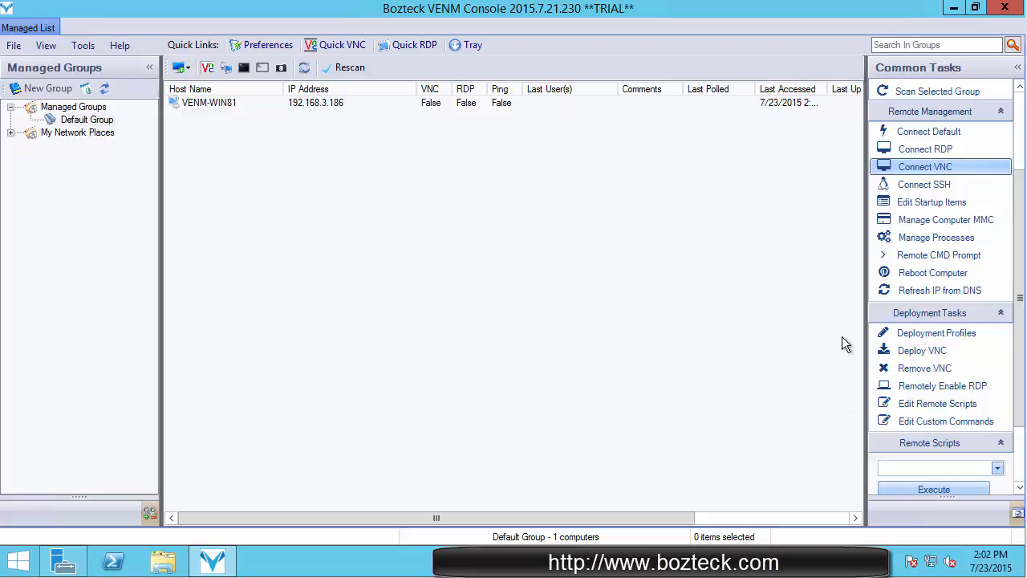
mouse_move(876, 185)
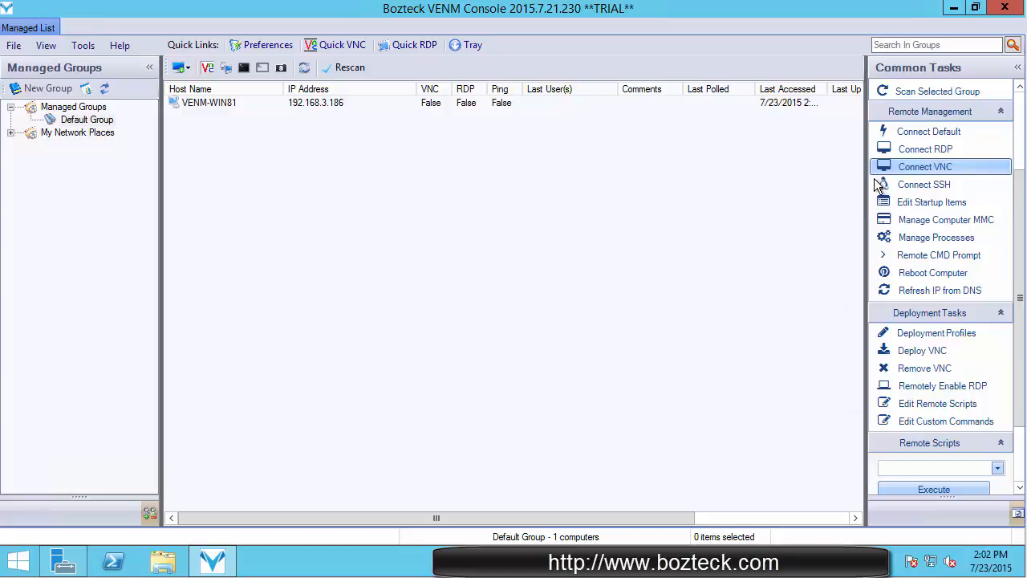
mouse_move(876, 195)
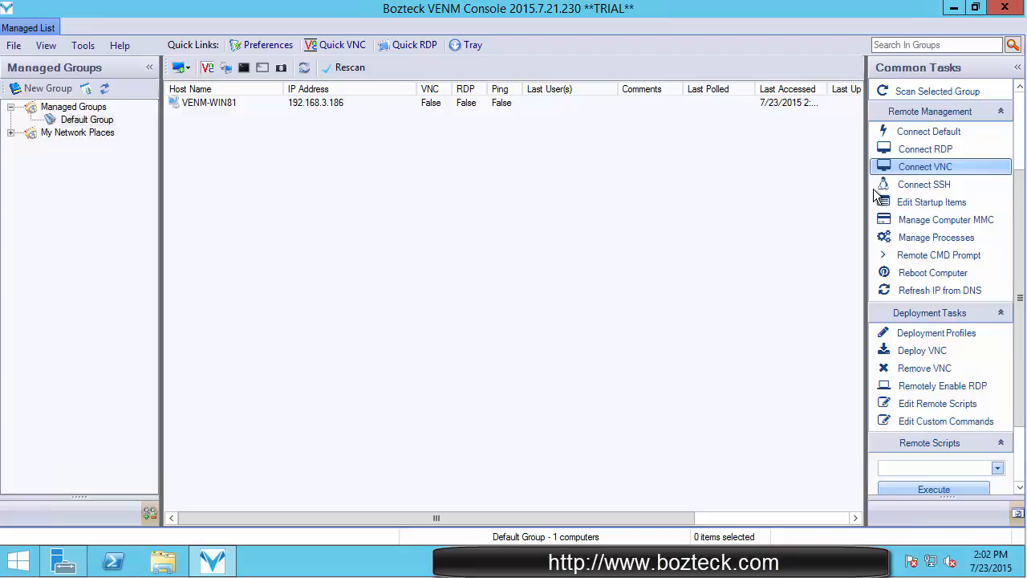
mouse_move(931, 259)
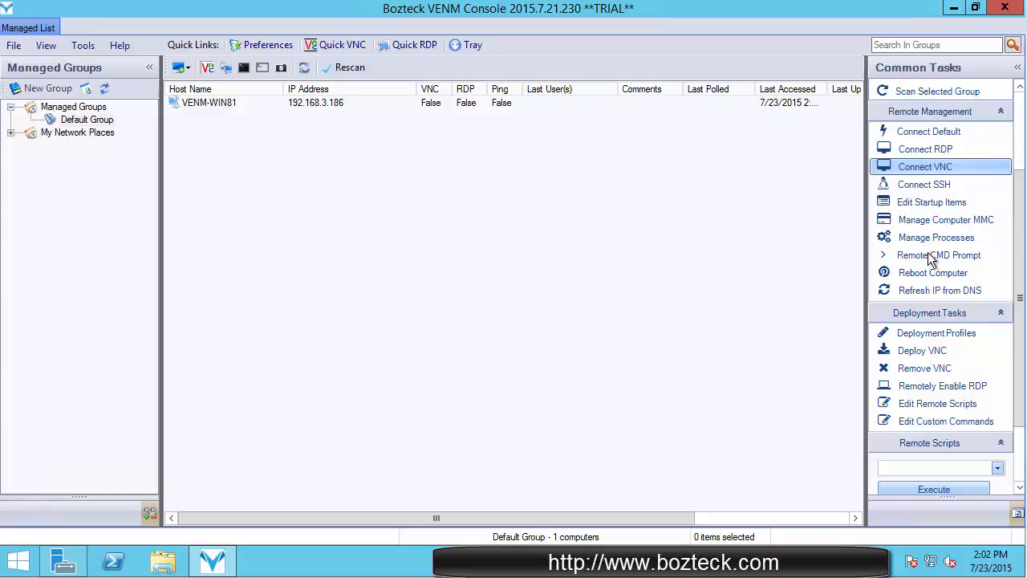
mouse_move(939, 372)
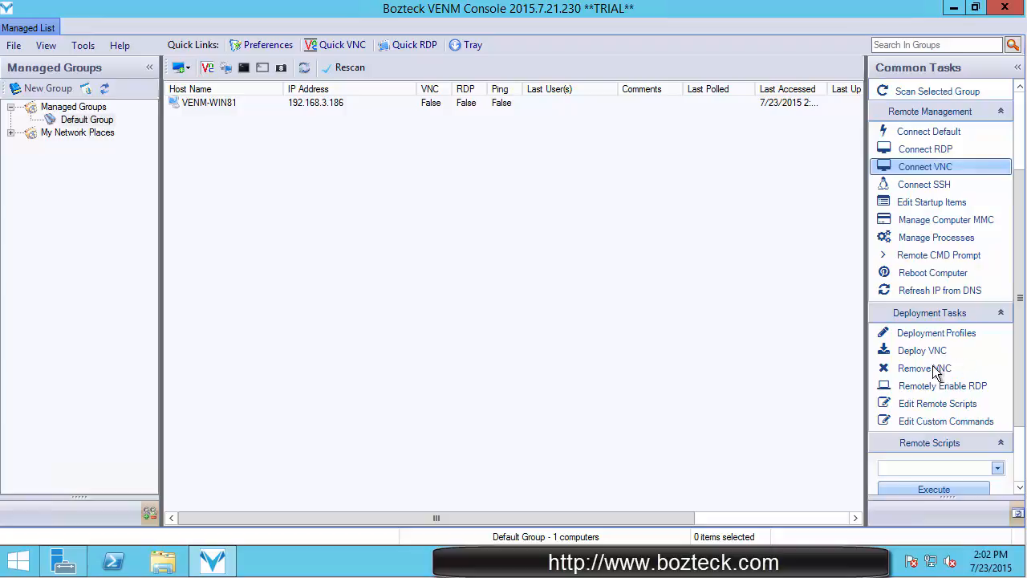
mouse_move(932, 395)
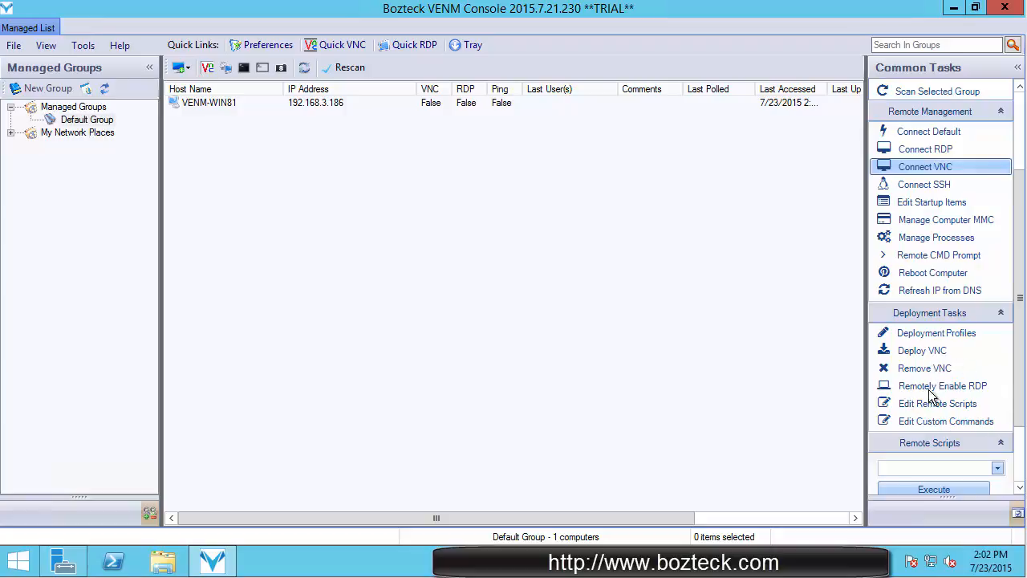
mouse_move(954, 395)
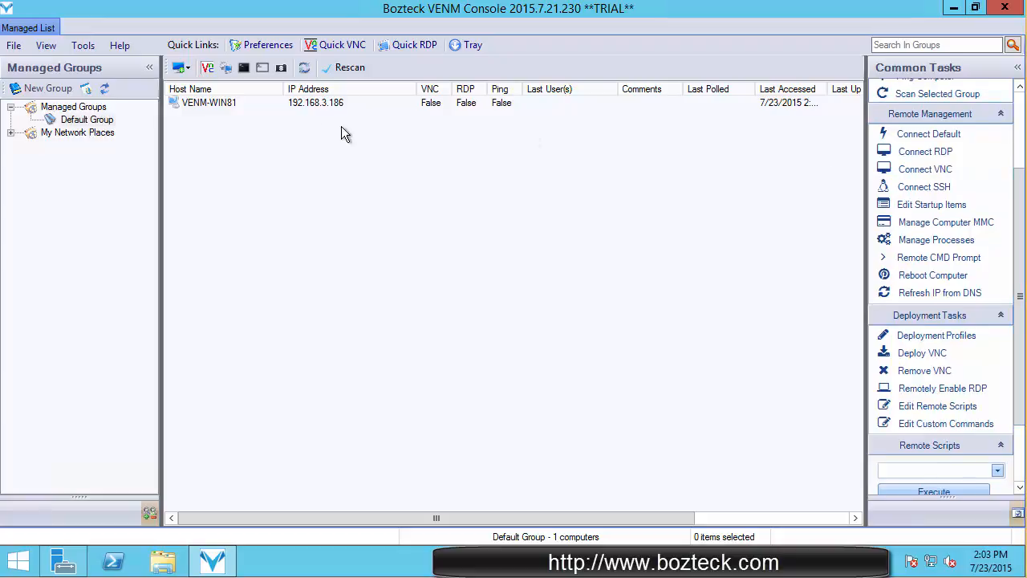
Browse the C$ network share of VENM-WIN81 from its context menu.
right_click(209, 103)
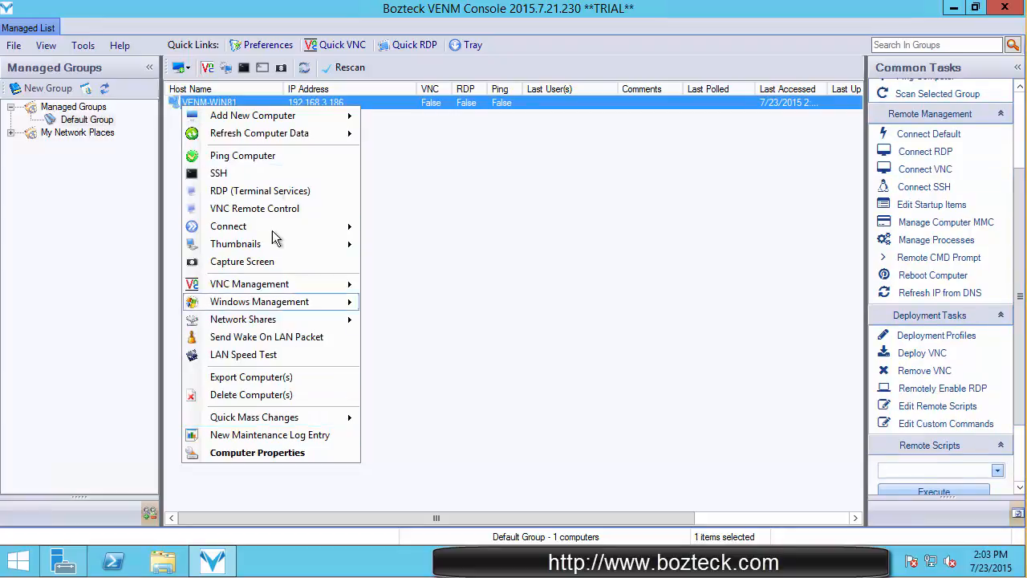
mouse_move(297, 337)
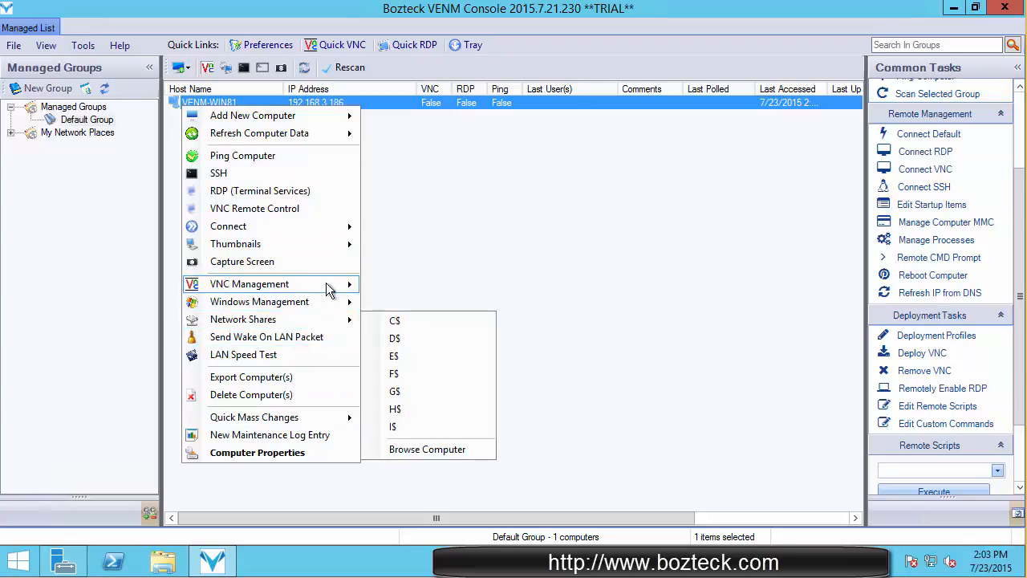
click(394, 321)
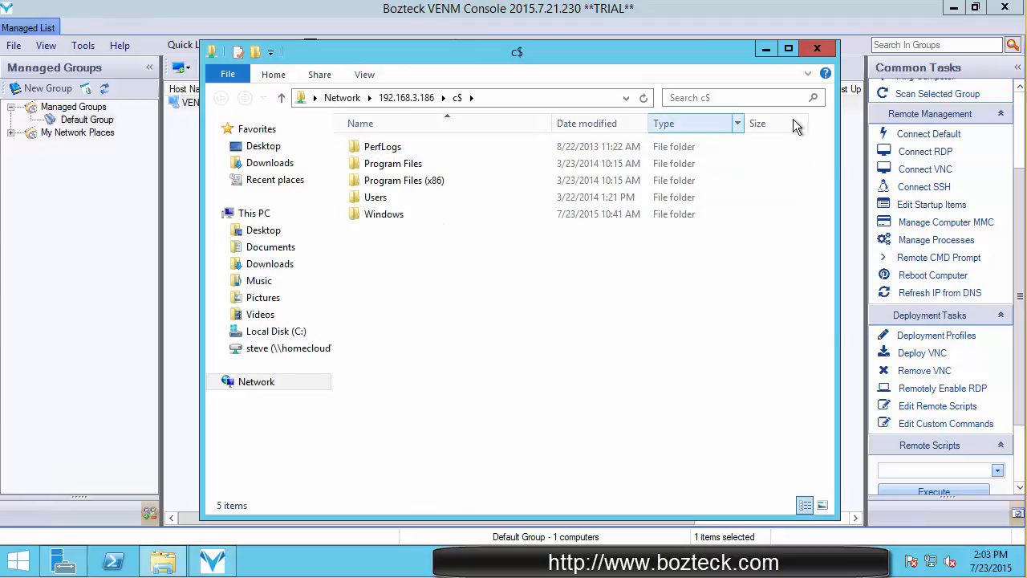
click(818, 48)
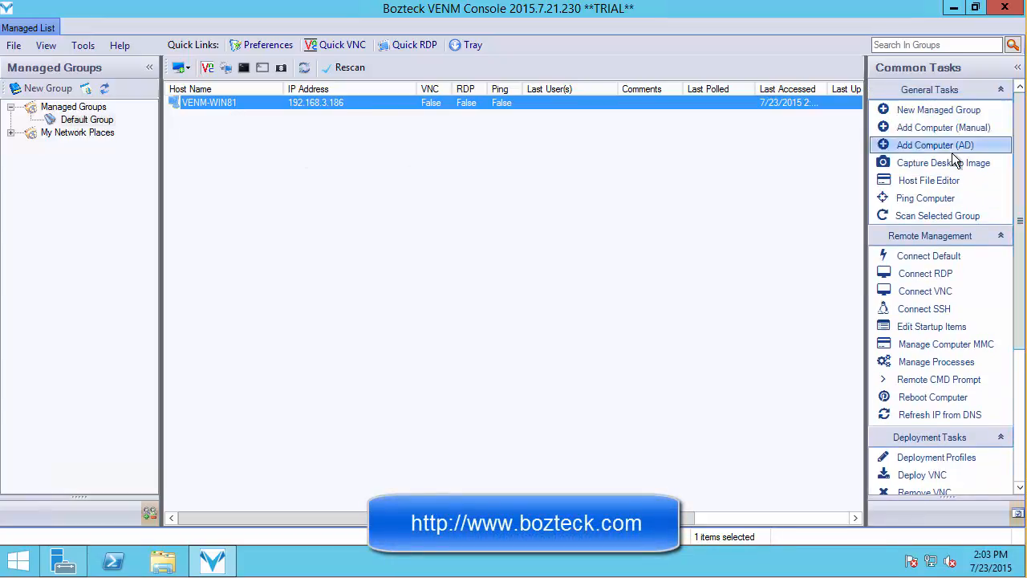
mouse_move(826, 170)
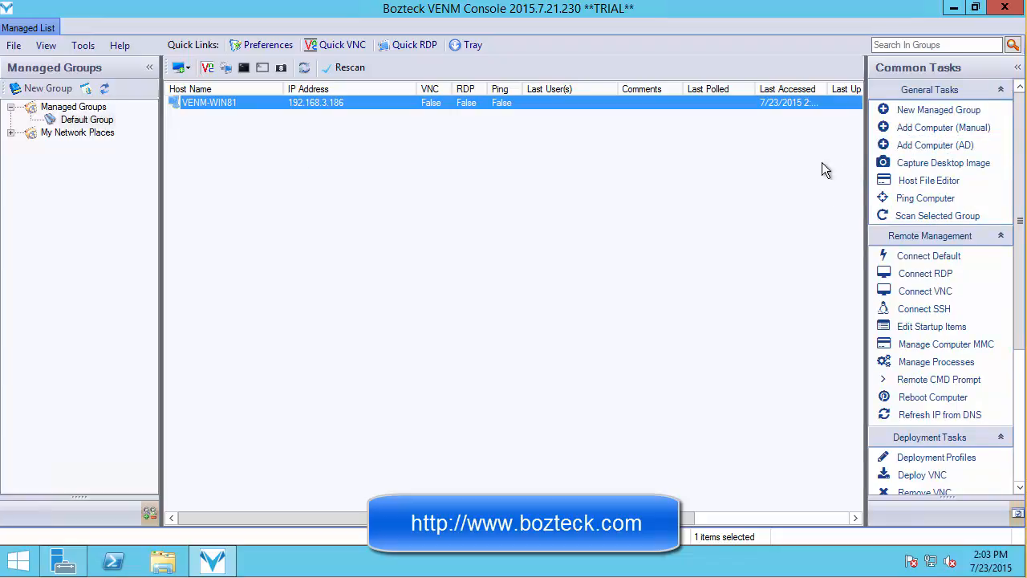
mouse_move(821, 168)
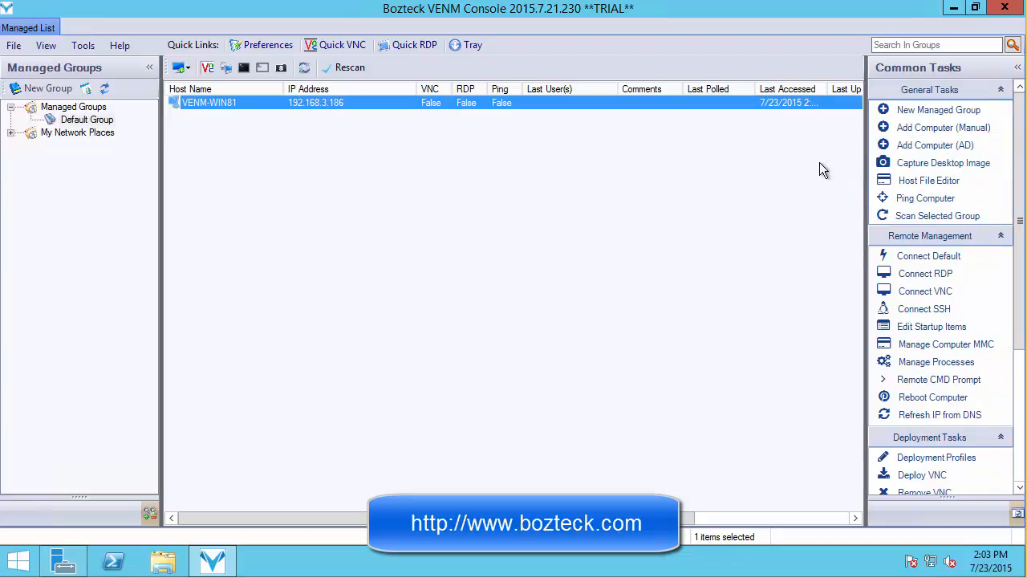